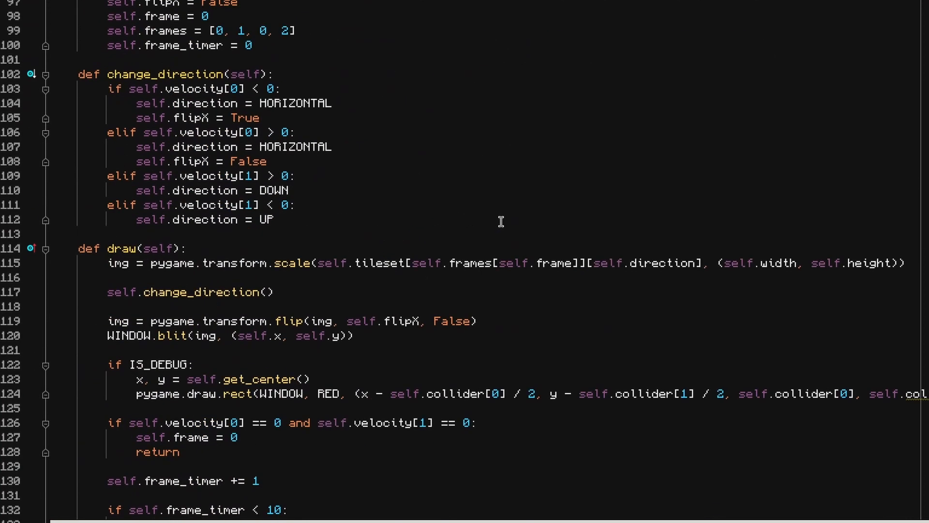
Preview the finished pygame game's code and run it to its start screen.
scroll("down", 3)
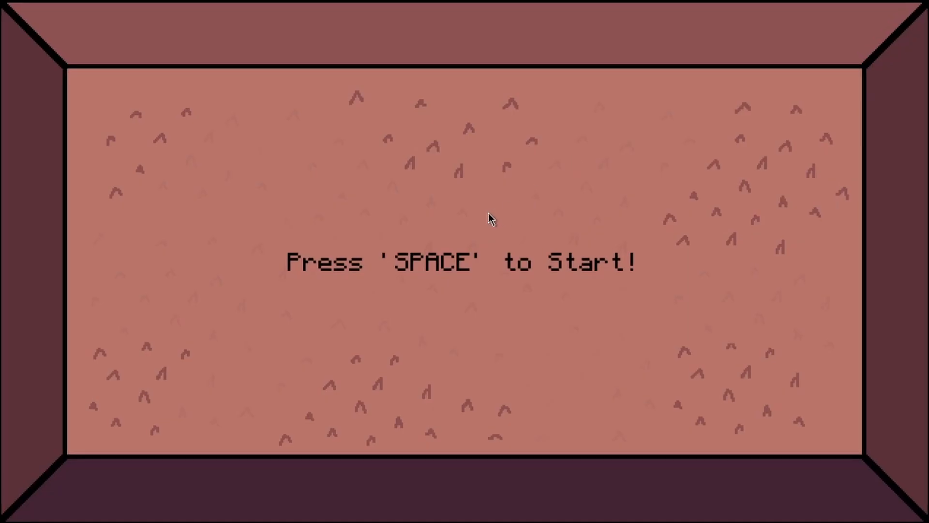
key("space")
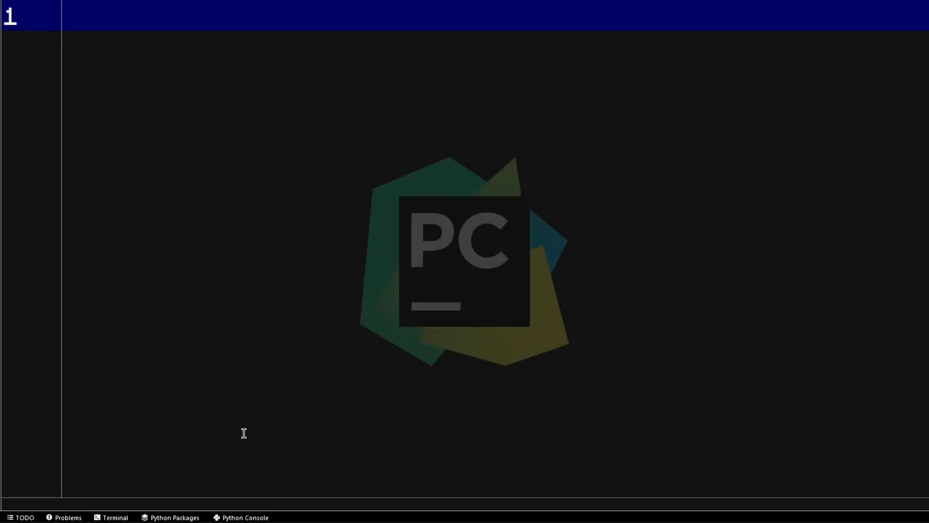
Search 'pygame' in Python Packages, install version 2.1.2, and begin the import line.
left_click(173, 517)
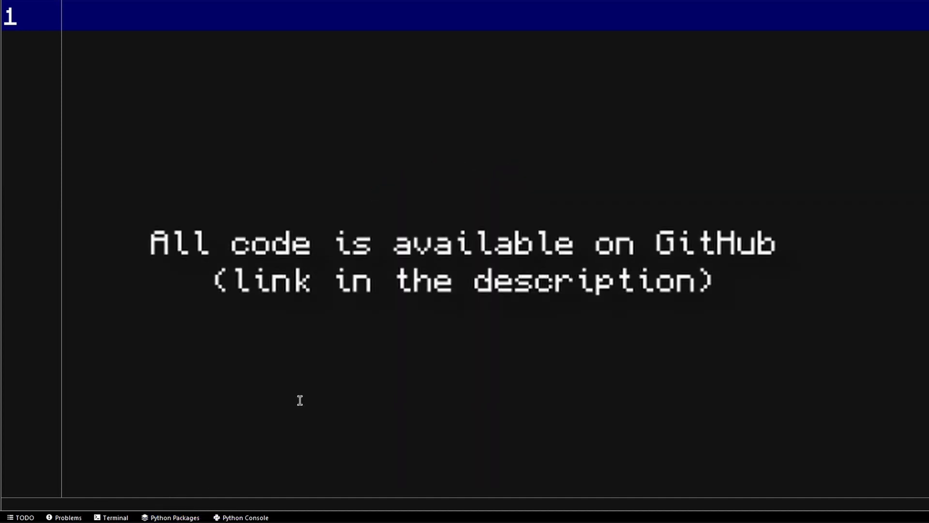
left_click(170, 517)
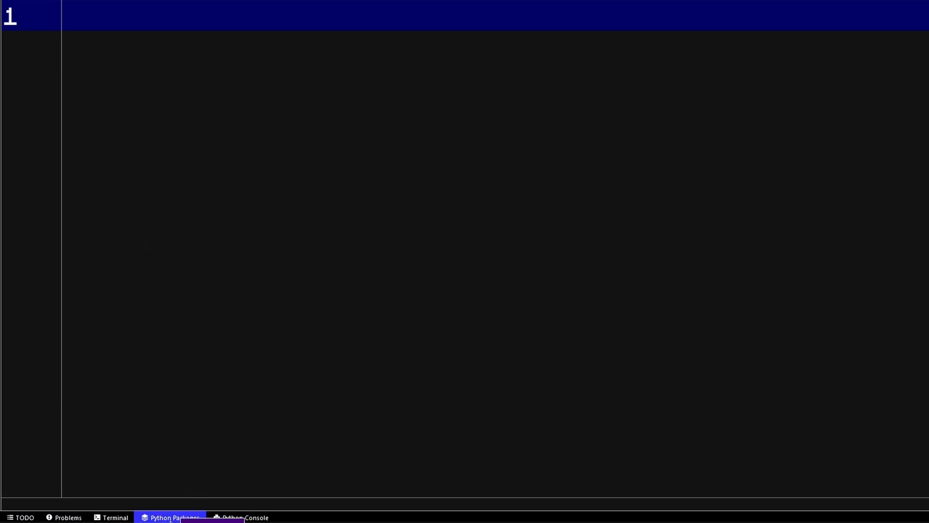
left_click(172, 517)
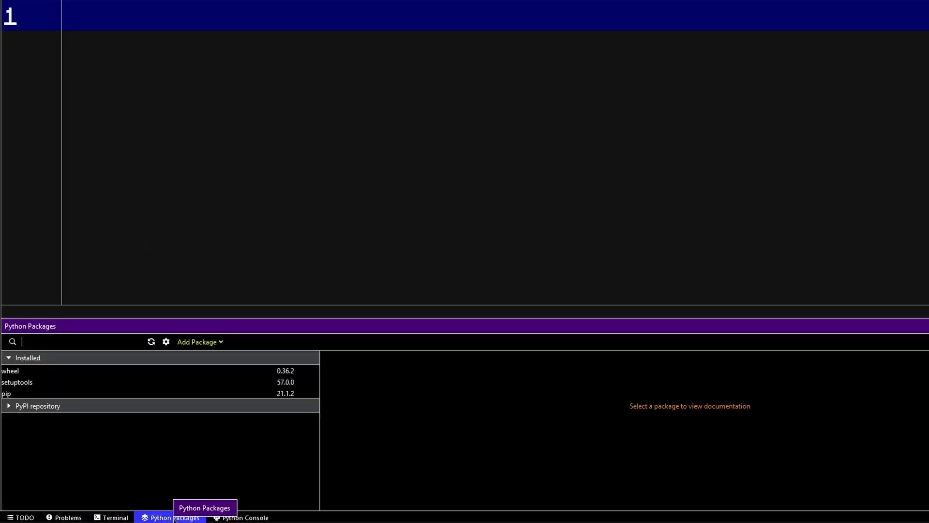
type("py")
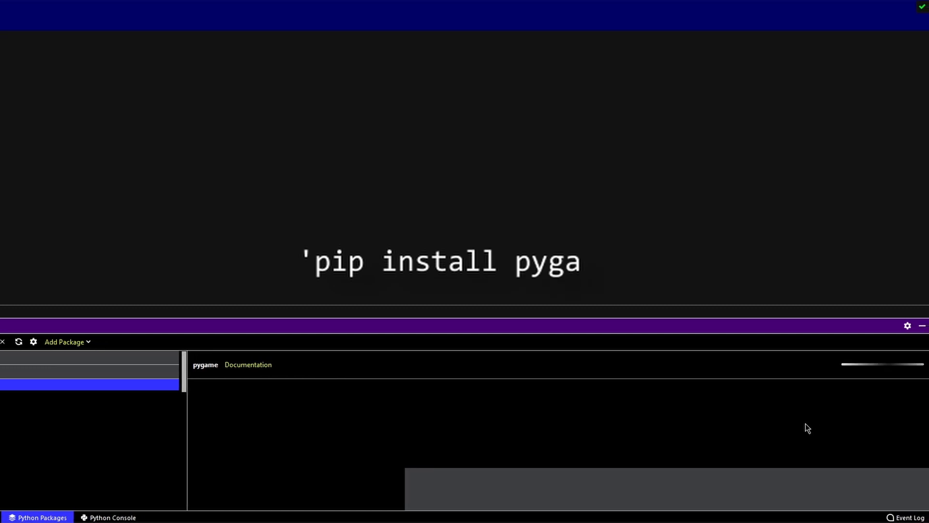
type("me'")
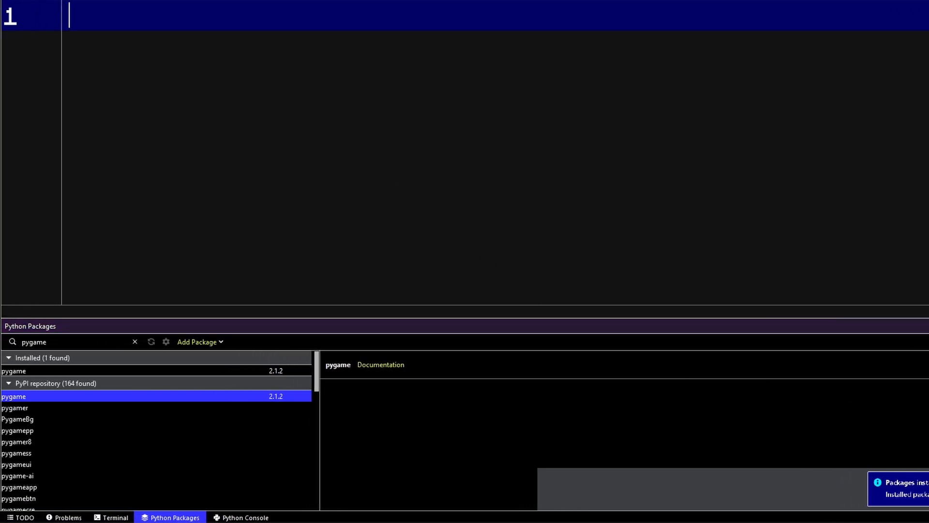
type("import")
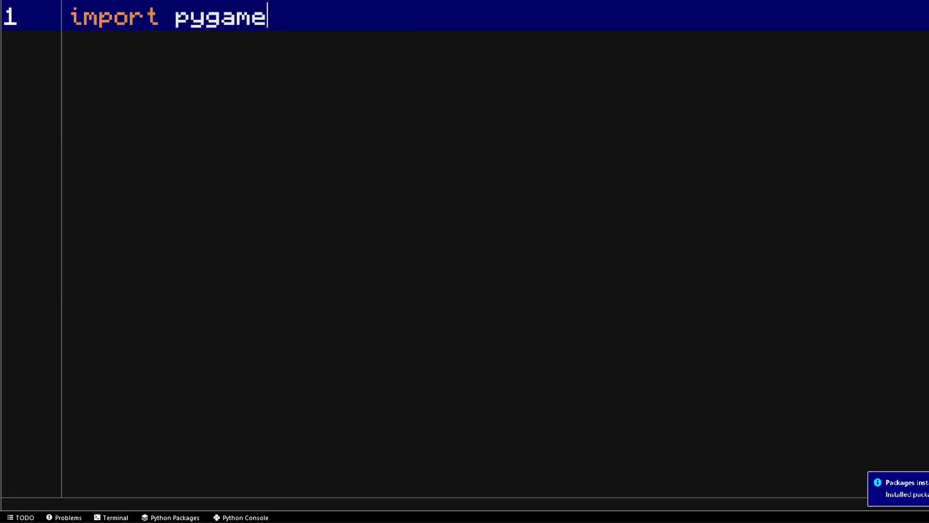
Write pygame.init() and WINDOW = pygame.display.set_mode((1280, 720)).
type("pygame.init(")
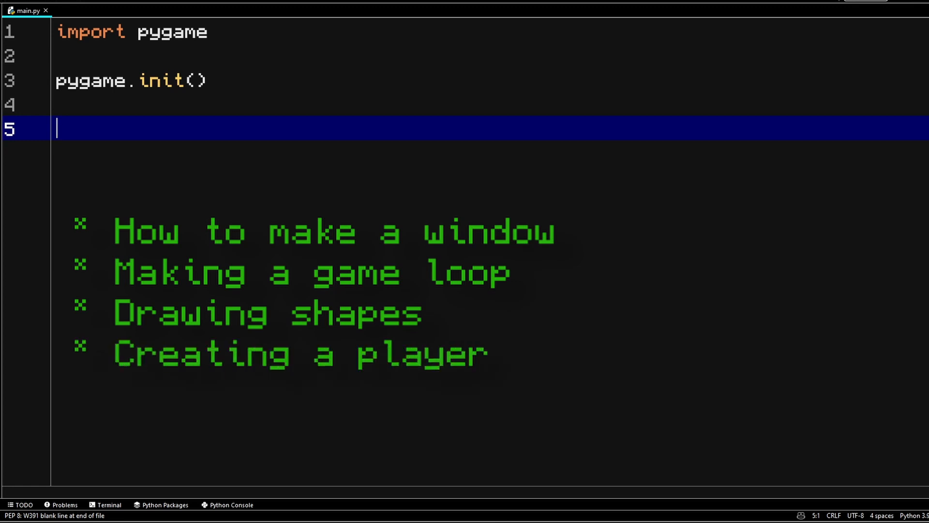
type("moveable by input")
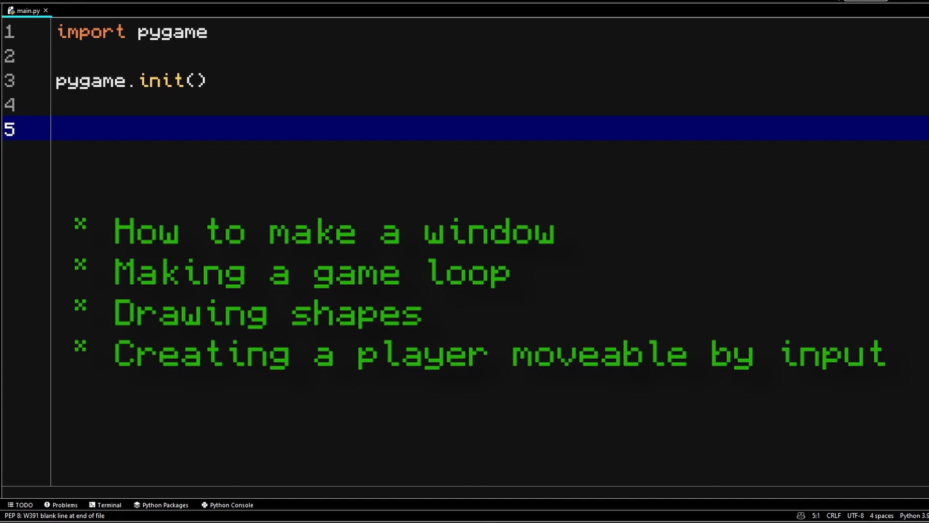
type("WIND")
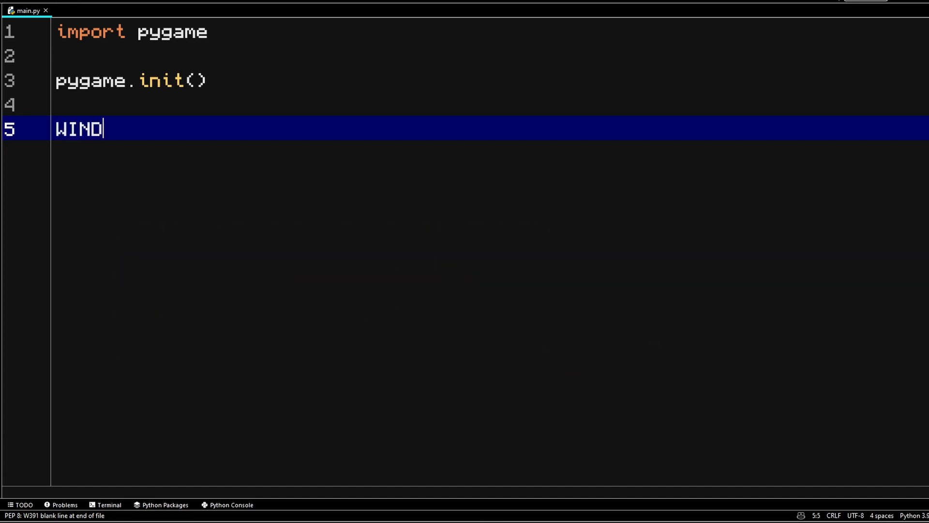
type("OW = _p")
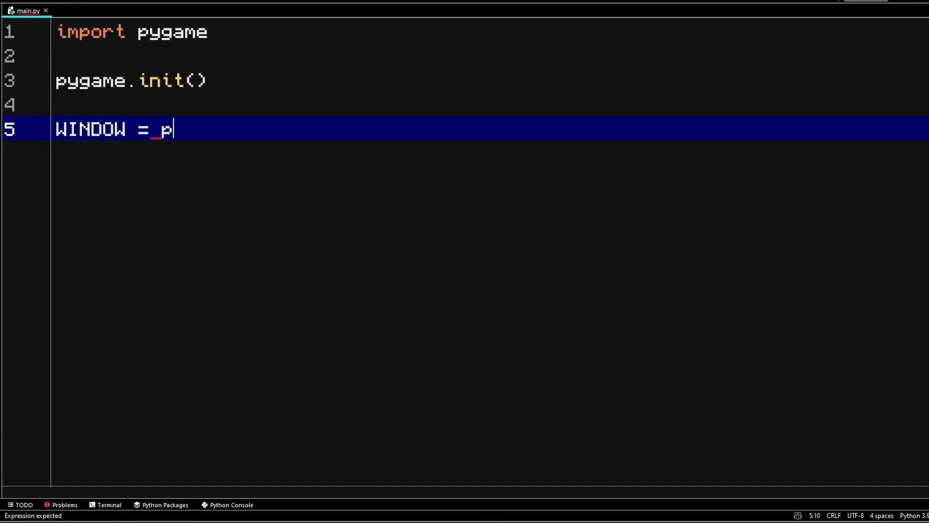
type("ygame.display.")
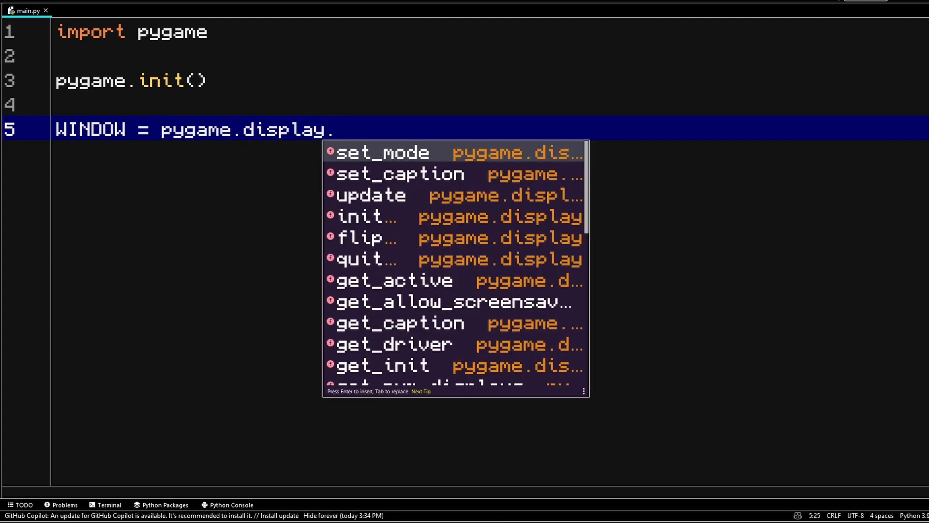
type("set_mode(")
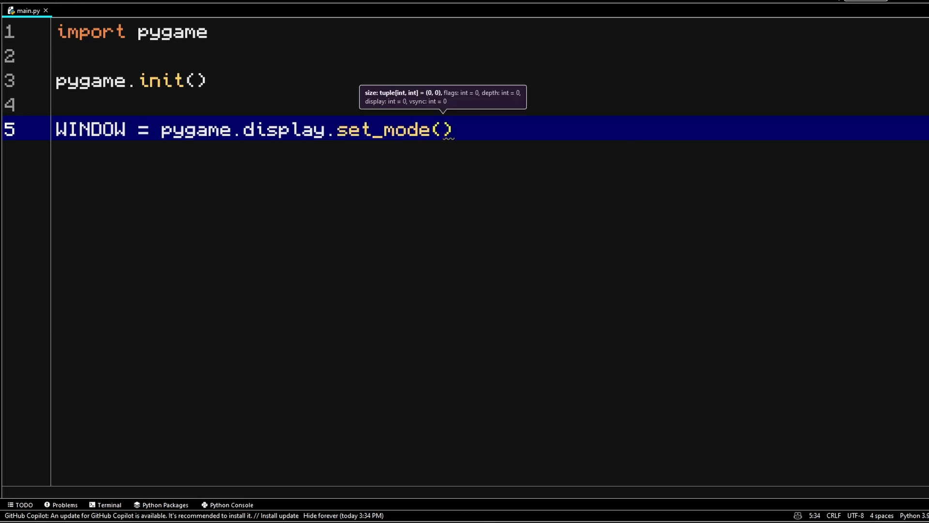
type("(")
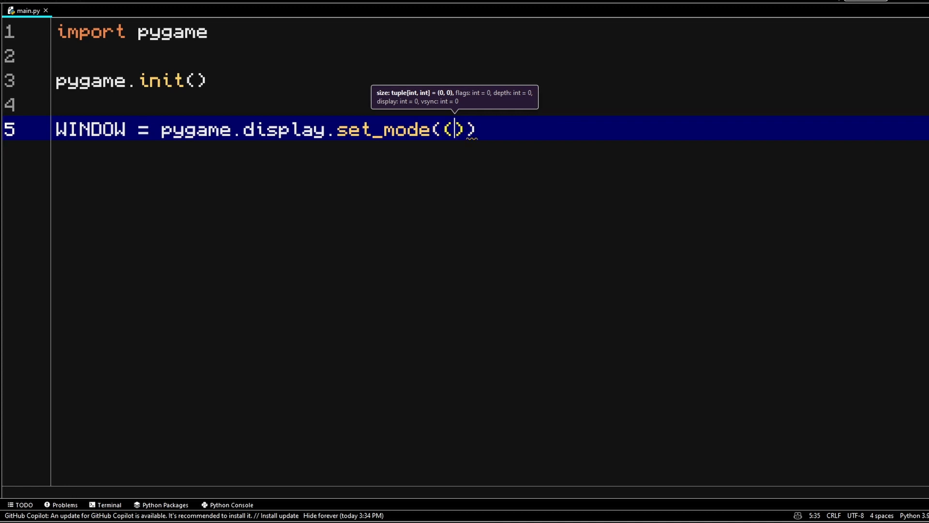
type("1")
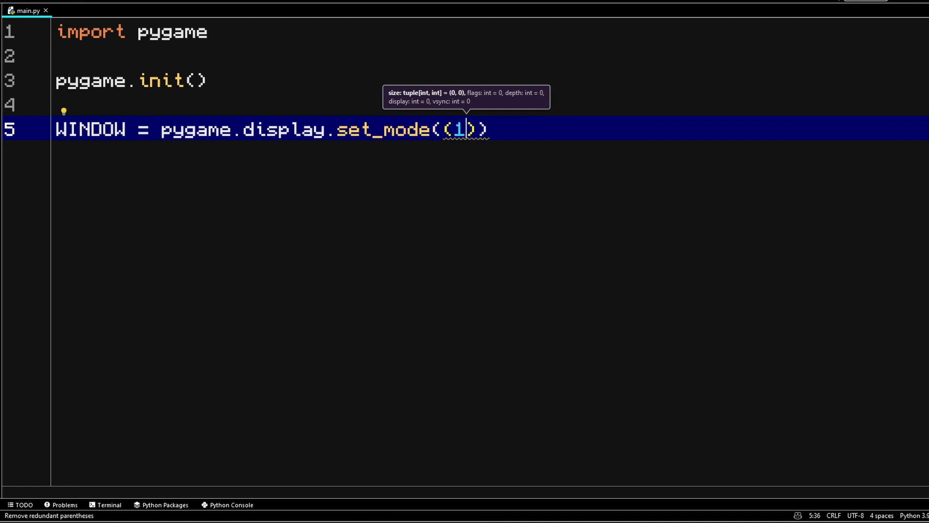
type("280")
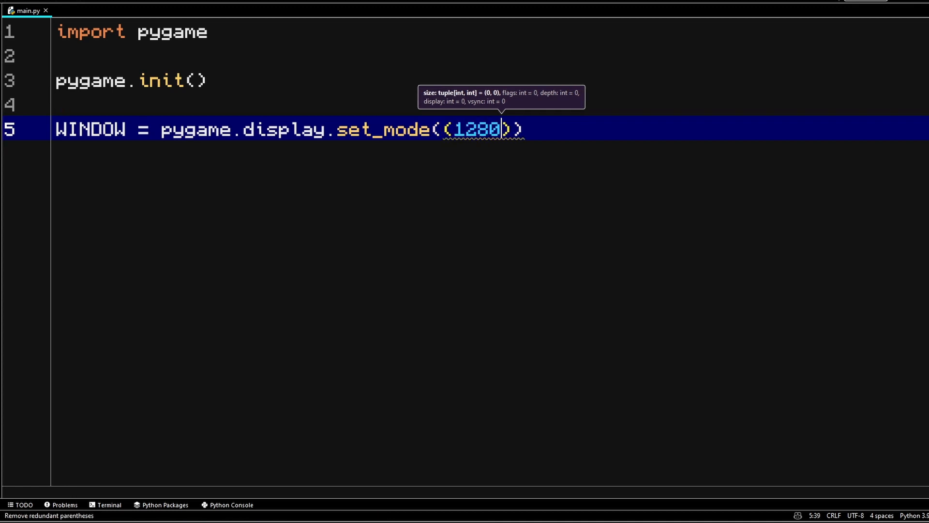
type(", 720")
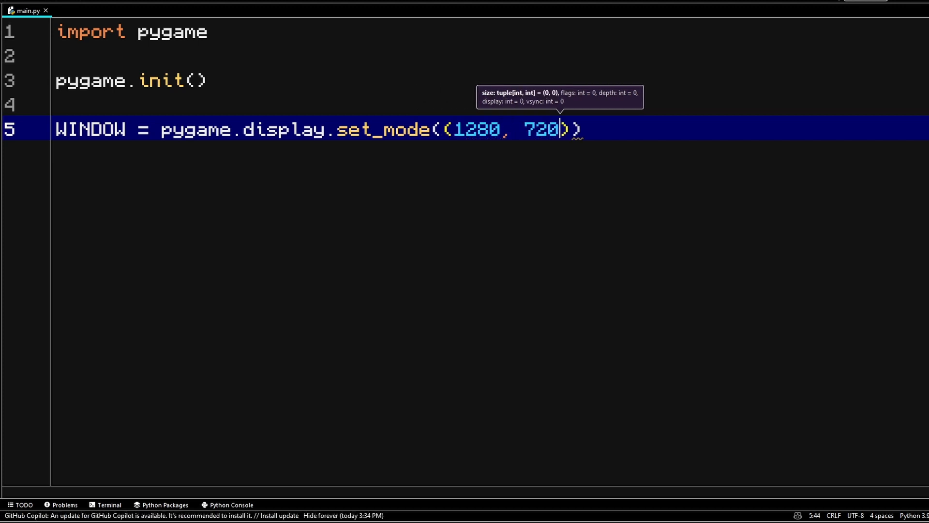
key("Enter")
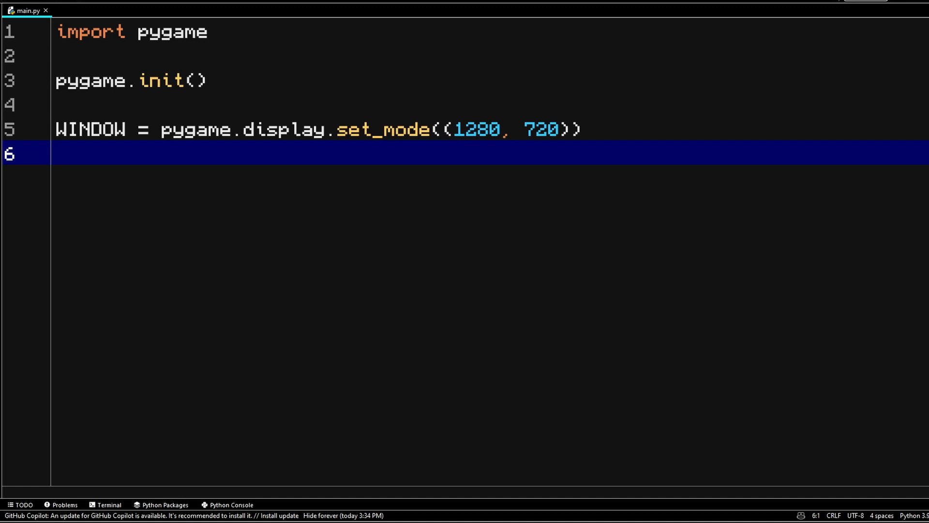
Set the window caption to 'Pygame Tutorial' and start a while True loop.
type("pygame.display.set_caption(\"P")
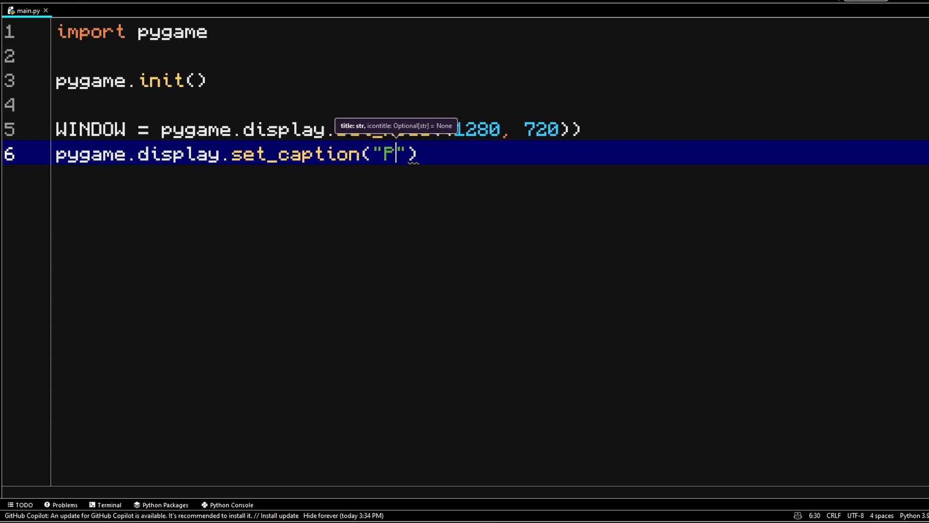
type("ygame Tutorial")
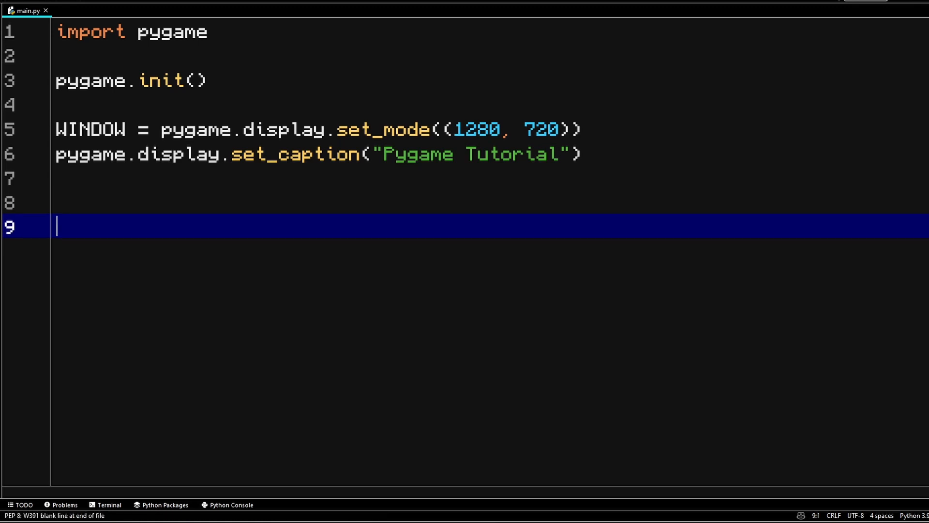
type("while True")
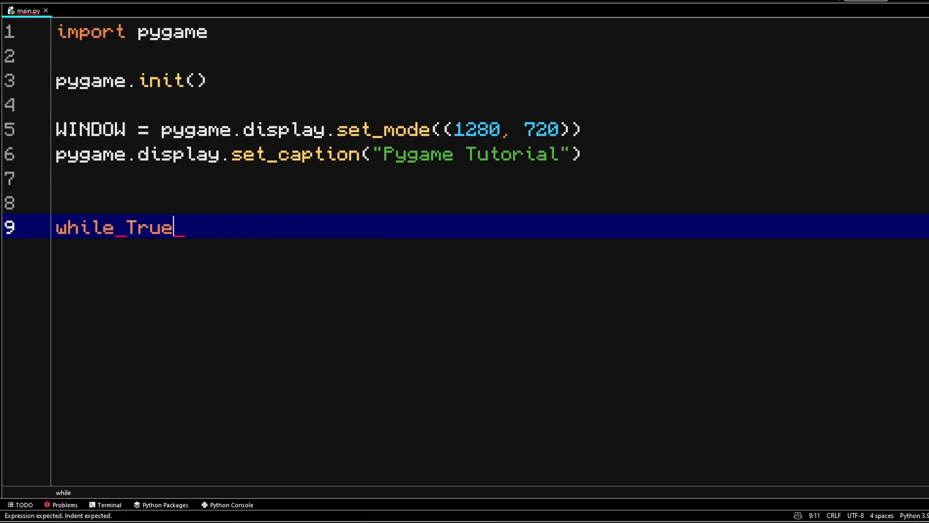
key("enter")
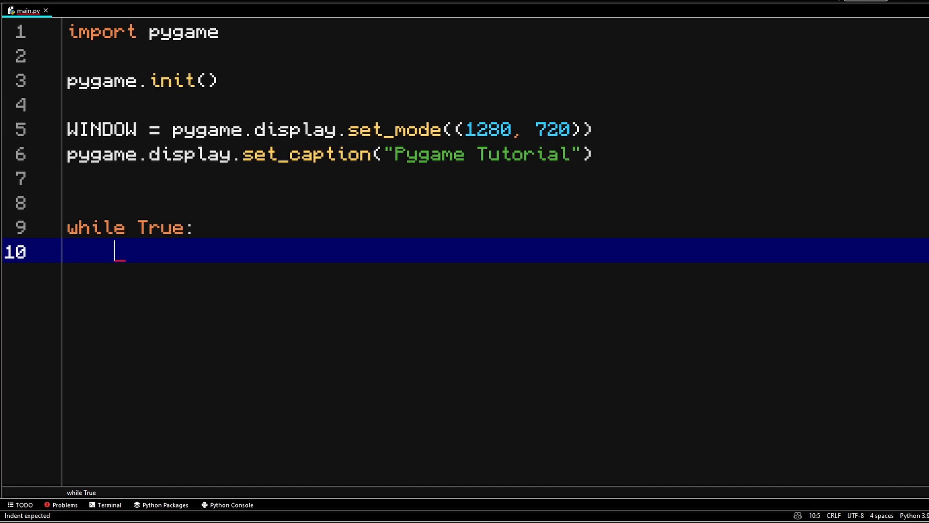
Inside the loop, fill WINDOW with (0, 0, 0) and call pygame.display.update().
type("WINDOW.")
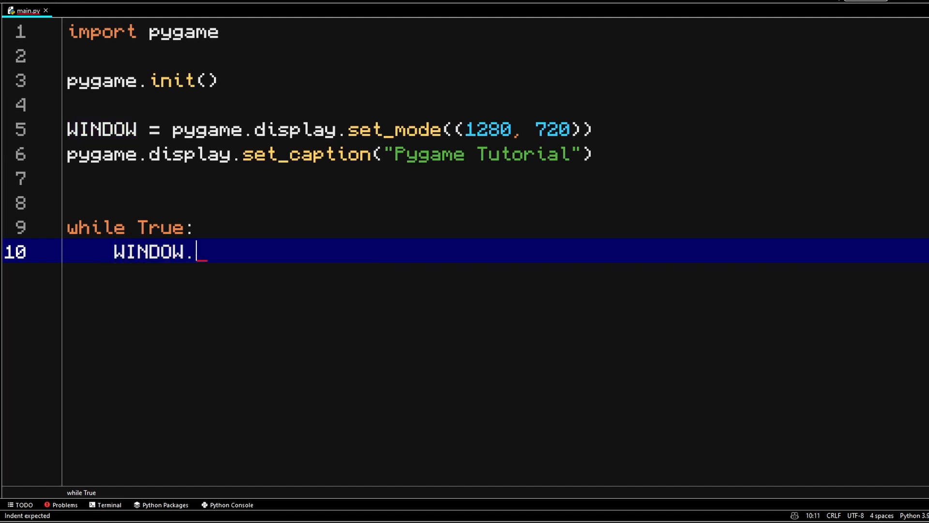
type("fill((")
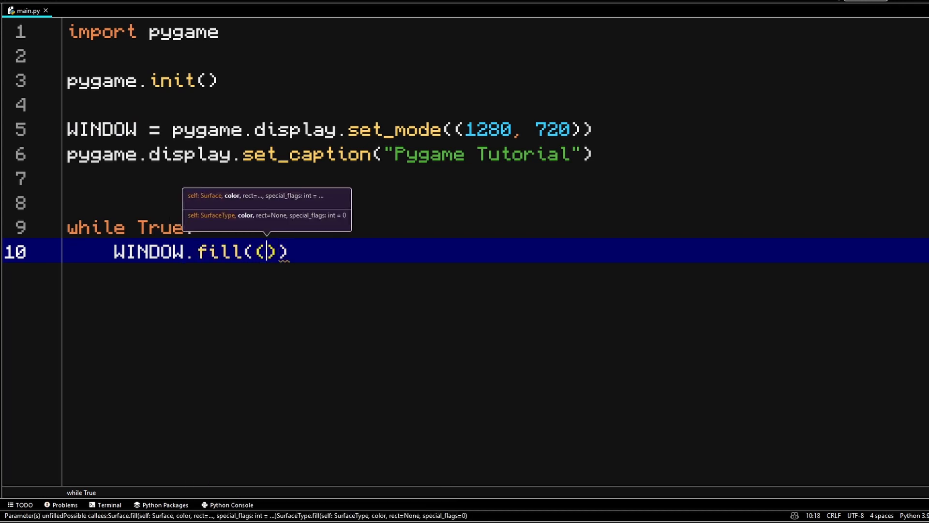
type("0, 0, 0")
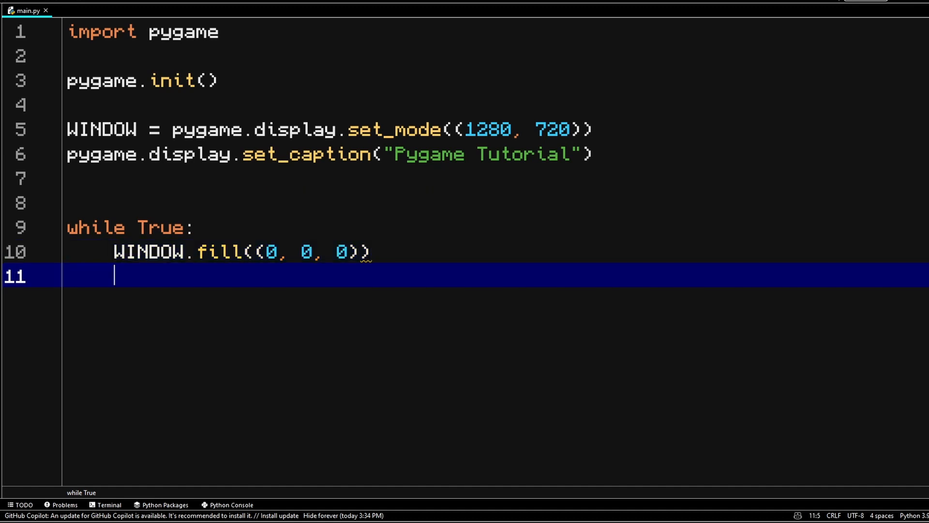
key("enter")
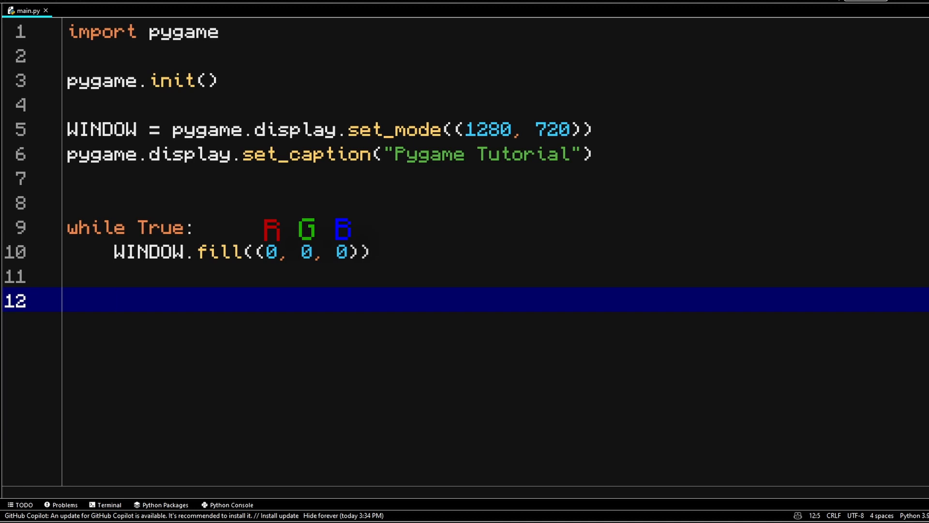
type("pygame.display.update(")
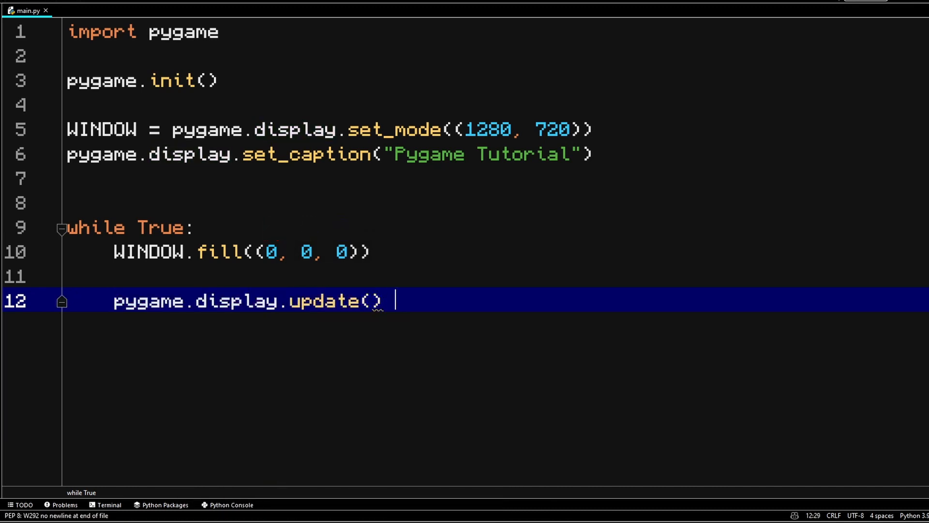
type("# same as")
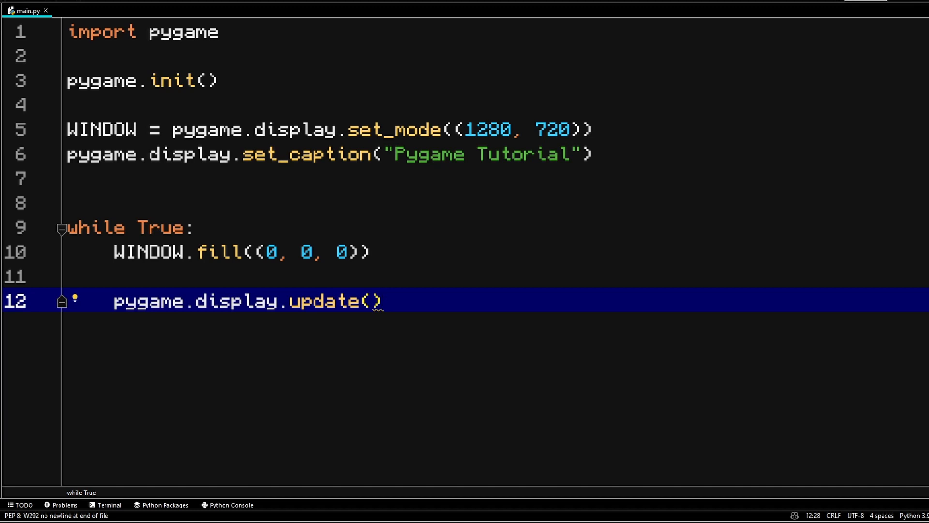
Run the script to see the black window, stop it, and change the fill to (255, 0, 0).
left_click(18, 505)
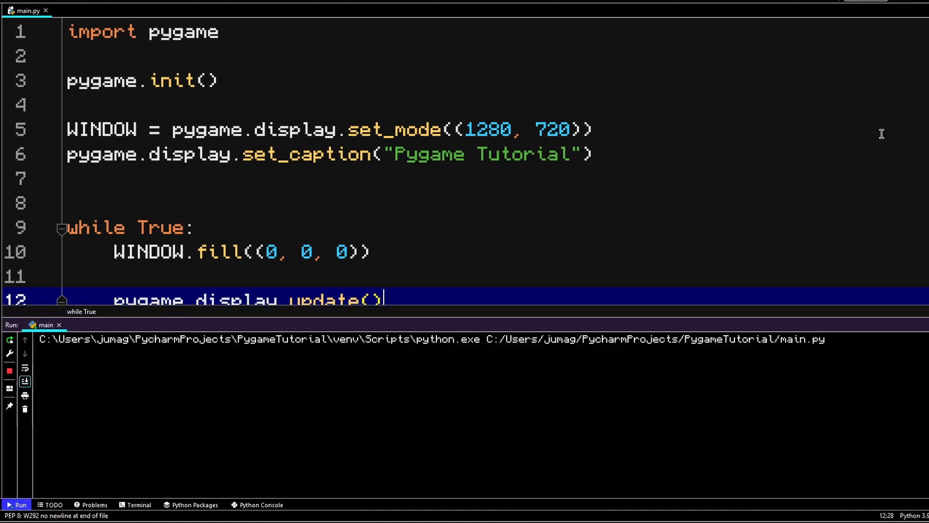
left_click(19, 504)
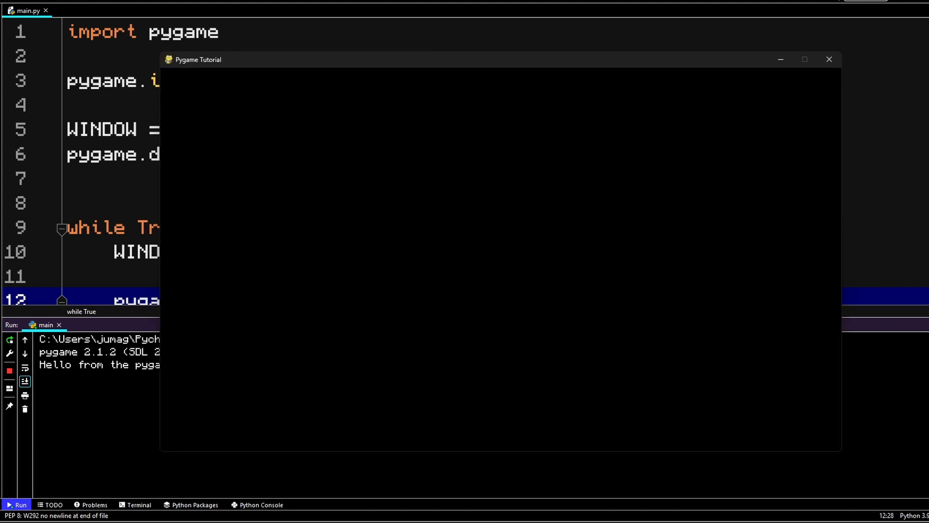
left_click(828, 59)
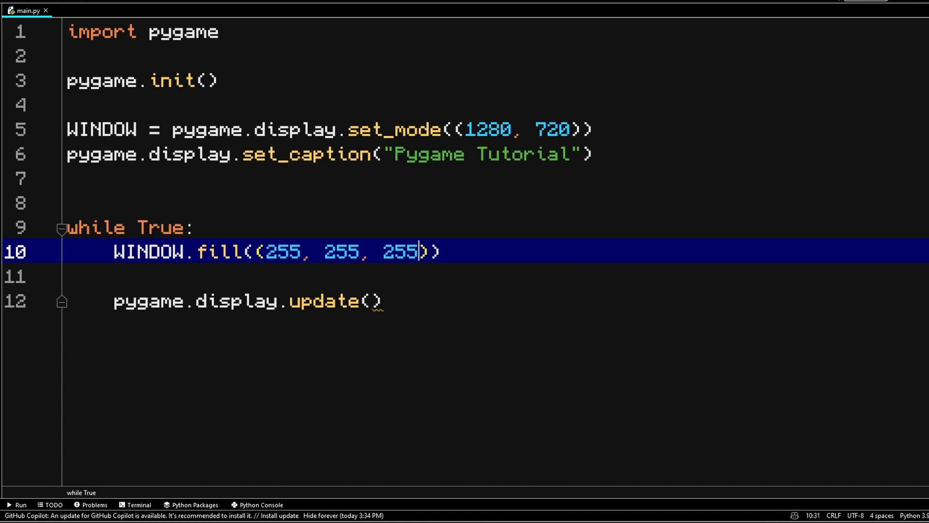
left_click(20, 504)
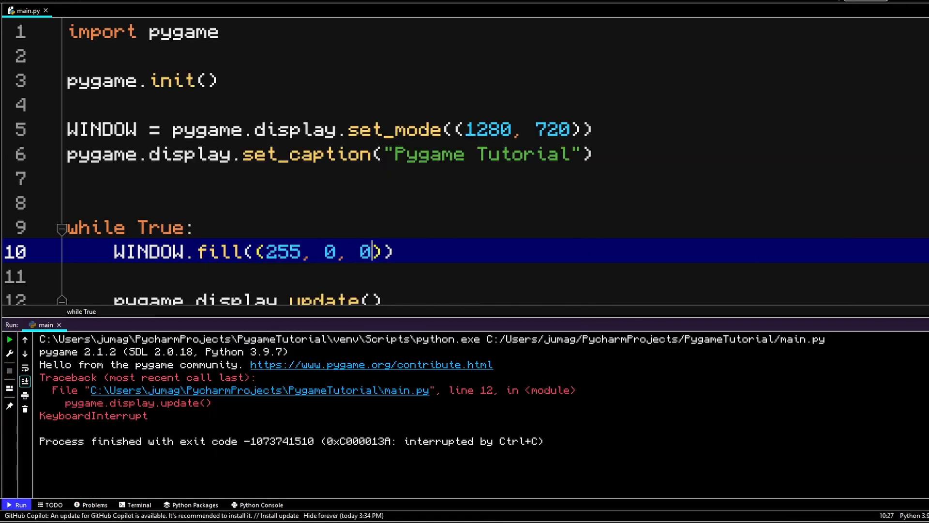
left_click(20, 505)
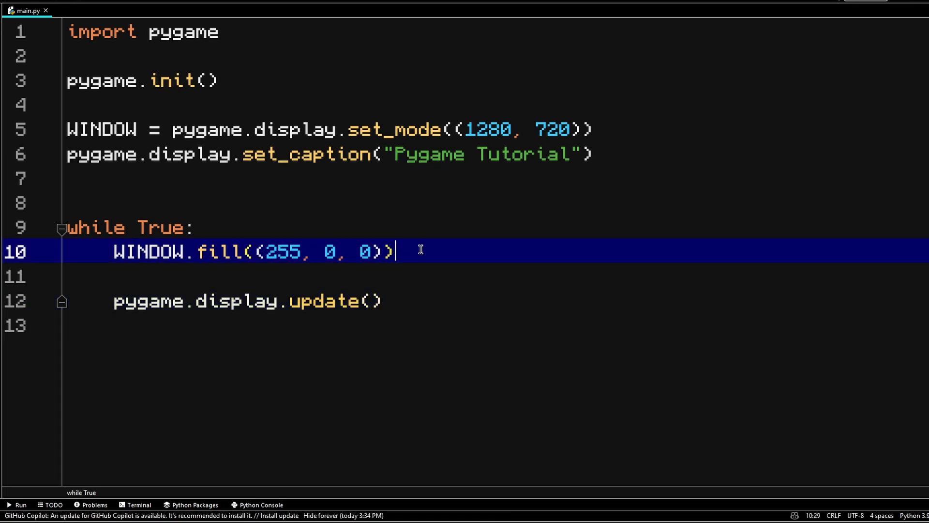
mouse_move(327, 197)
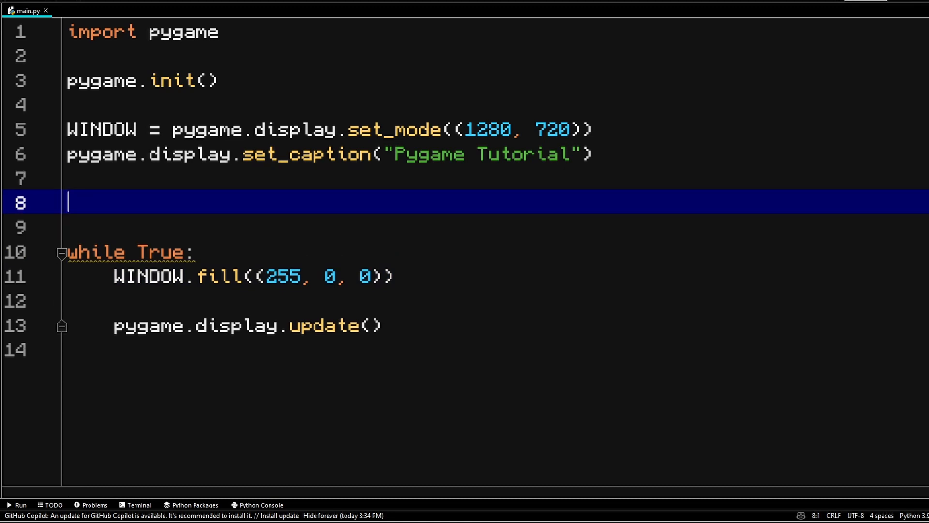
Add CLOCK = pygame.time.Clock() and call CLOCK.tick(60) before the display update.
type("CLOCK =")
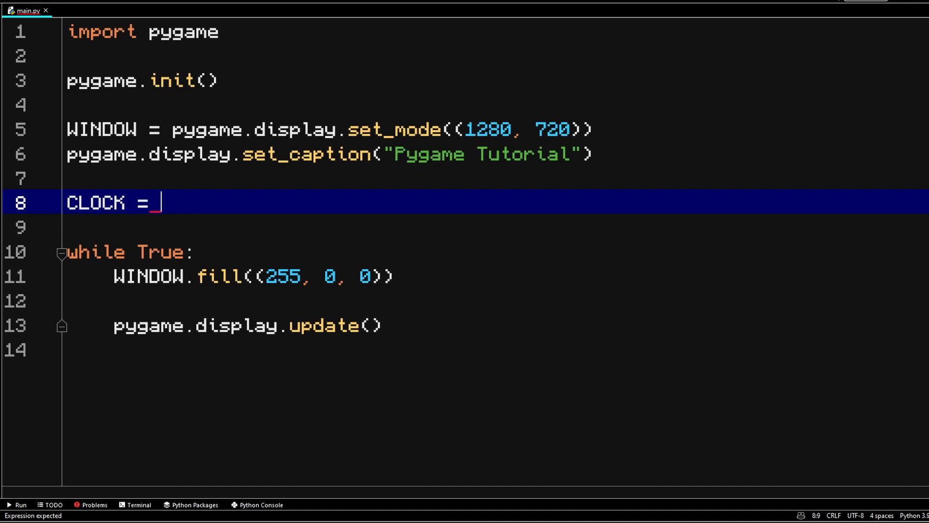
type("pygame.time")
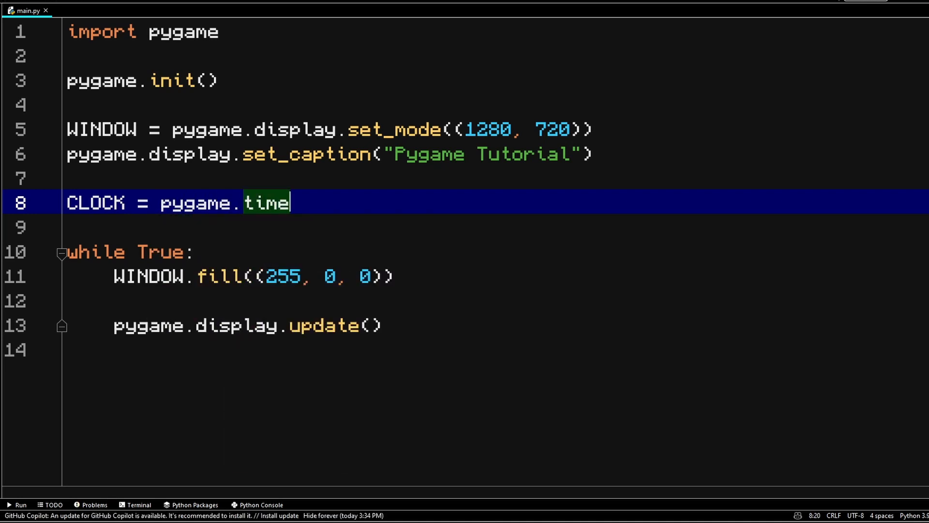
type(".Clock(")
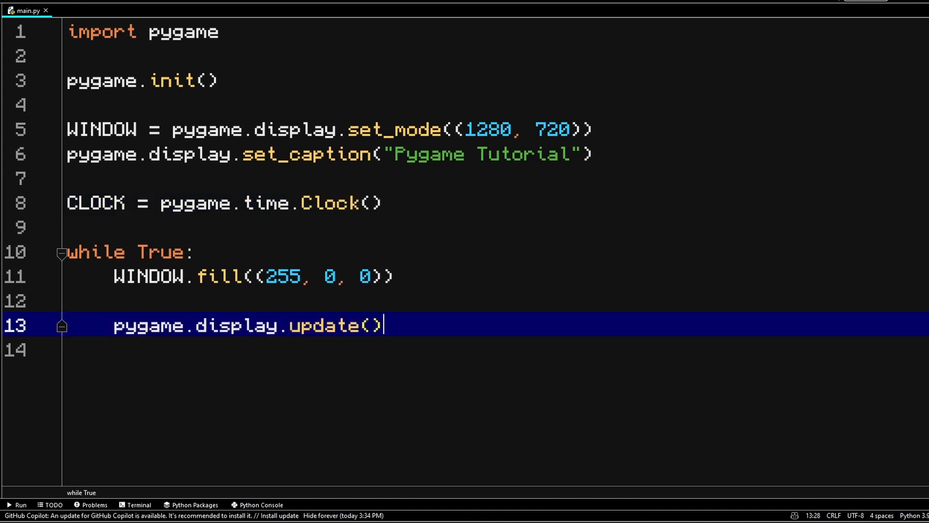
key("Enter")
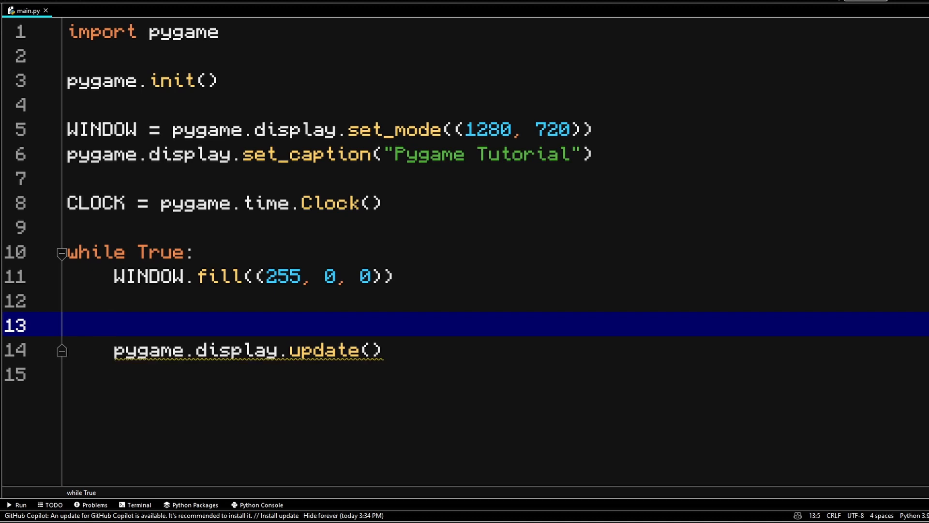
type("CLC")
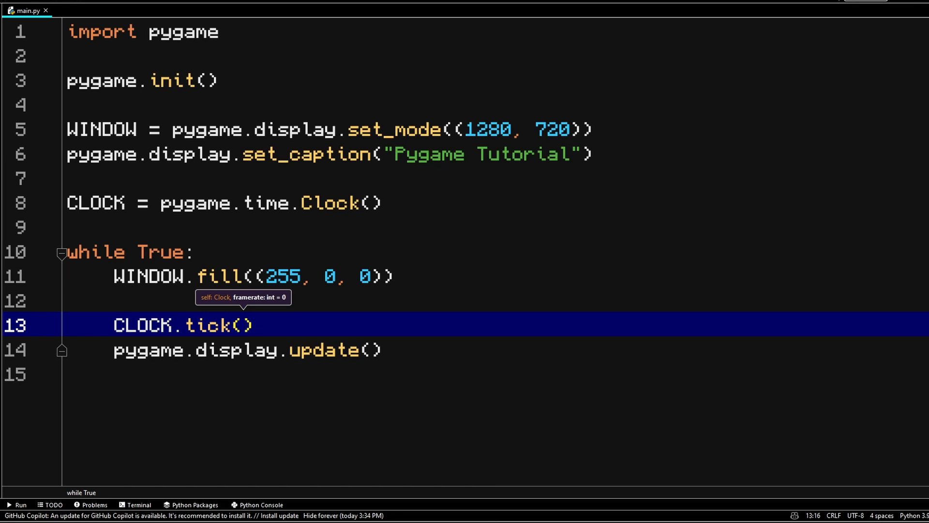
type("60")
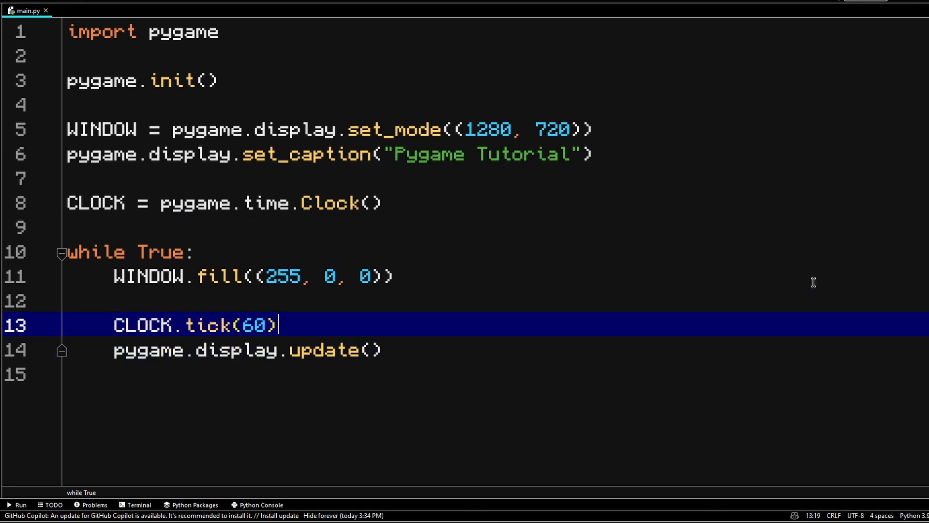
mouse_move(738, 284)
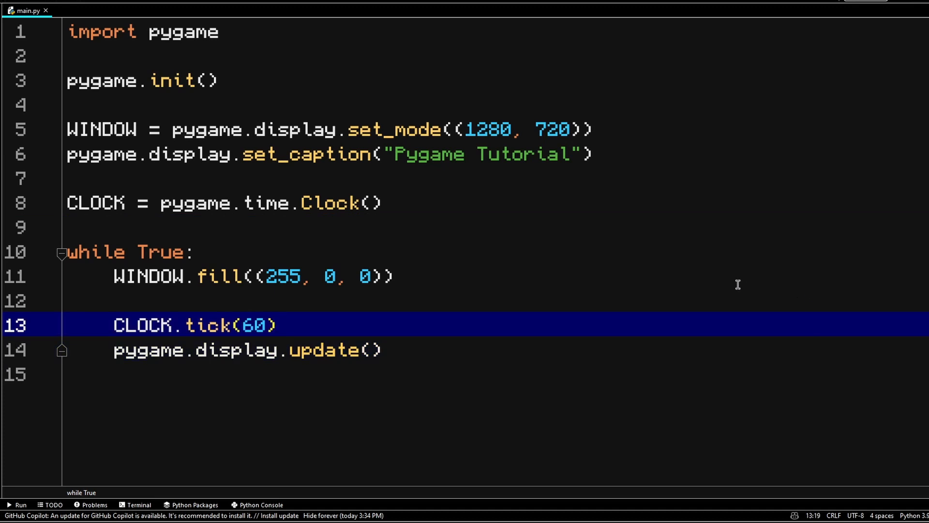
Change the window fill colour to white (255, 255, 255).
type("255")
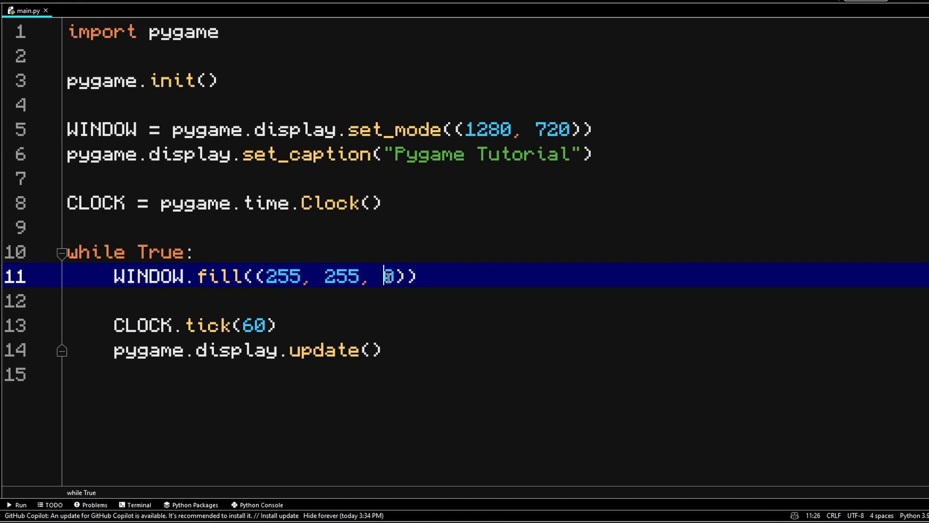
type("55")
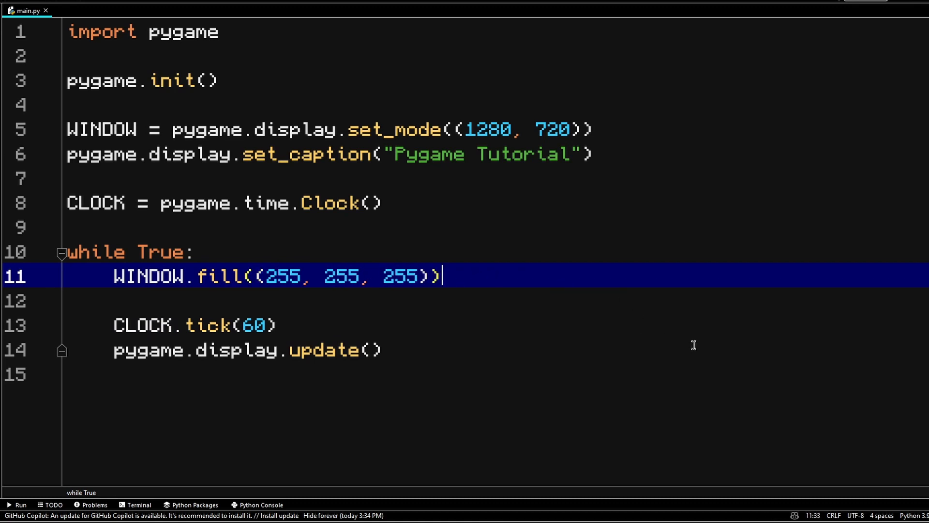
key("Enter")
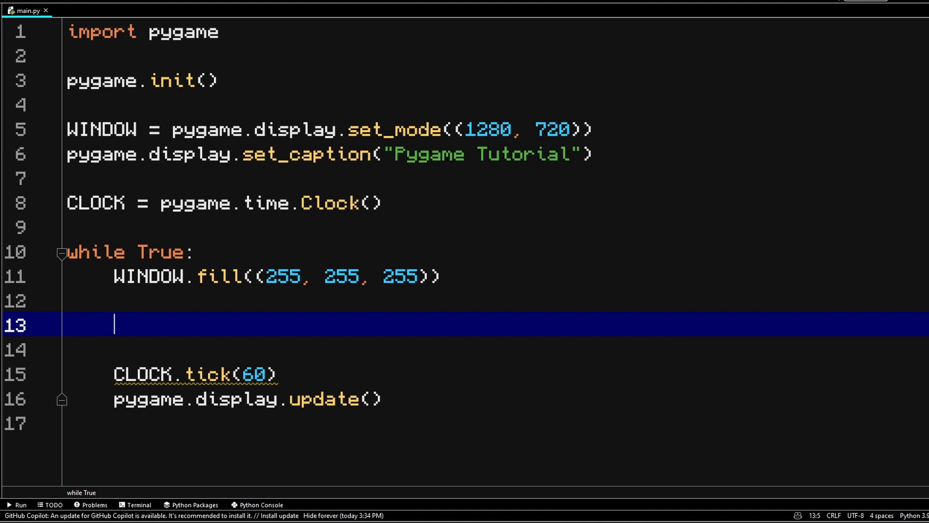
Add pygame.draw.rect(WINDOW, (255, 0, 0), (0, 0, 200, 100)) below the fill.
type("py")
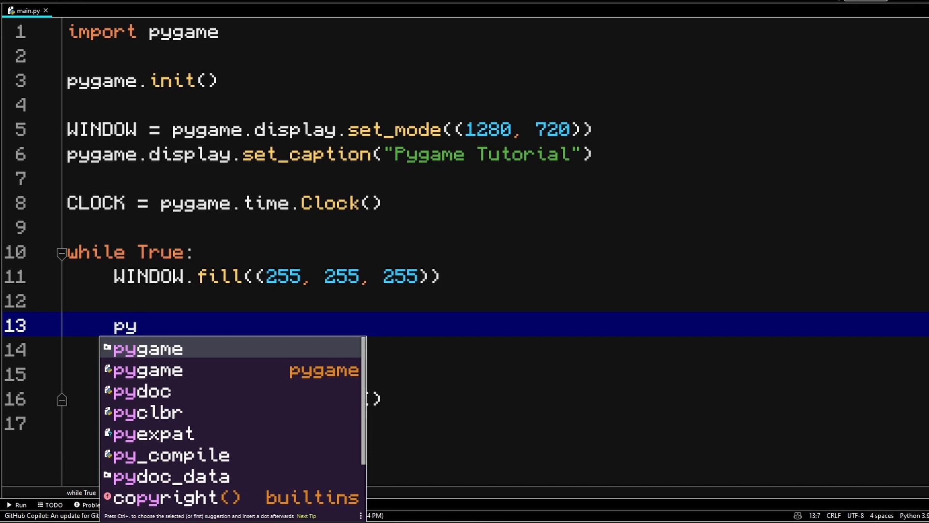
type("game.draw.re")
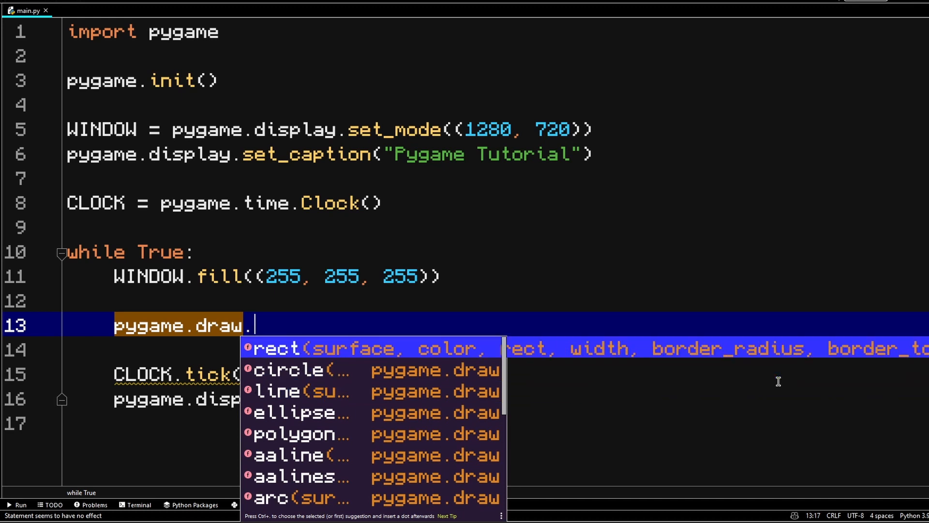
left_click(274, 348)
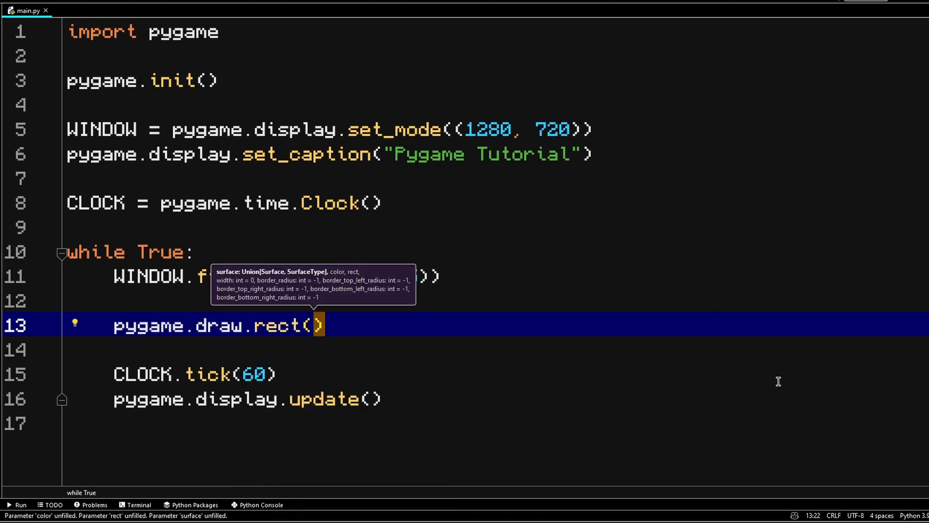
type("WINDOW,")
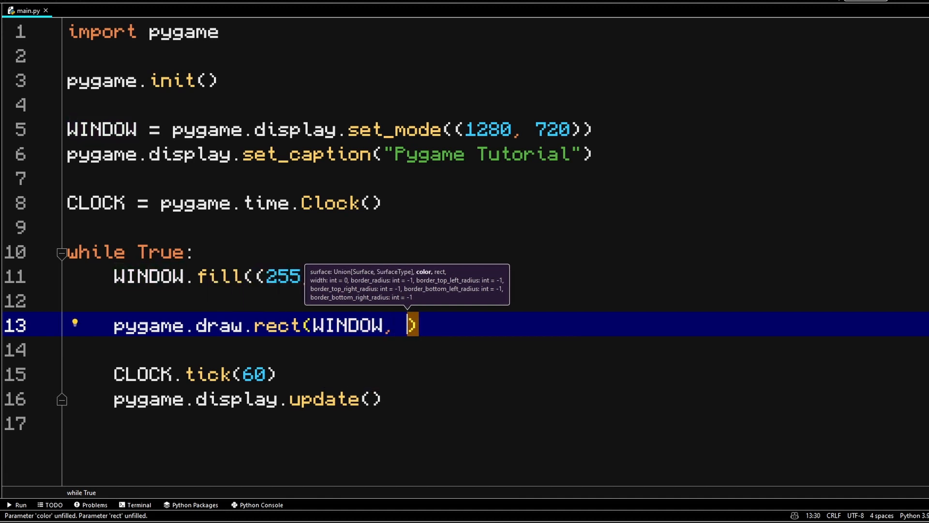
type("(255, 0, 0")
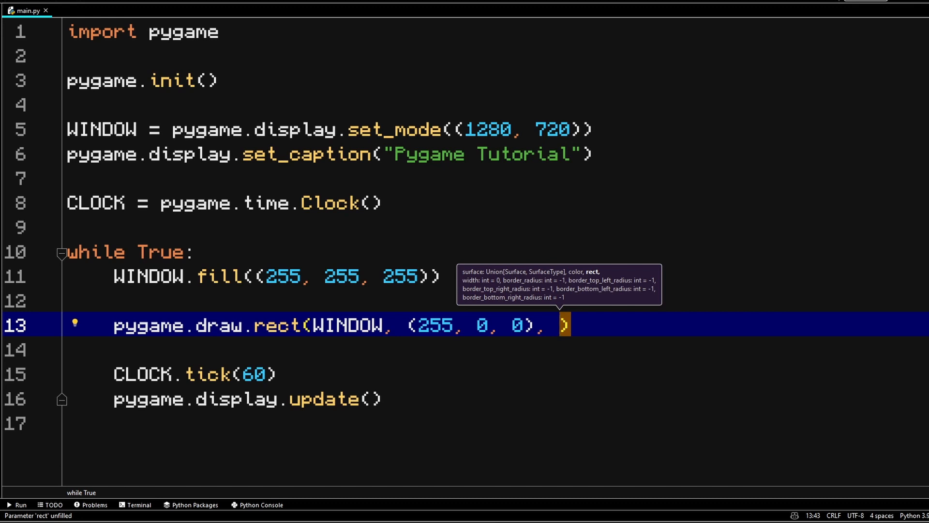
type("(")
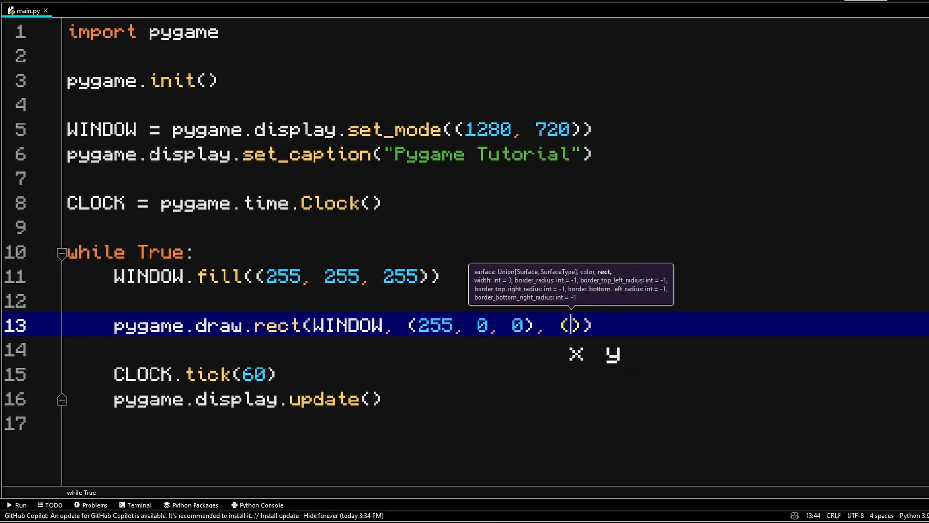
type("0, 0")
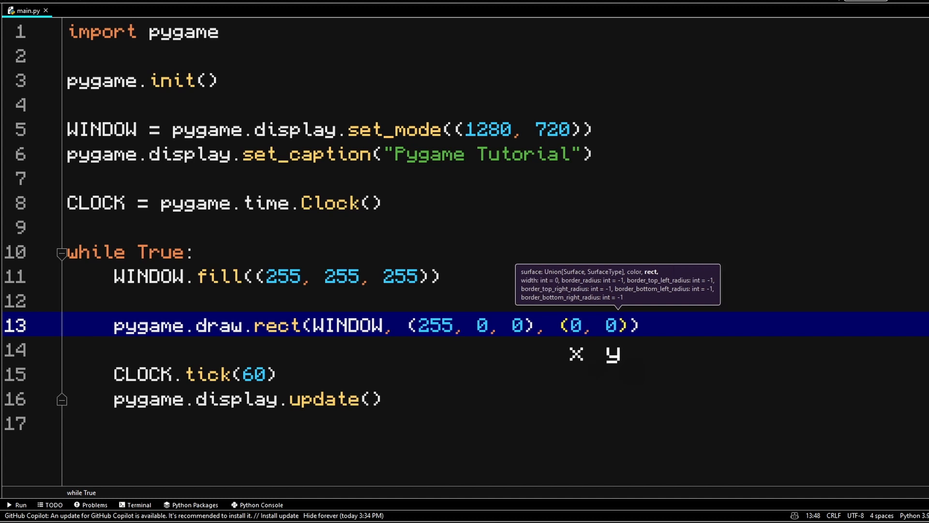
left_click(619, 325)
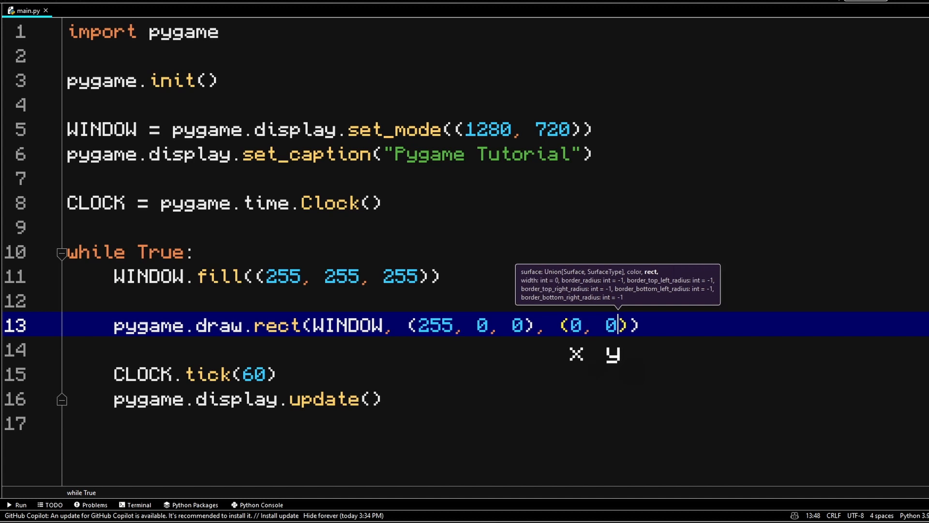
type(", 200, 100")
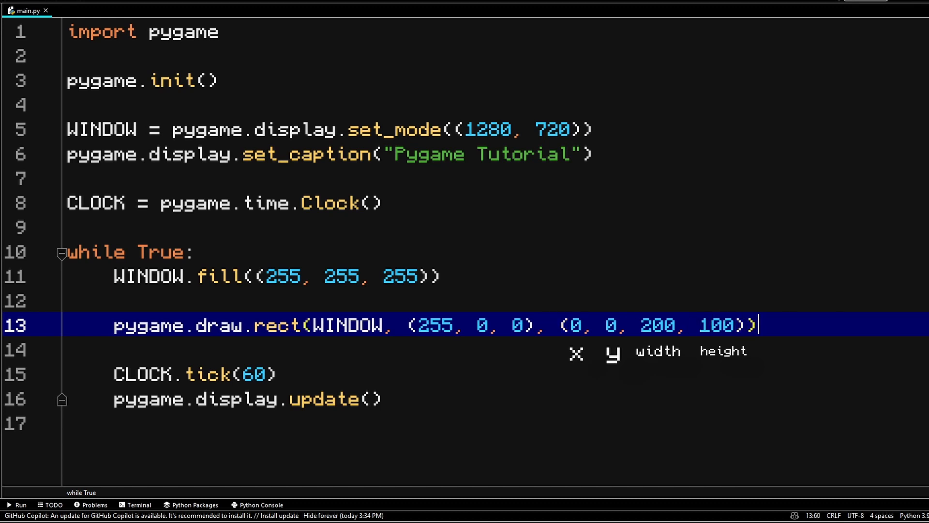
left_click(18, 504)
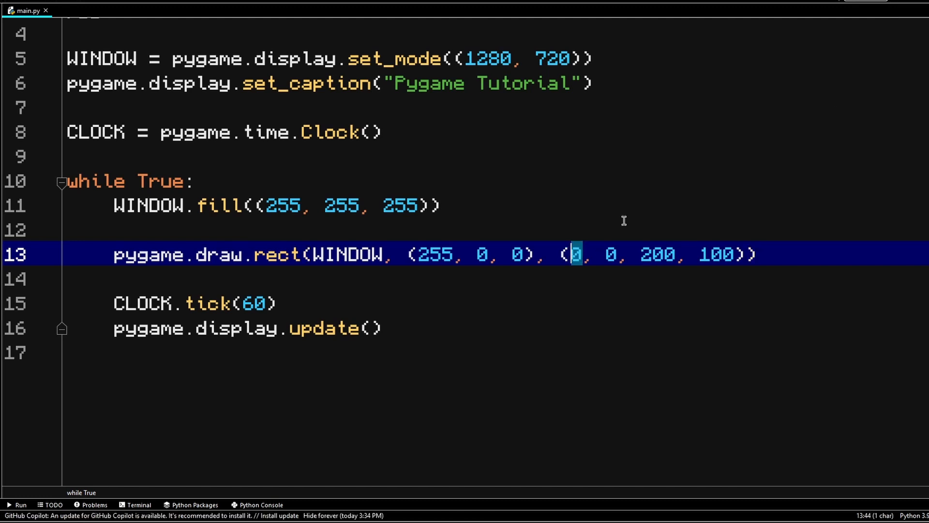
Change the rectangle's x and y coordinates to 600 and begin a new draw call.
type("600")
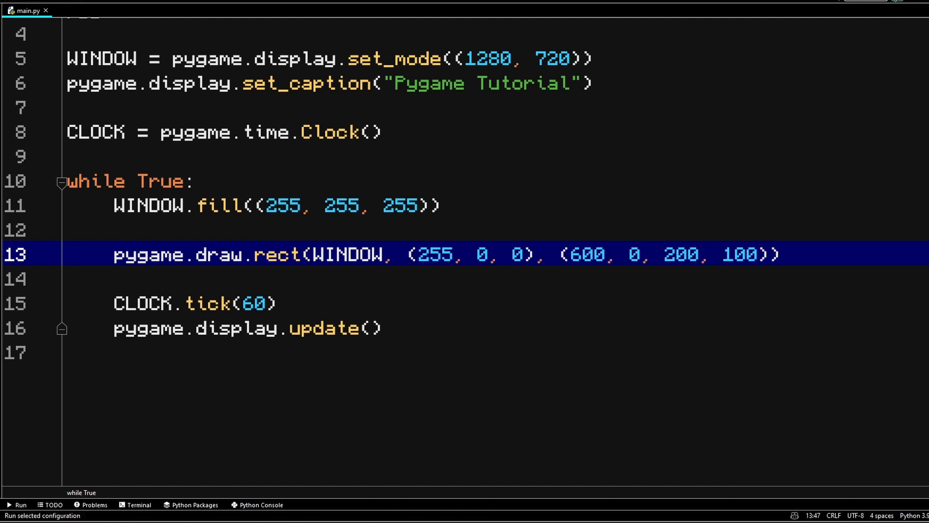
left_click(17, 505)
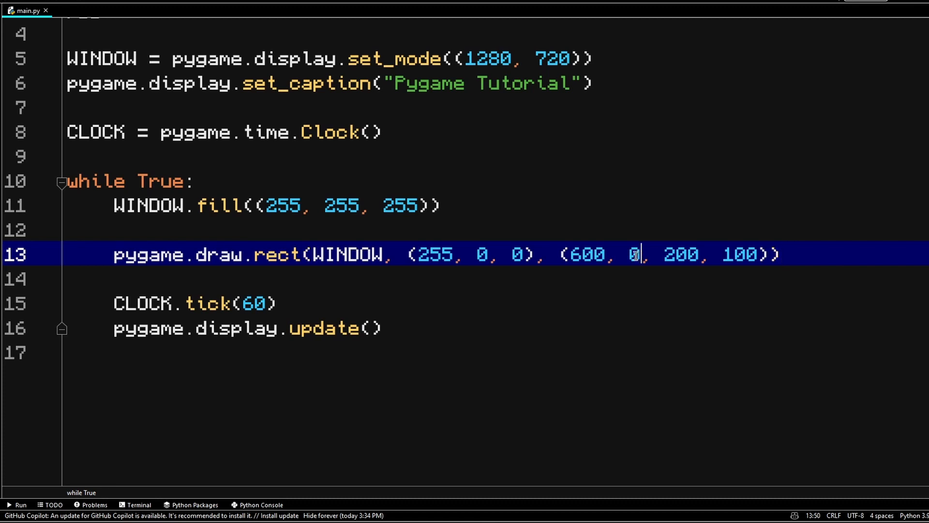
type("600")
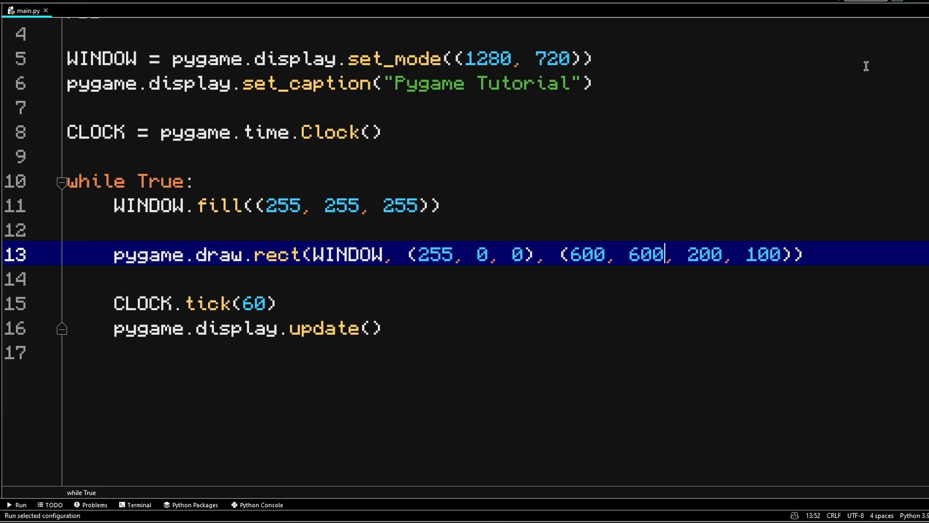
left_click(15, 504)
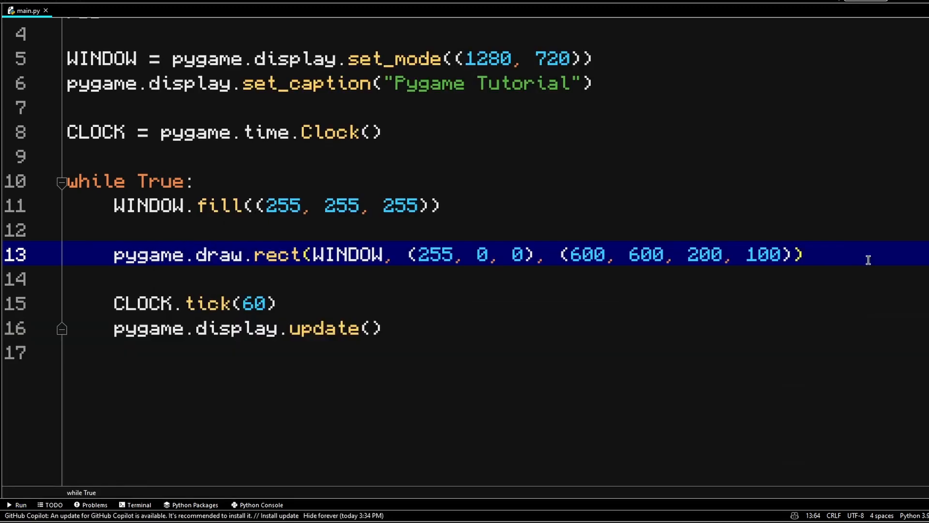
type("pygame.draw")
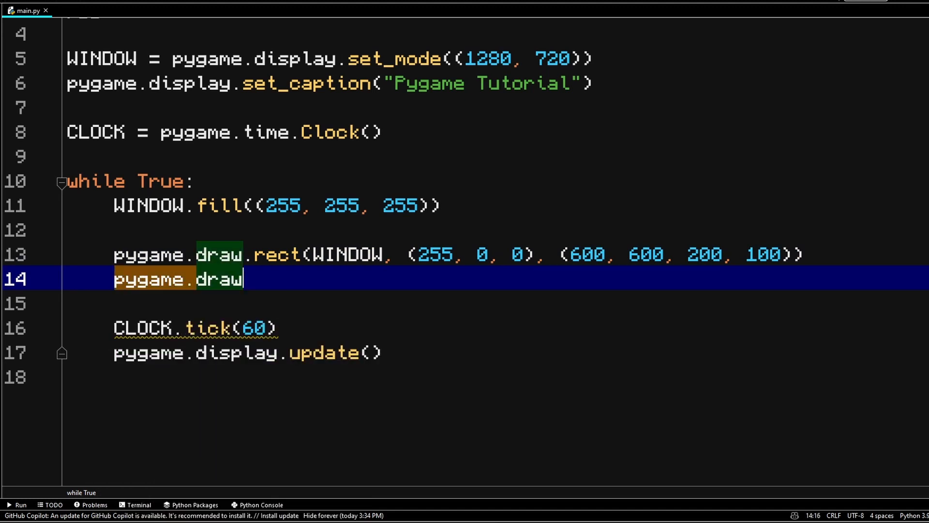
Draw a black circle of radius 50 at (300, 300) and run the script.
type(".circle(WINDOW, ()")
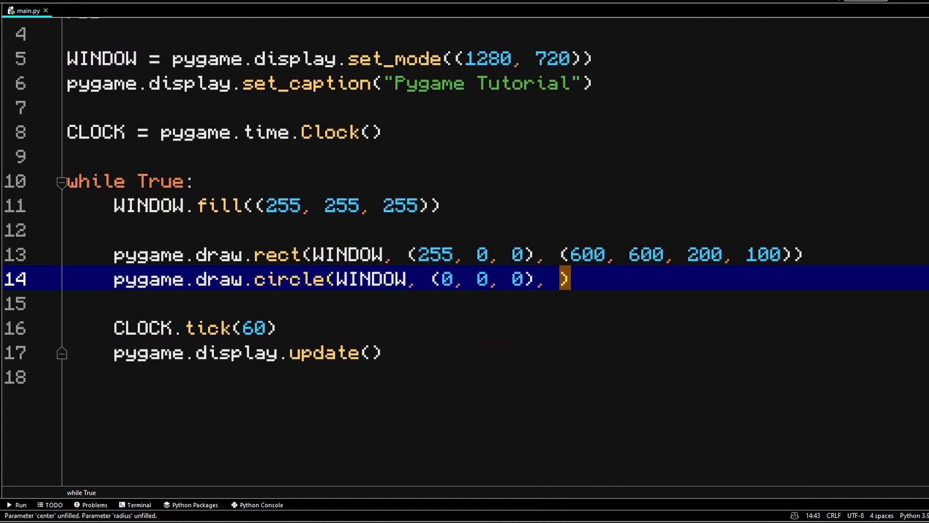
type("(300, 300)")
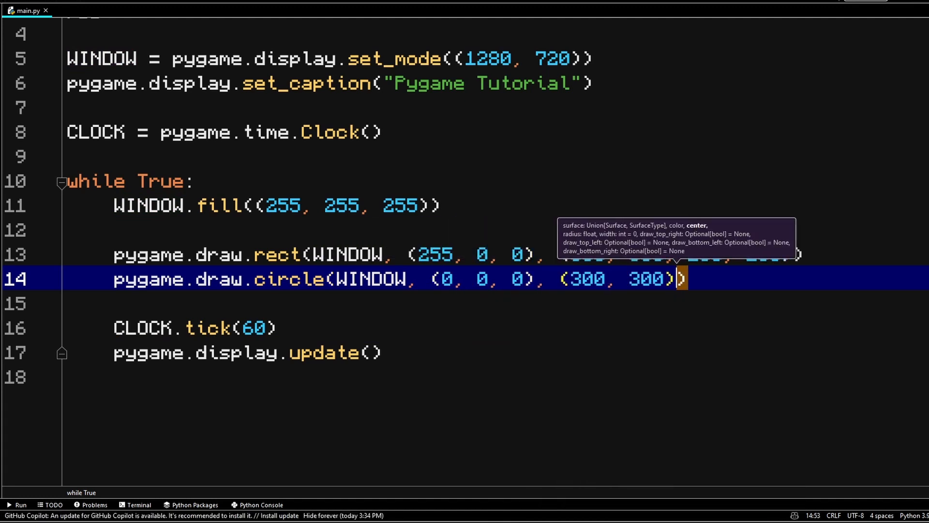
type(", 50")
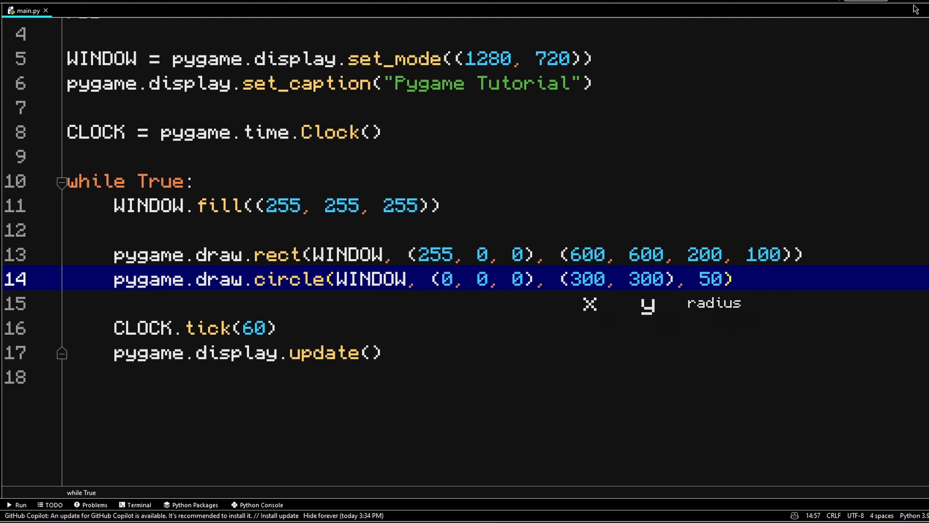
left_click(20, 504)
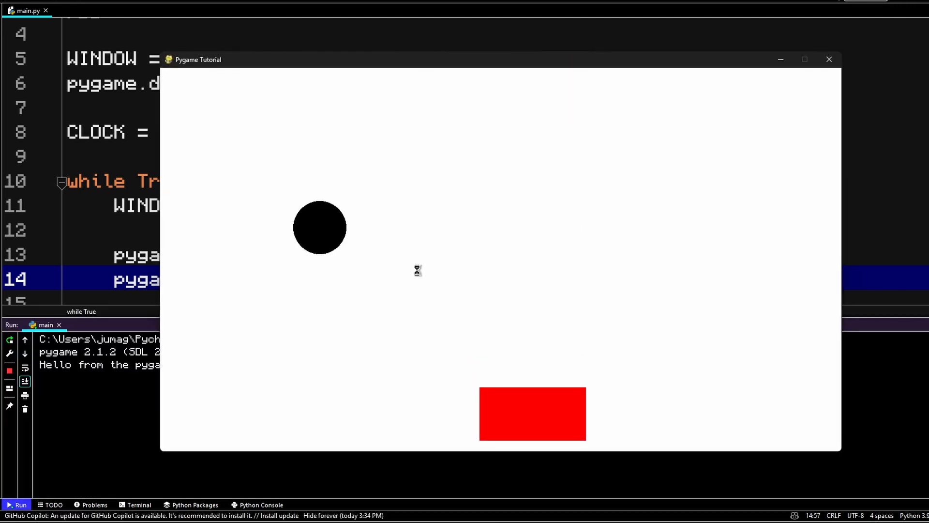
mouse_move(432, 224)
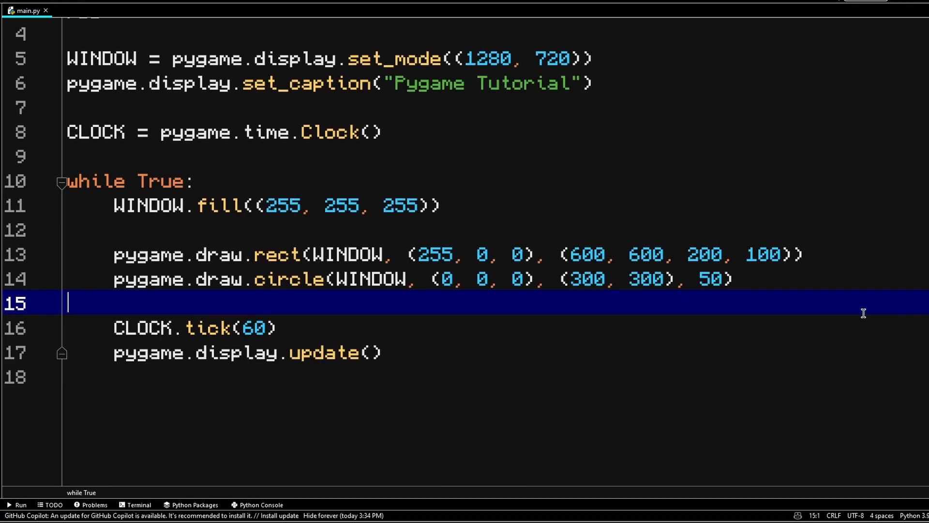
mouse_move(879, 308)
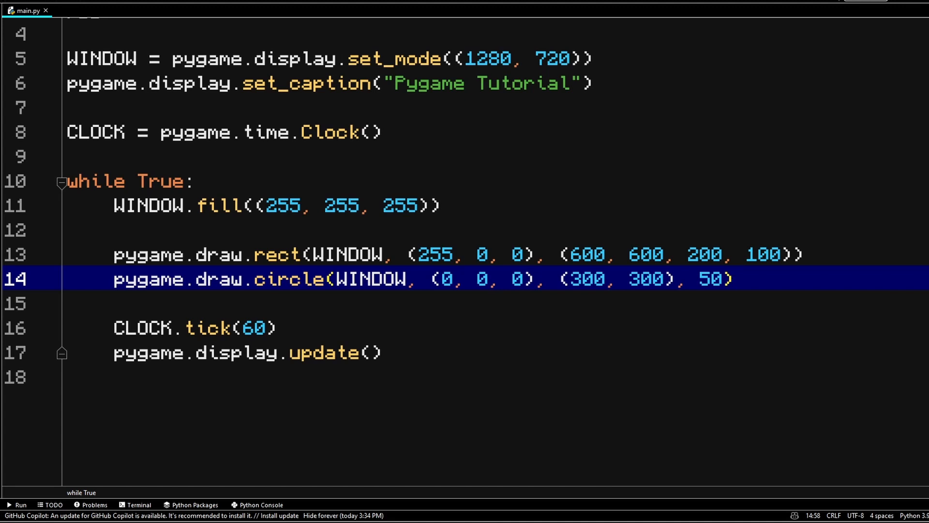
left_click(19, 504)
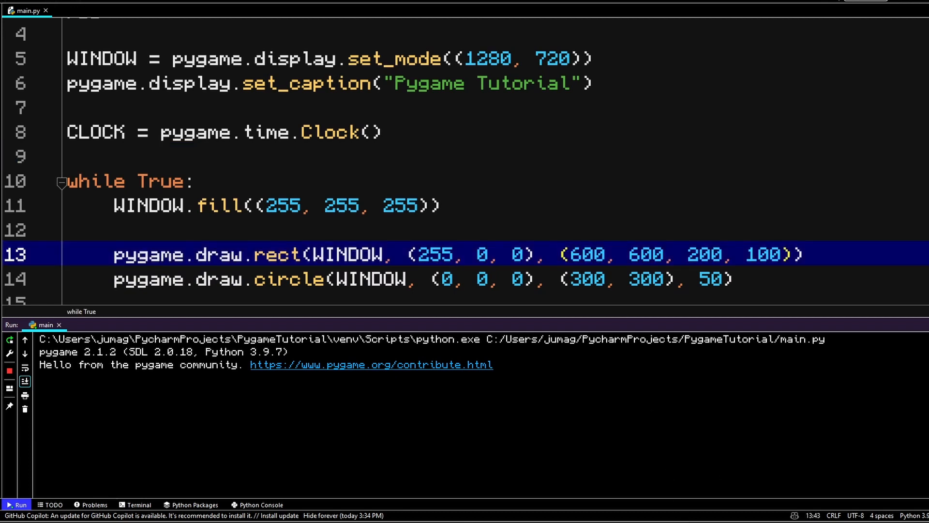
left_click(9, 369)
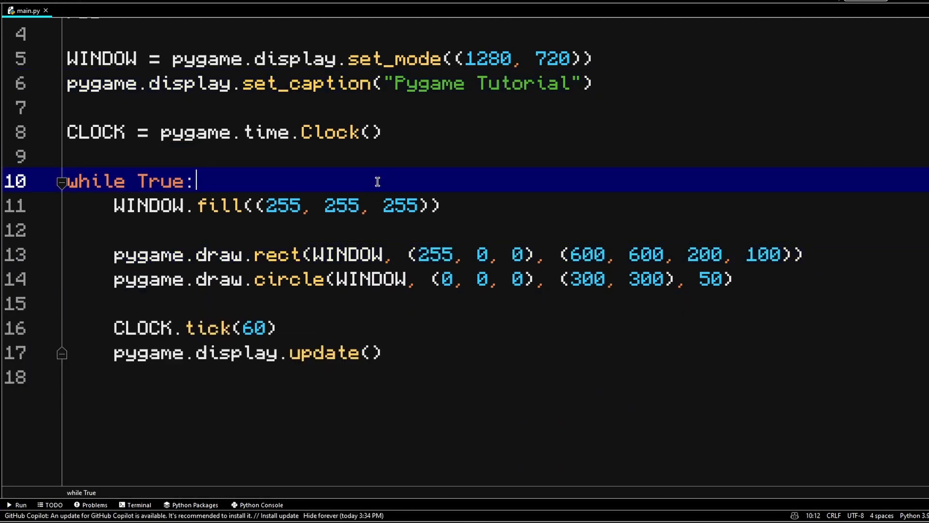
Loop over pygame.event.get(), calling exit() on pygame.QUIT, then run and close the window to test.
type("for")
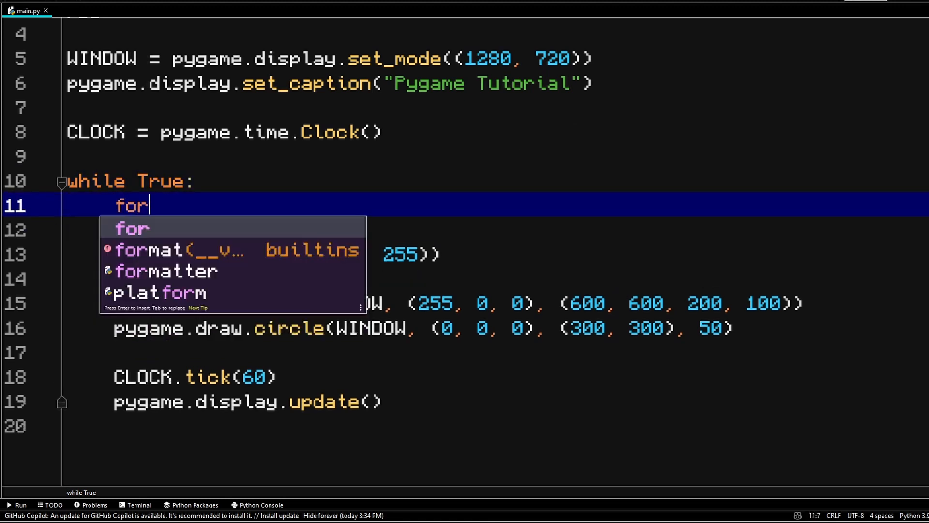
type("event in")
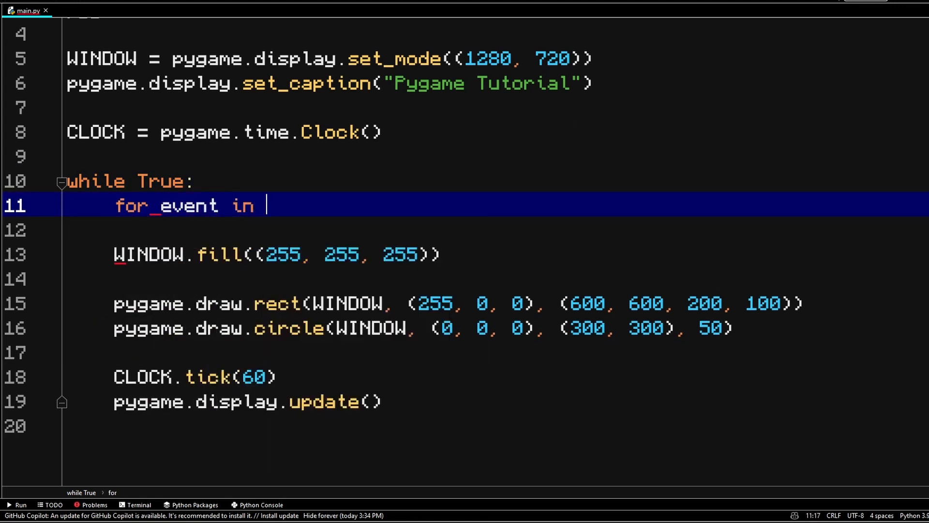
type("pygame.event.get():")
left_click(495, 230)
type("if event.type ==")
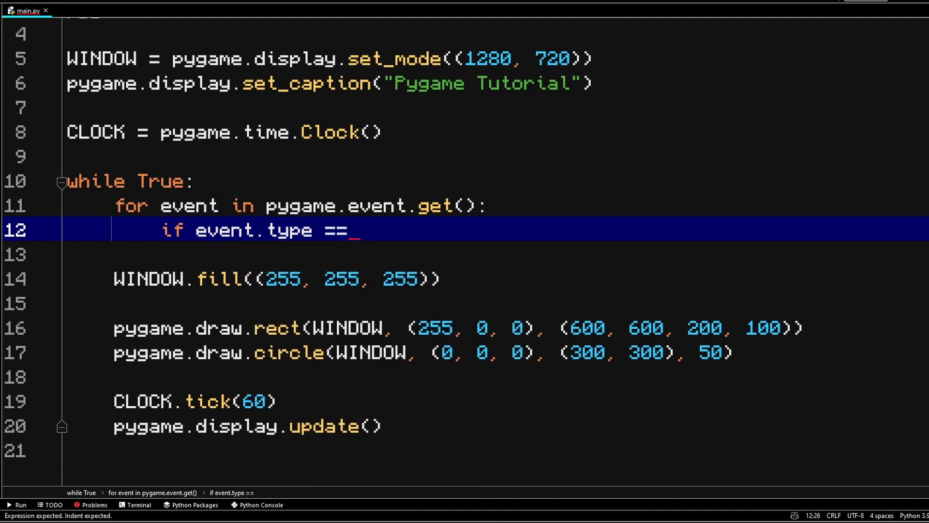
type("pygame.QUIT")
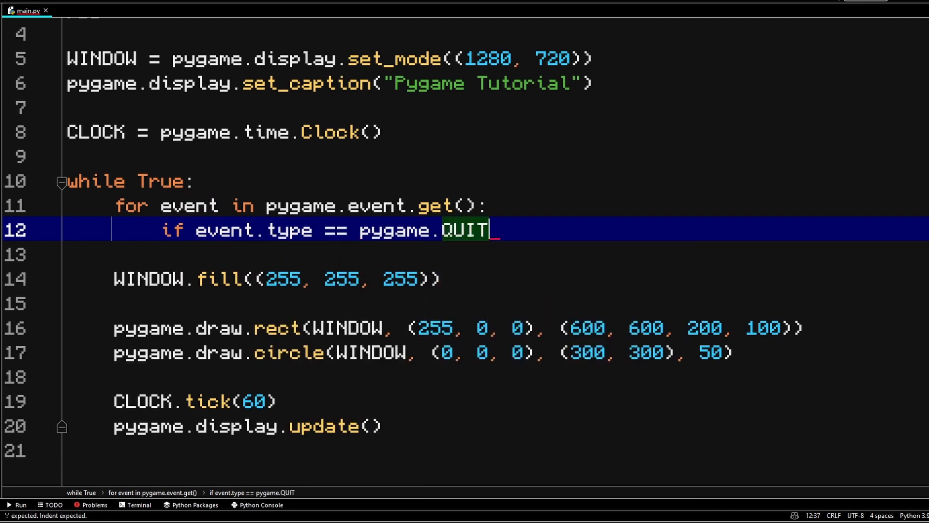
type("exi")
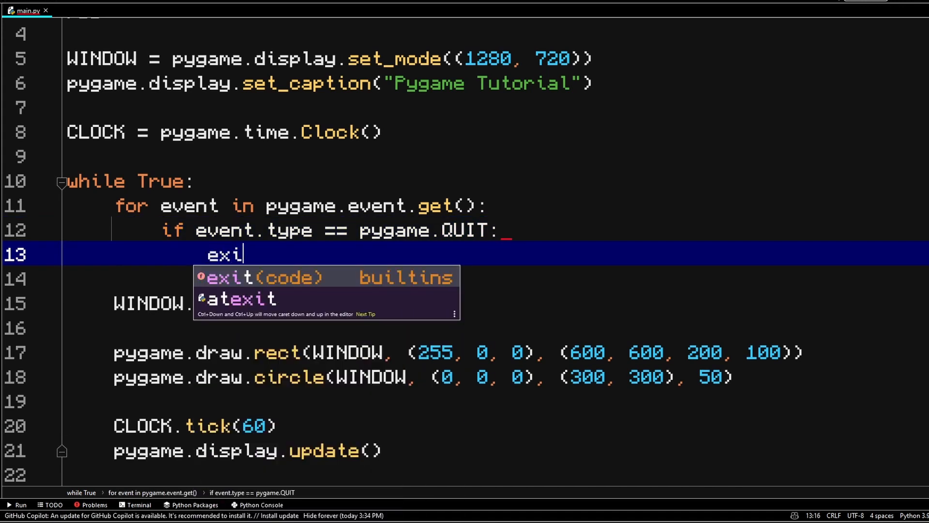
type("t()")
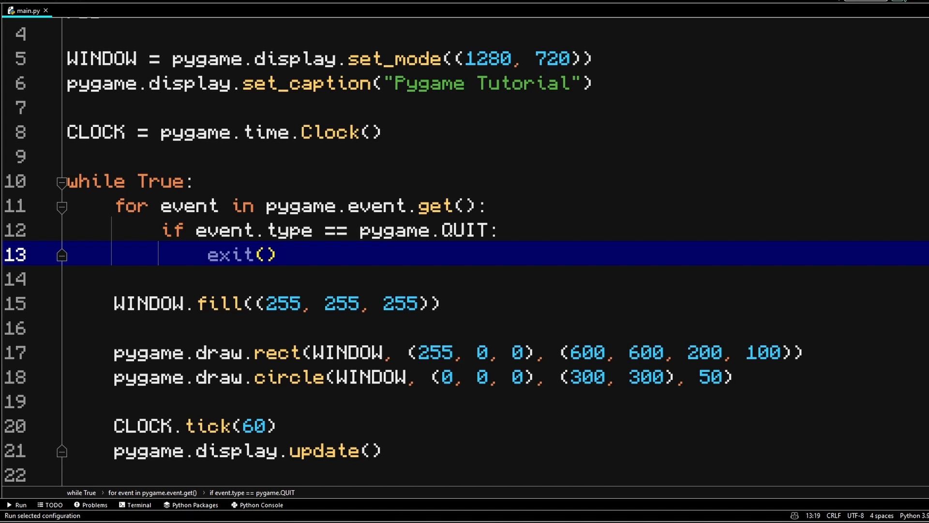
left_click(19, 504)
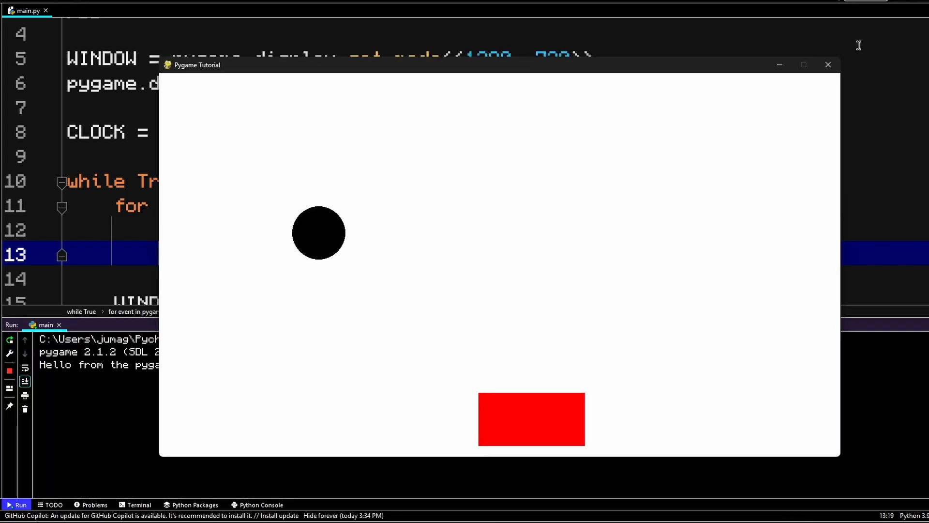
left_click(828, 64)
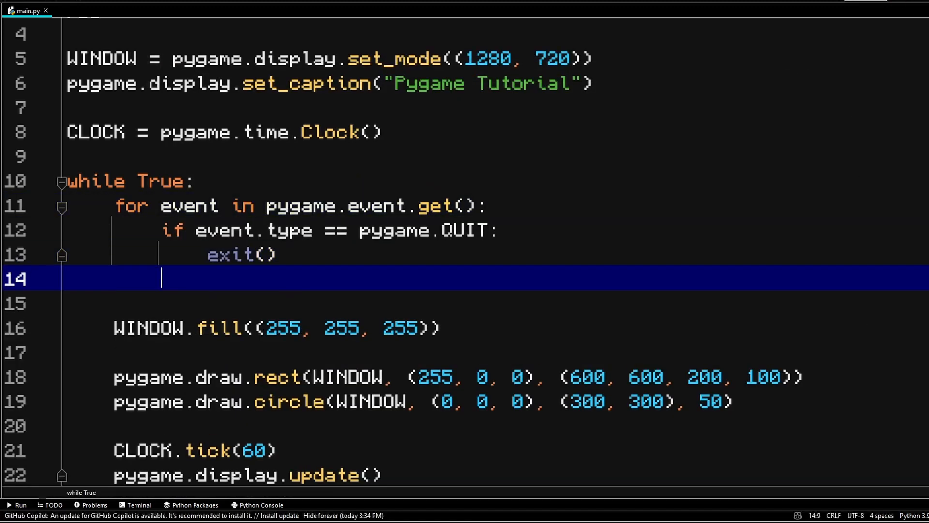
Add an elif event.type == pygame.KEYDOWN: branch to the event loop.
type("elif eve")
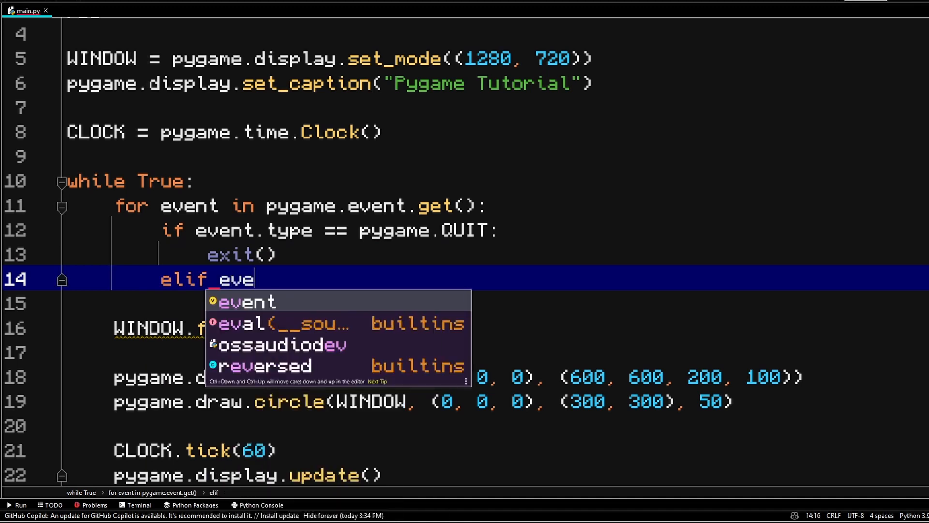
type("event.type ==")
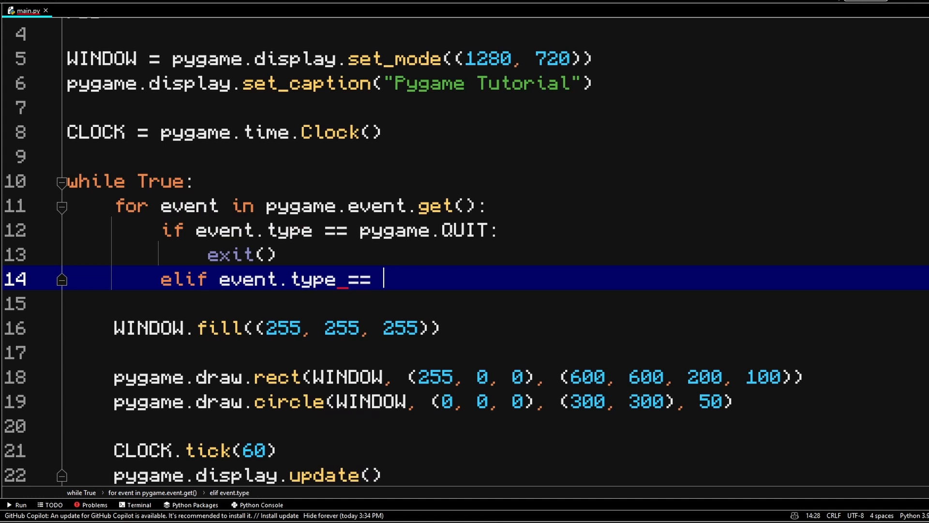
type("py")
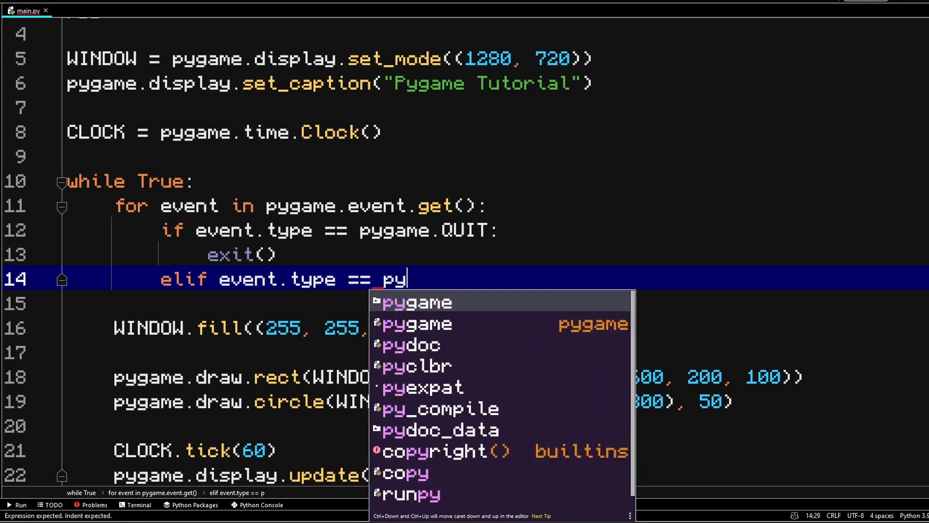
type("game.KEYDOWN:")
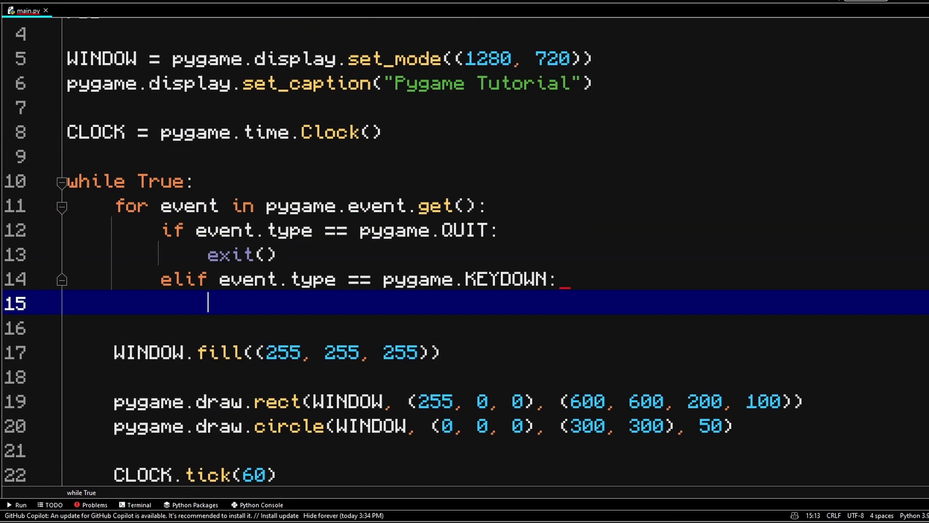
Inside it, add an if event.key == pygame.K_LEFT: check.
type("if k")
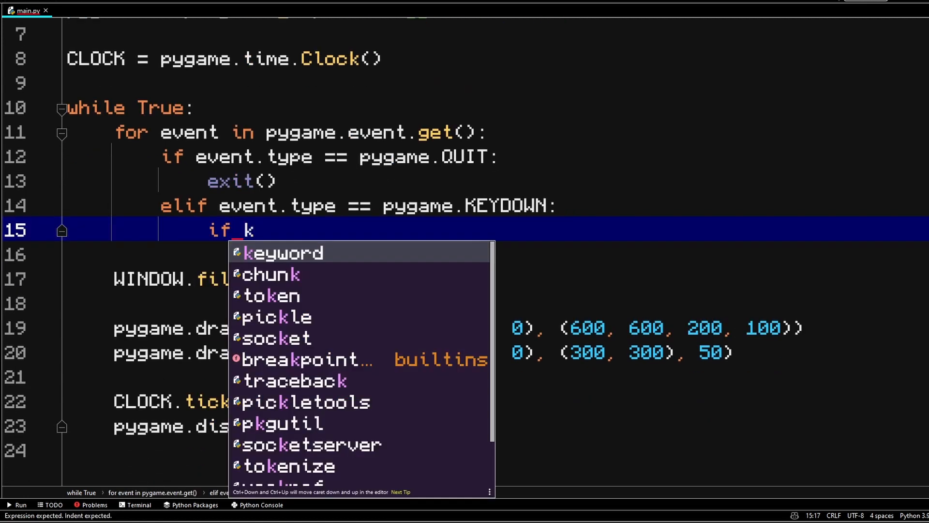
type("event")
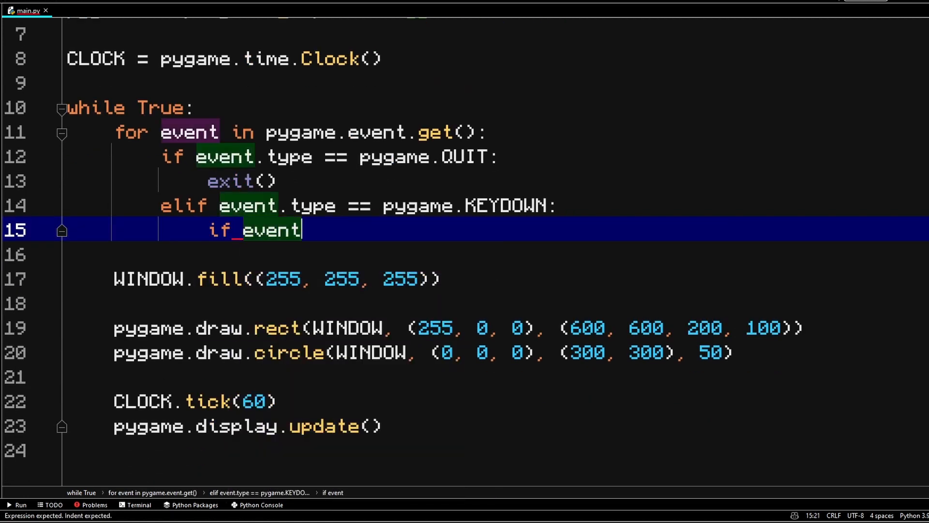
type(".key =")
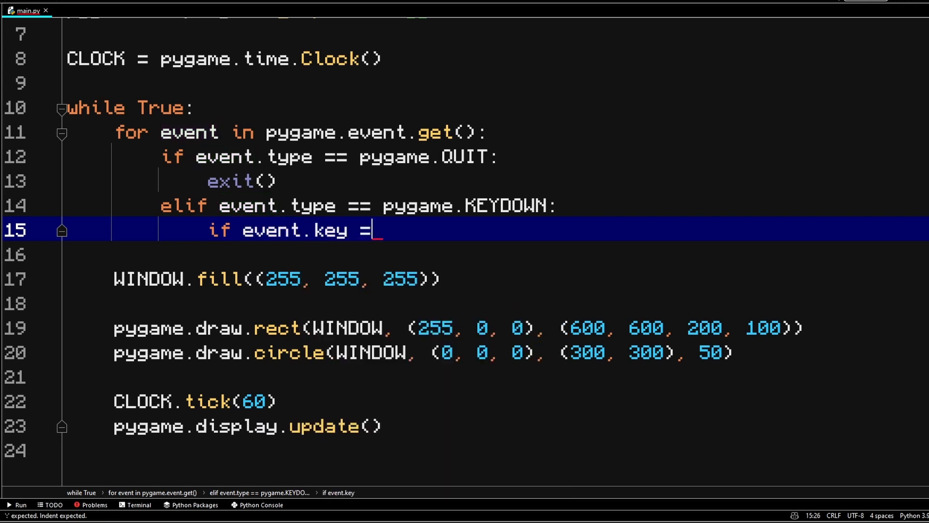
type("=")
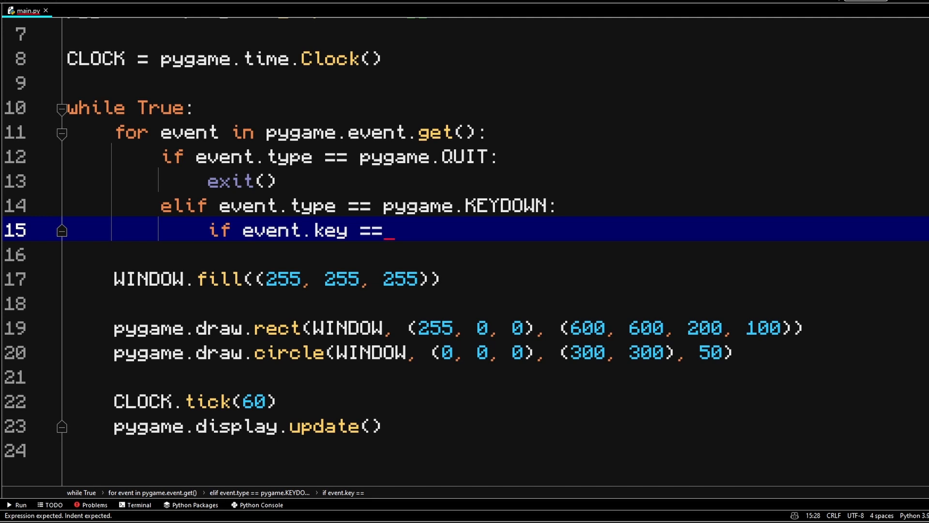
type("pygame.")
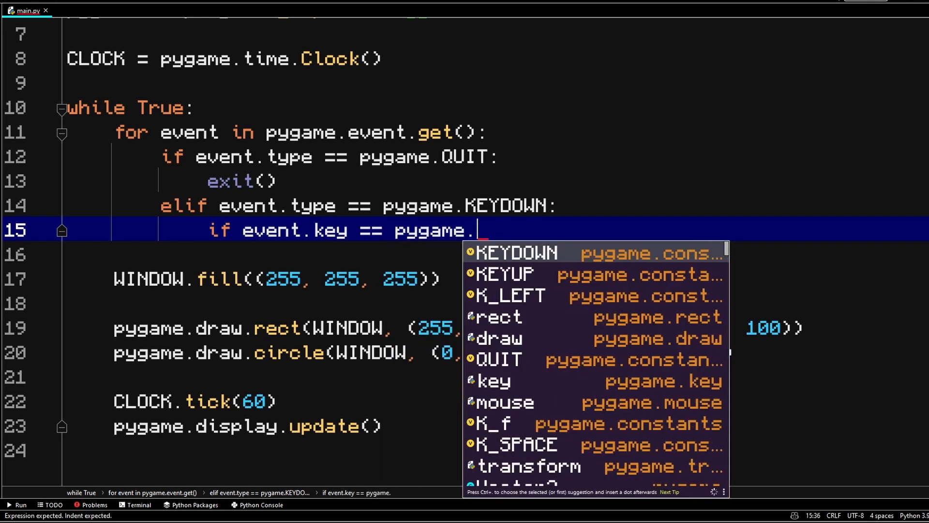
type("K_")
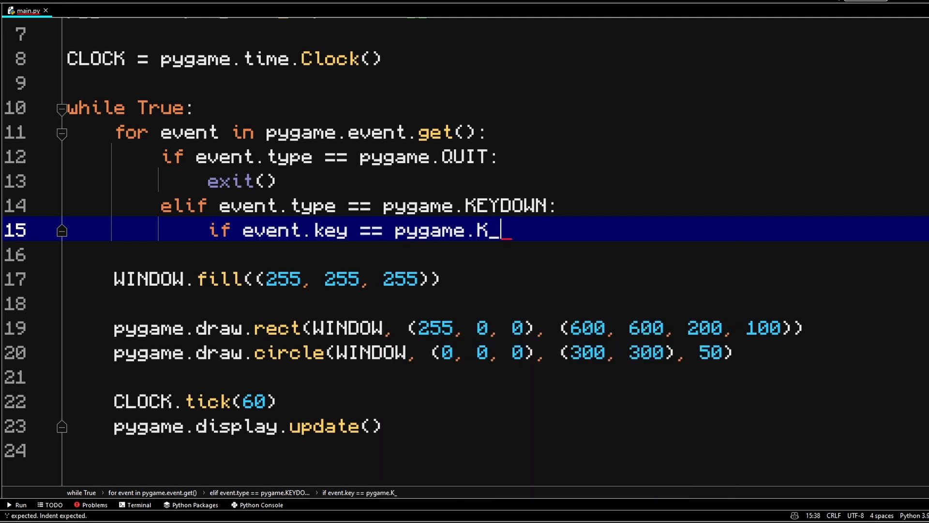
type("LEFT:")
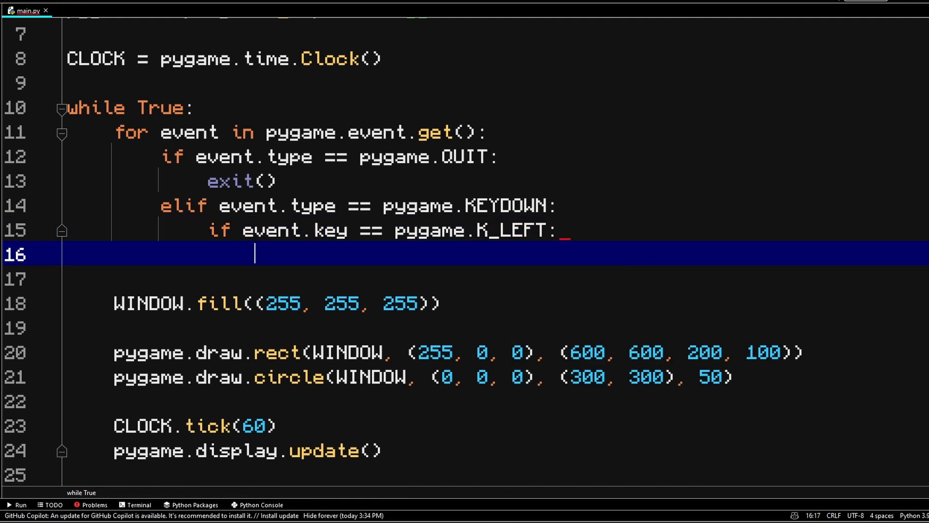
scroll("down", 3)
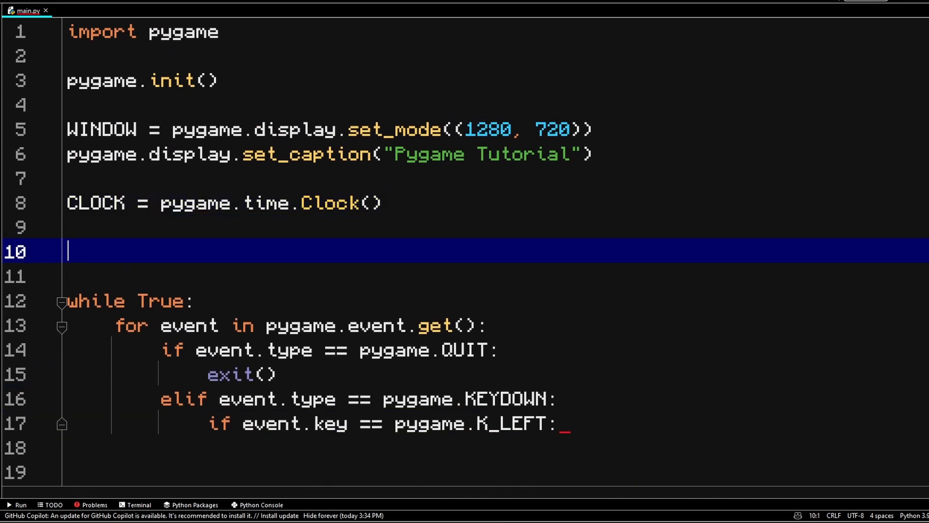
Define player_input = {"left": False, "right": False, "up": False, "down": False}.
type("pl")
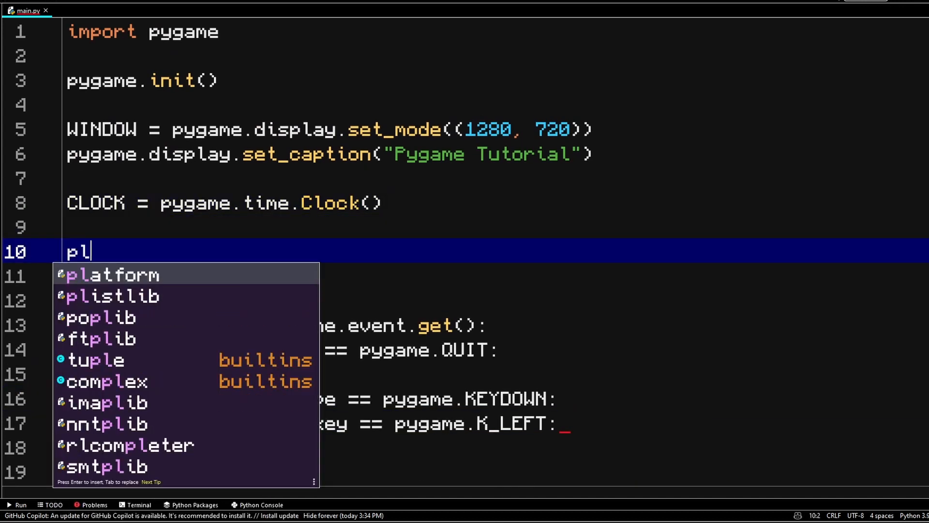
type("ayer_inp")
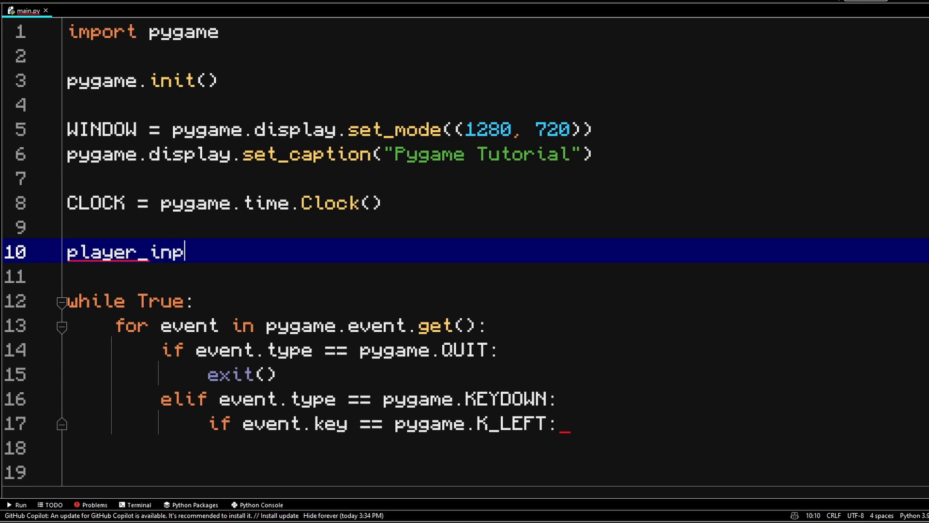
type("ut =")
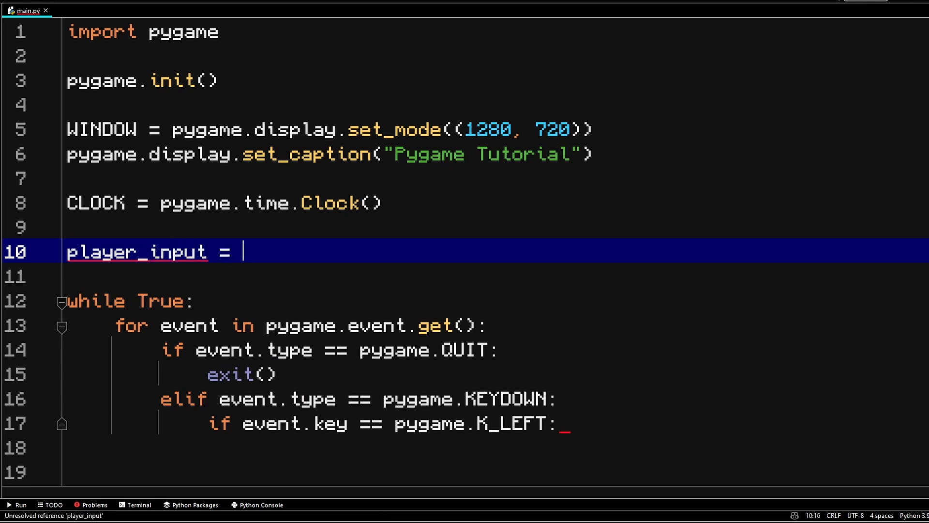
type("{\"\"}")
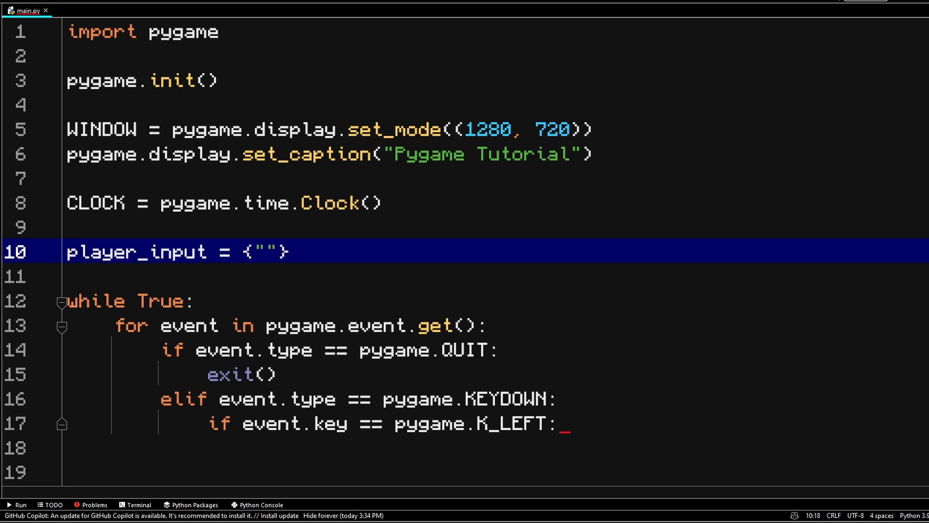
type("left")
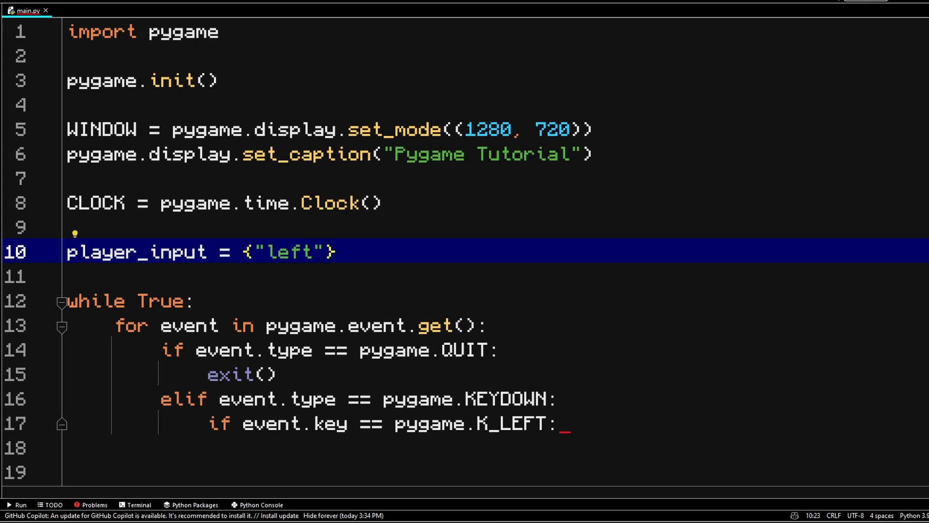
type(": False")
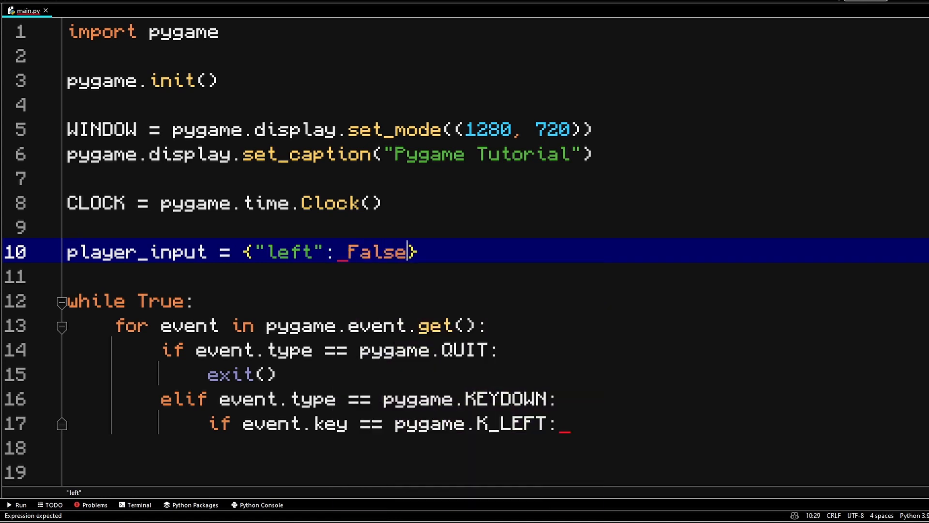
type(", \"\"")
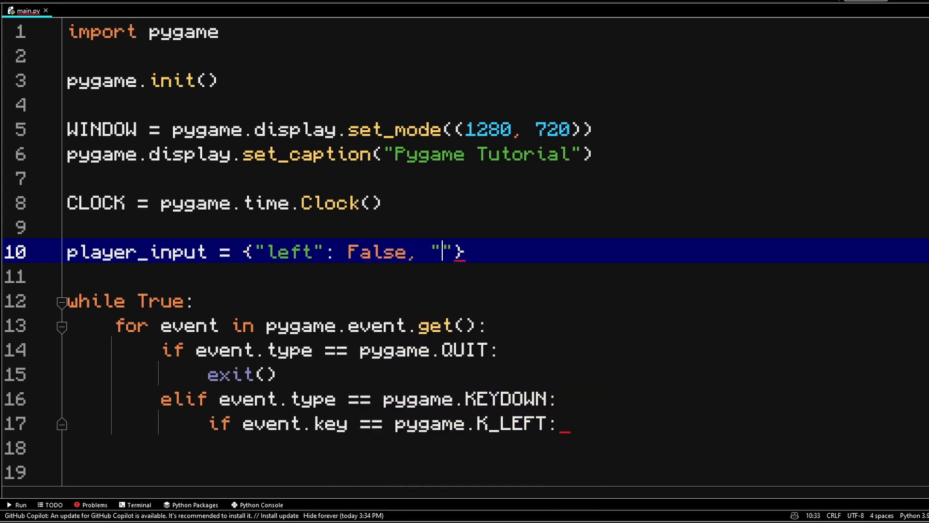
type("right\": False,")
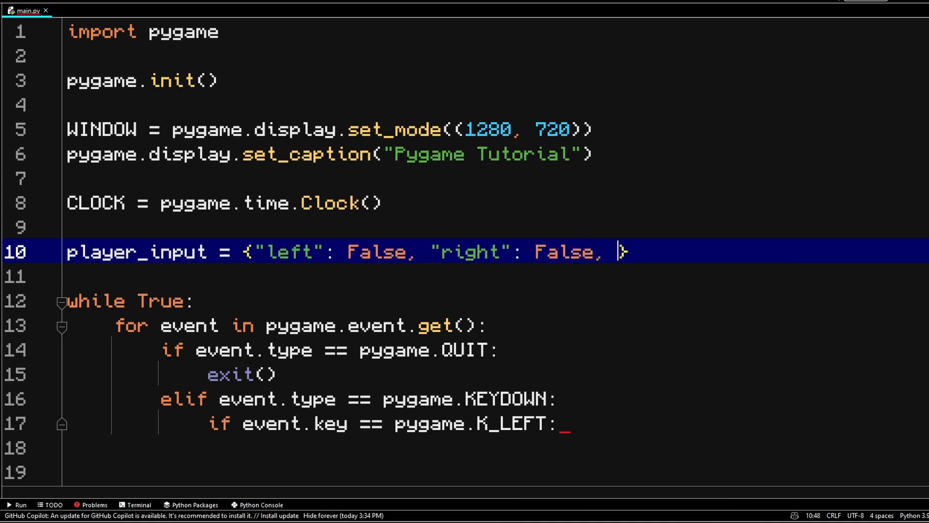
type("\"up\":")
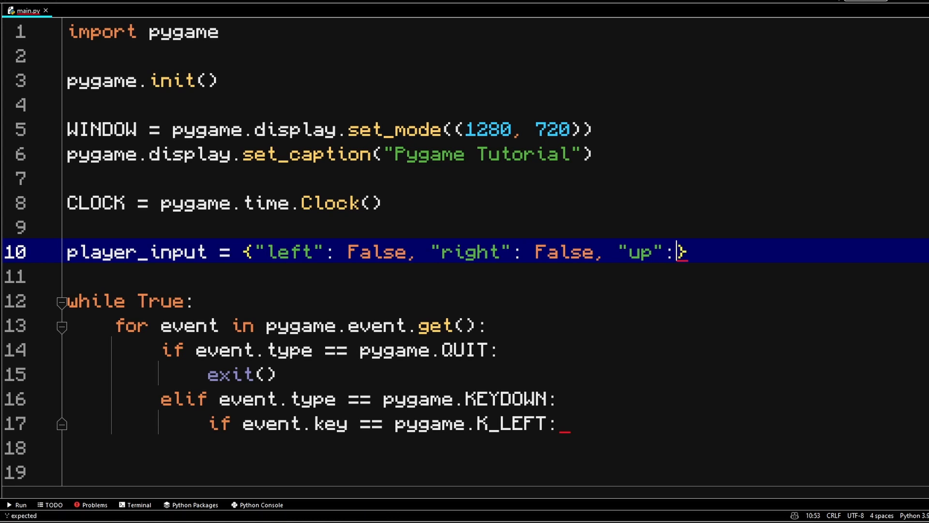
type("False, \"\"")
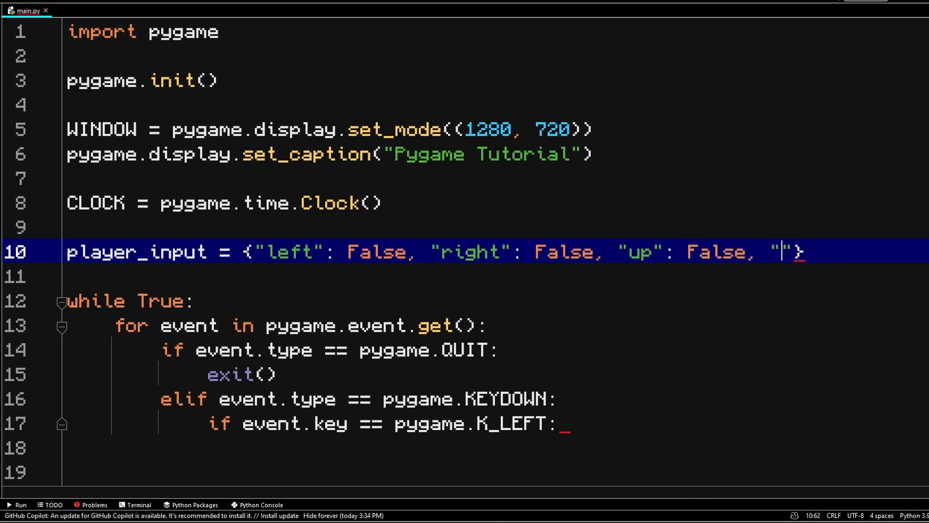
type("down")
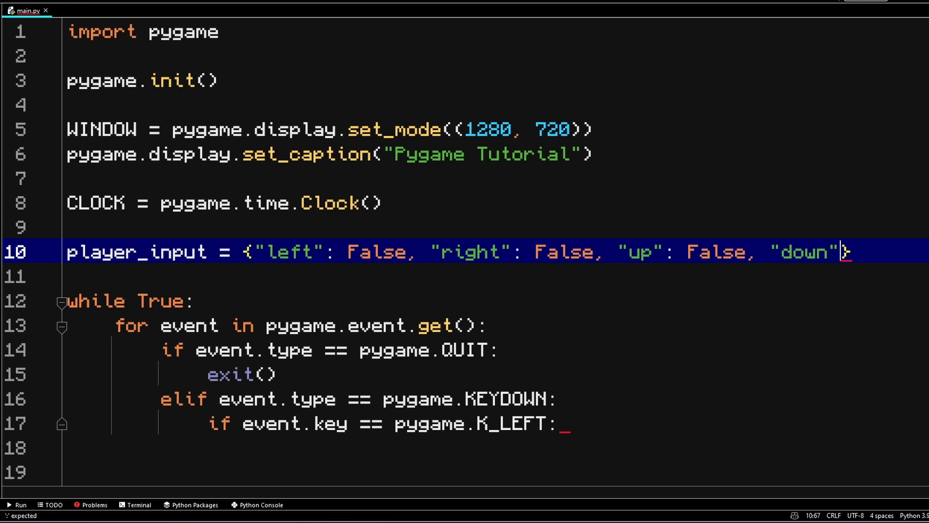
type("False")
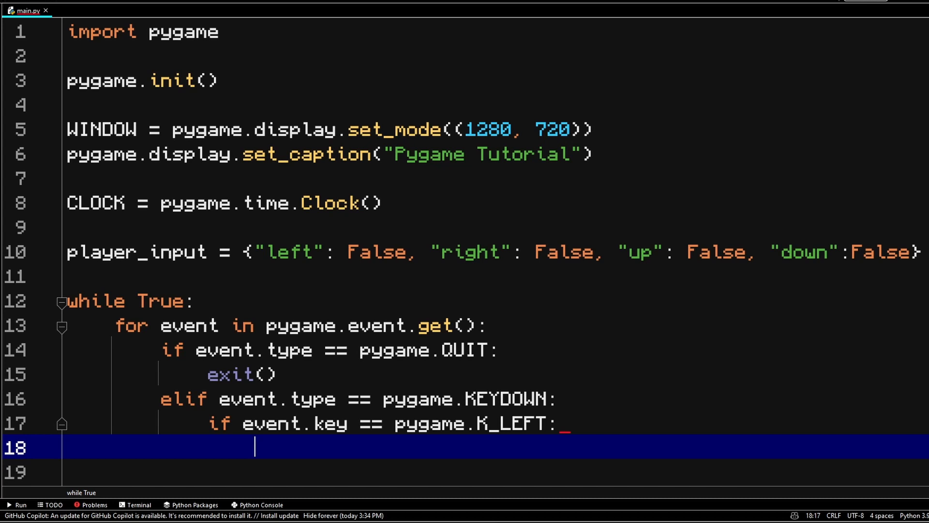
Under the K_LEFT check, write player_input["left"] = True.
type("player_input[")
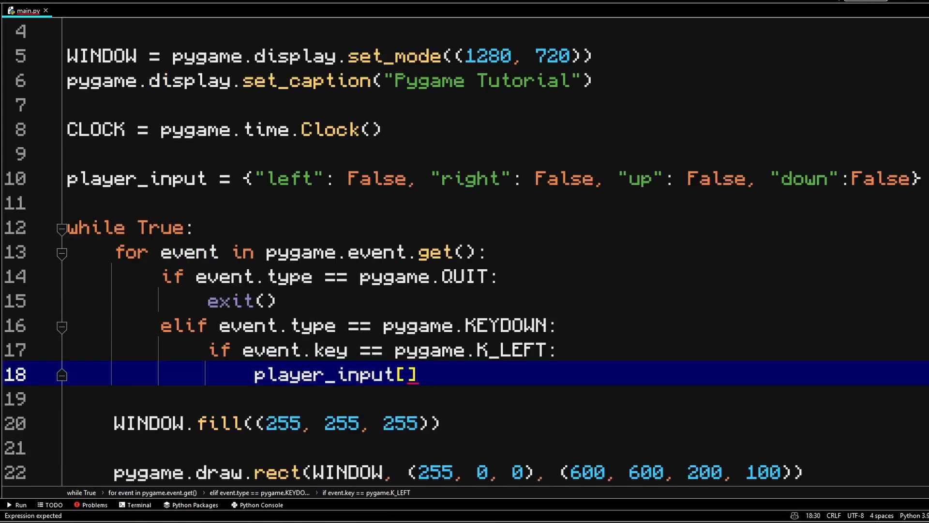
type("\"left\"")
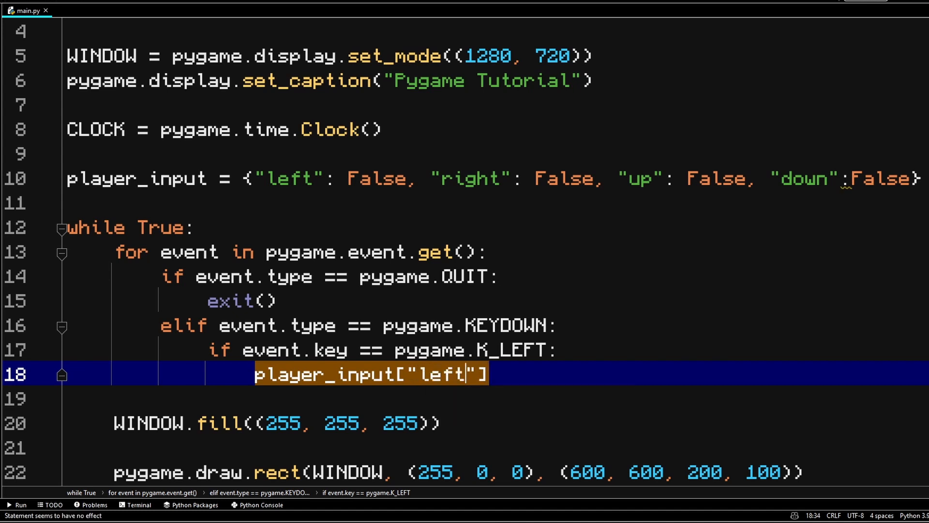
type("= True")
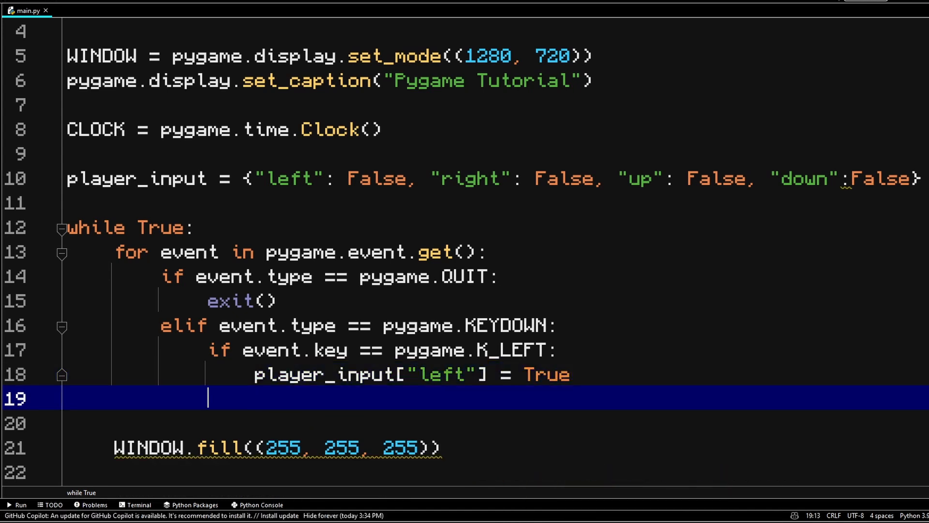
key("enter")
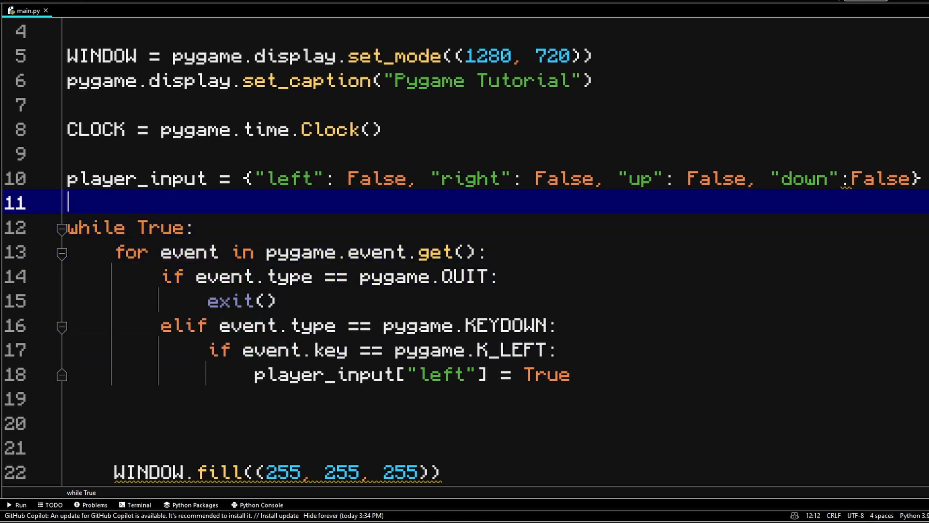
Add player_velocity = [0, 0] plus player_x = 0 and player_y = 0.
type("player_")
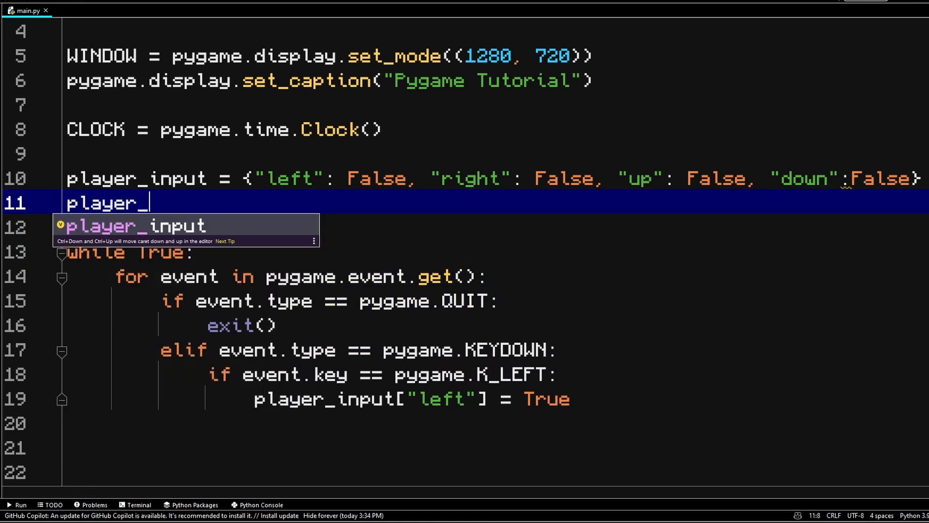
type("velocity =")
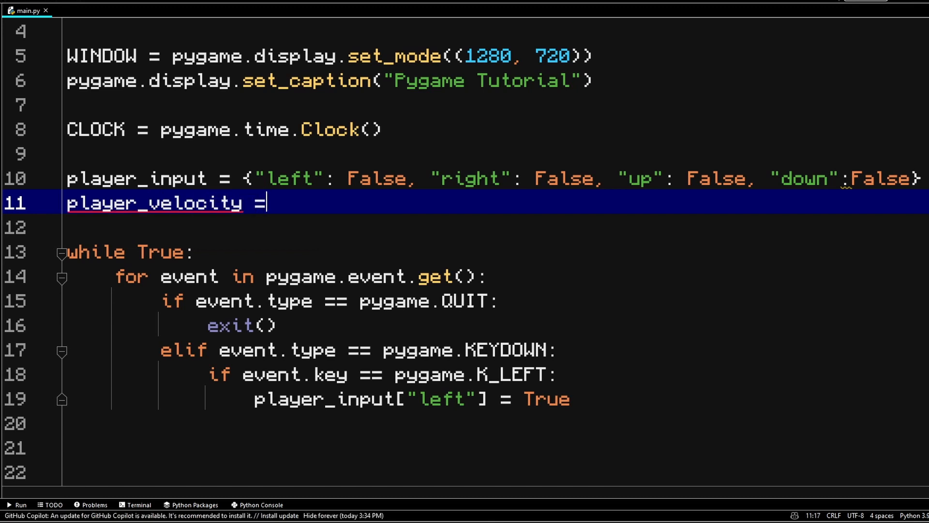
type("[0, 0]")
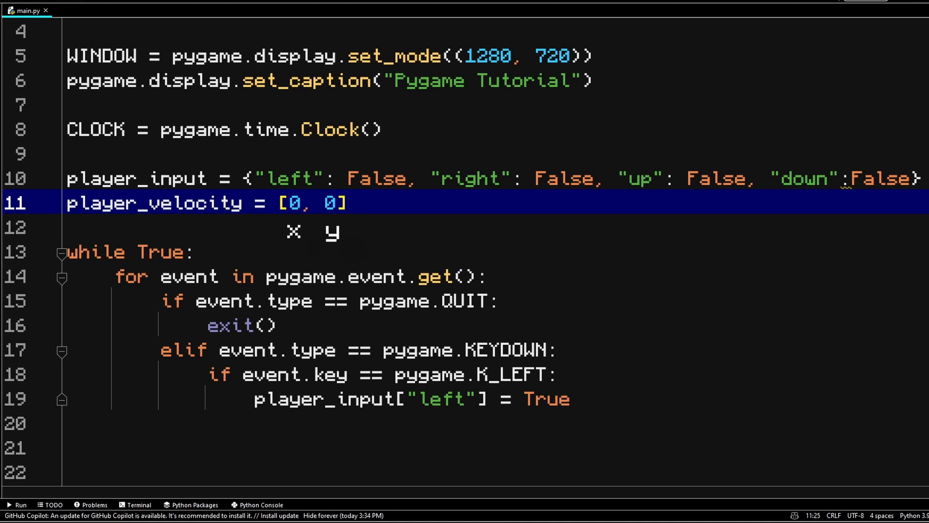
type("pl")
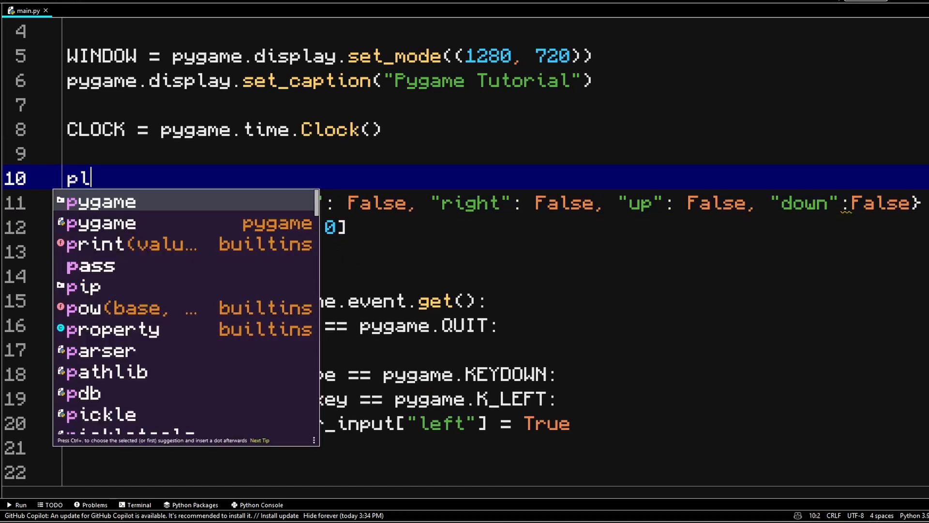
type("ayer_x = 0")
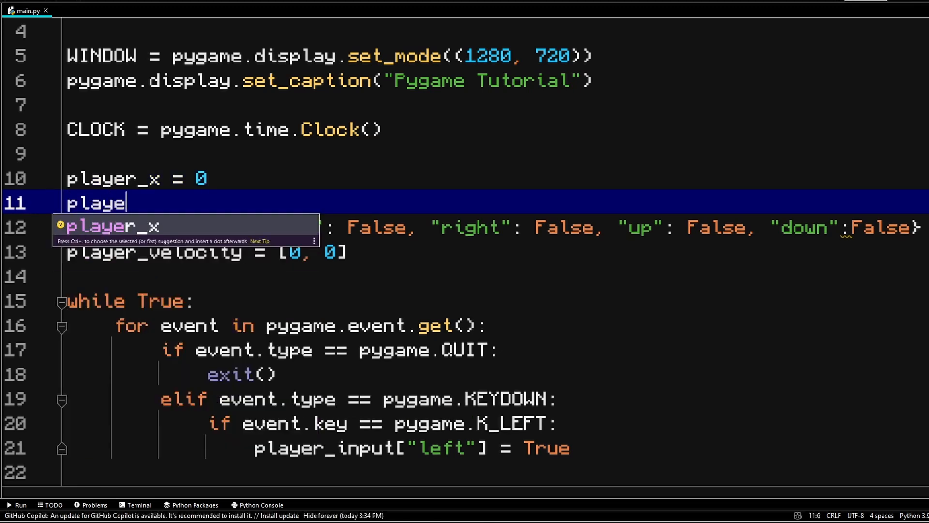
scroll("down", 3)
type("r_y = 0")
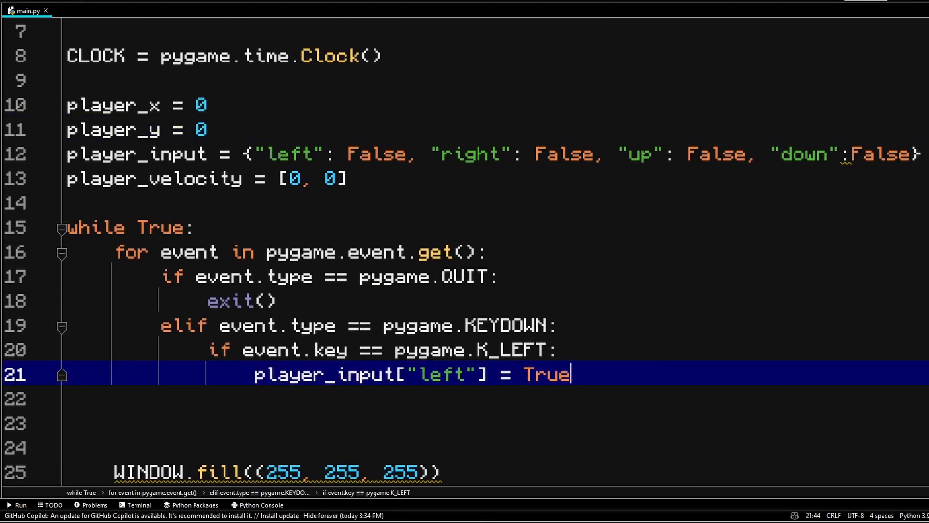
Add elif branches setting player_input right, up and down to True for K_RIGHT, K_UP, K_DOWN.
type("elif event.key == pygame.K_RIGHT:")
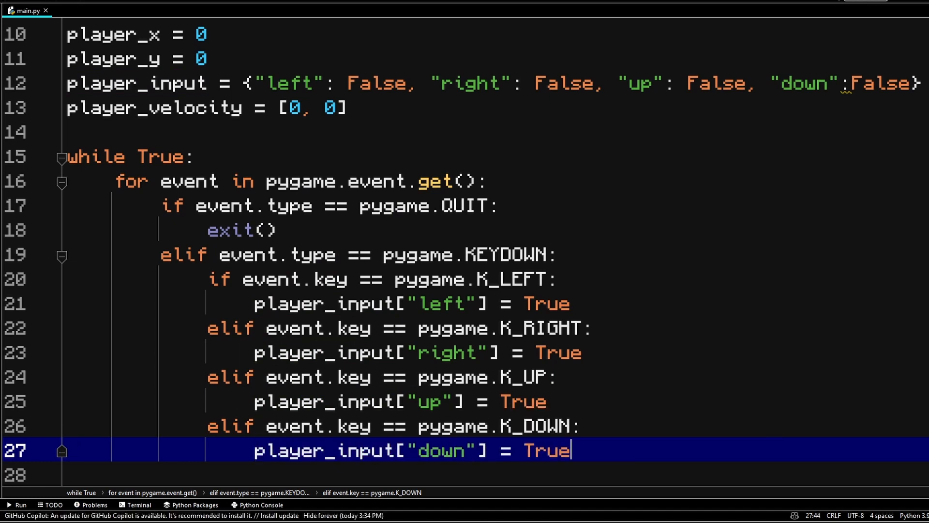
scroll("down", 3)
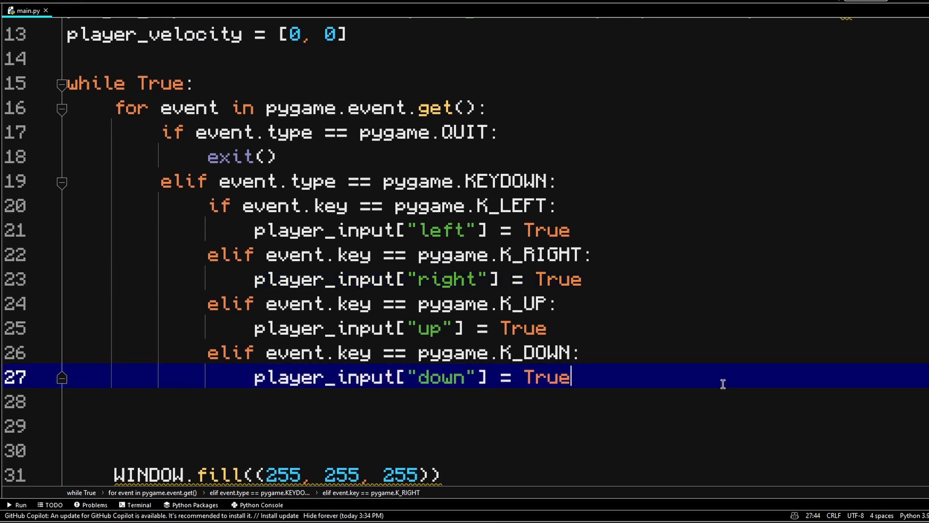
mouse_move(687, 369)
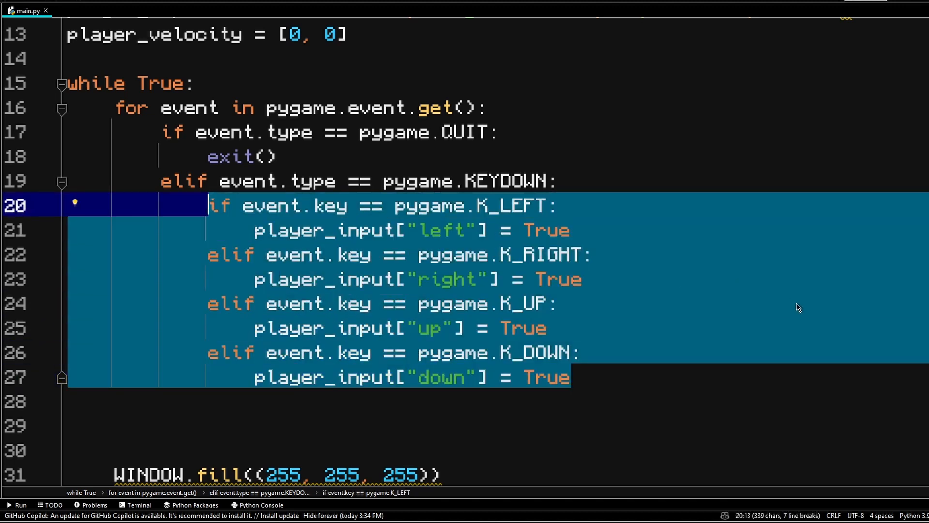
Cut the key checks into a new def check_input(key, value): function.
key("Delete")
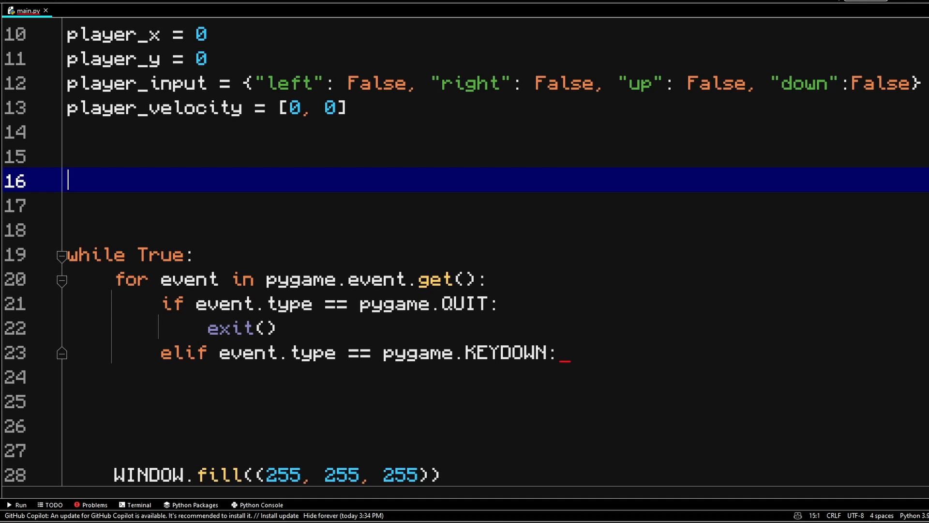
type("de")
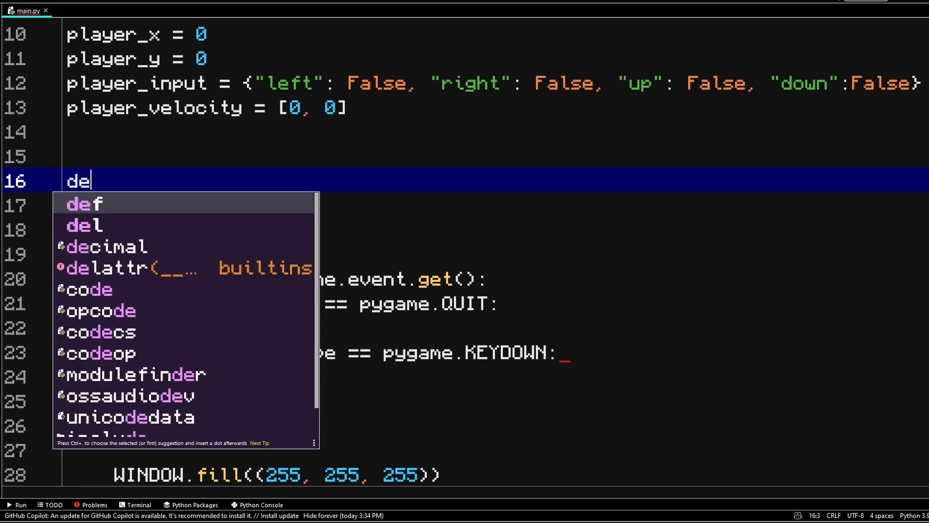
type("f check")
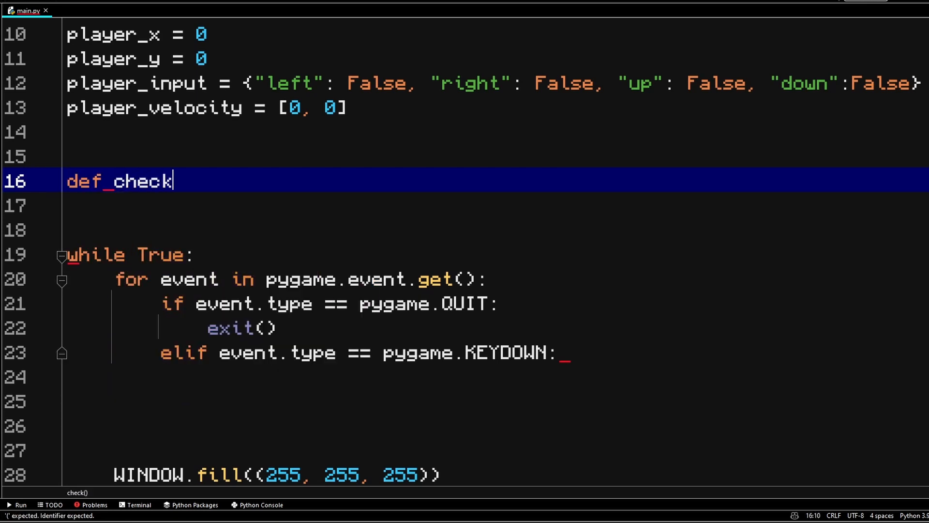
type("_input(key):")
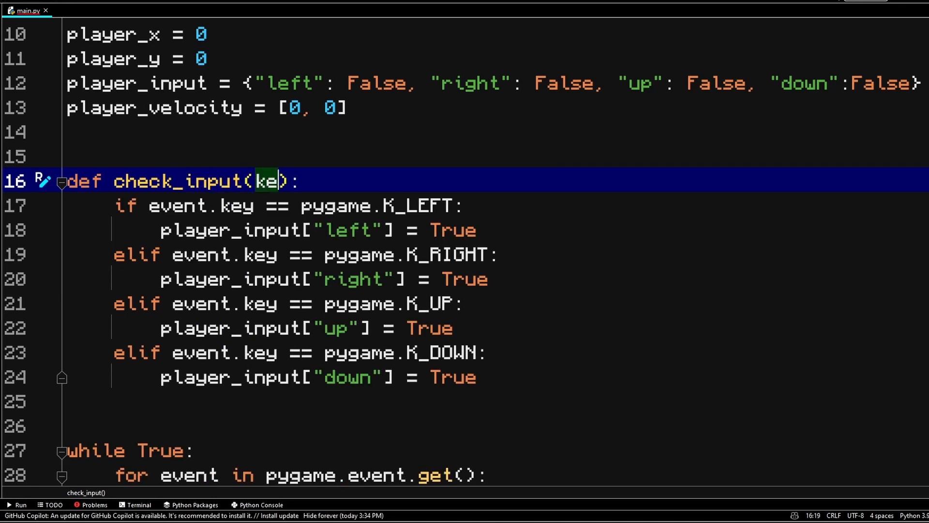
type("y, value")
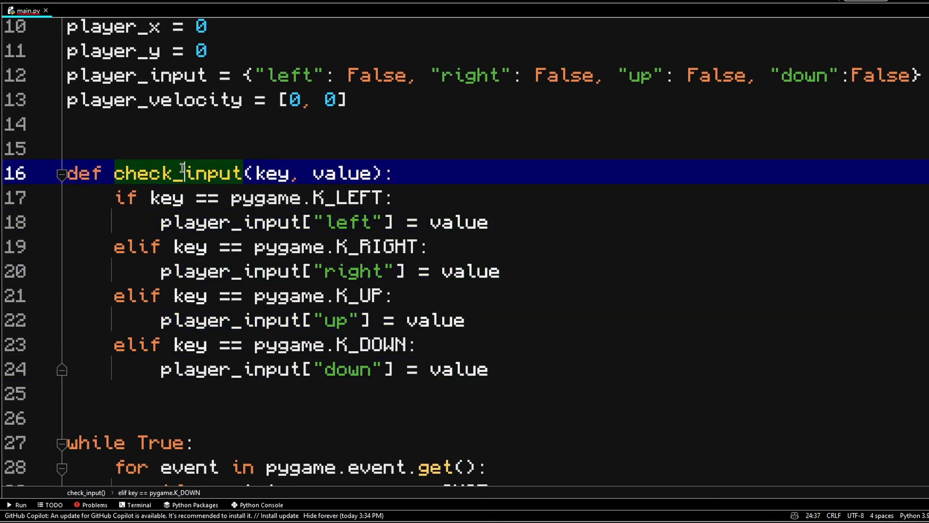
Call check_input(event.key, True) in the KEYDOWN branch.
type("check_input")
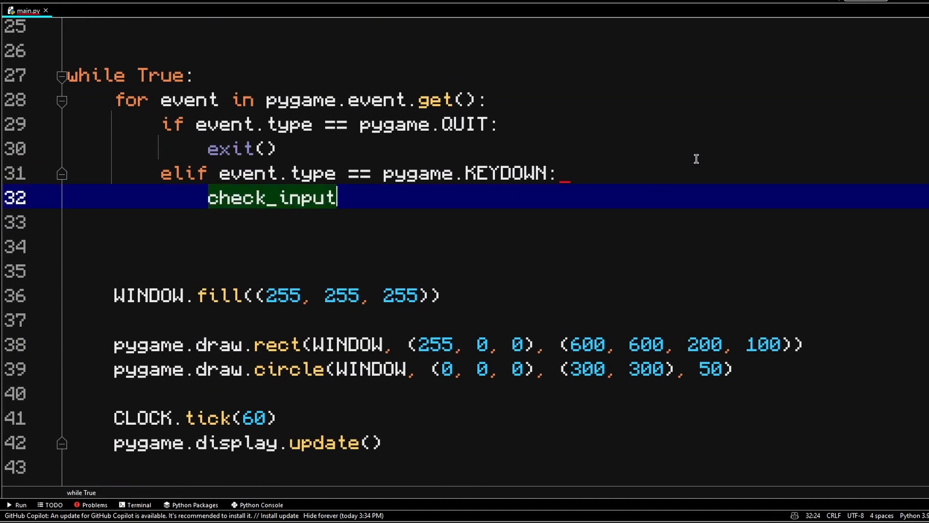
type("()")
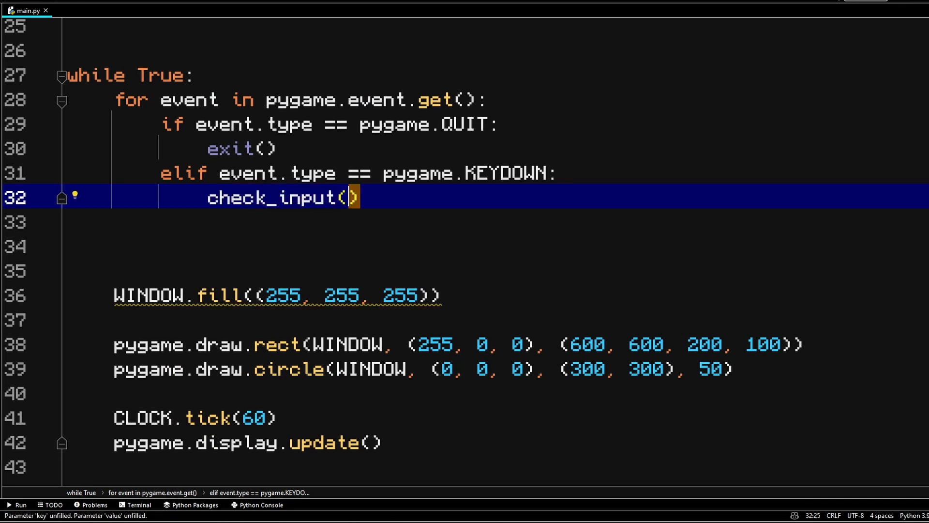
type("event.key, T")
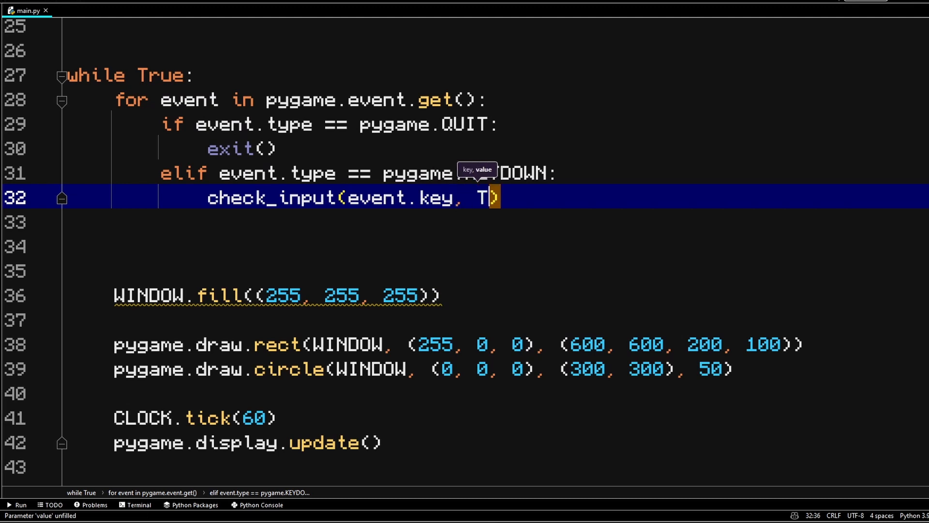
key("enter")
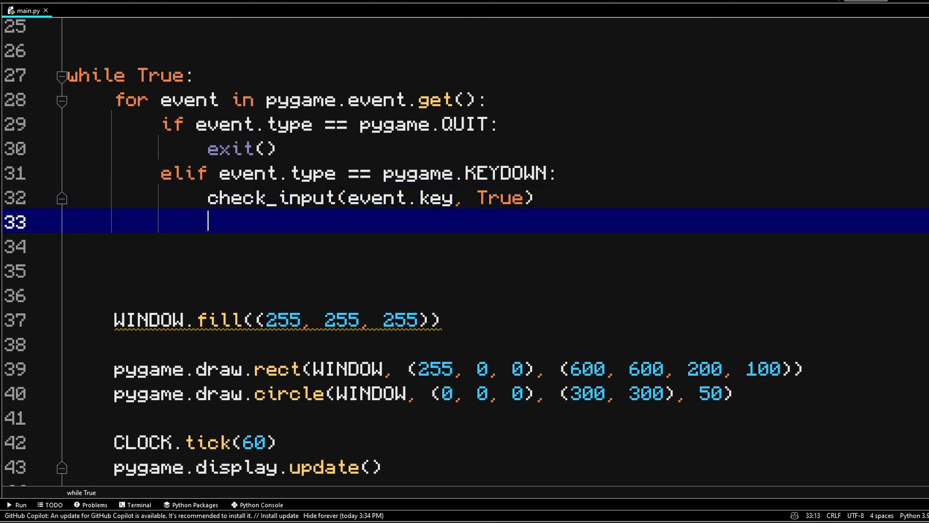
Add an elif event.type == pygame.KEYUP: branch calling check_input(event.key, False).
type("elif_e")
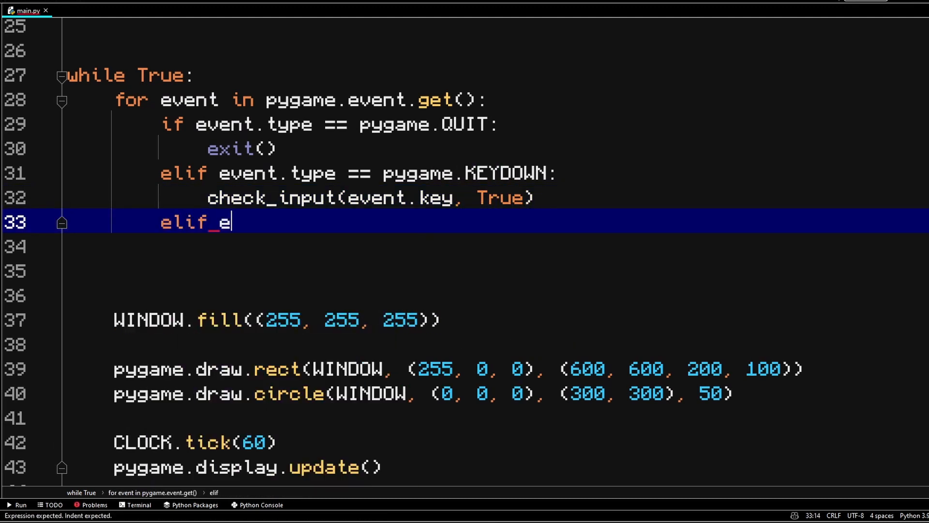
type("vent.type == p")
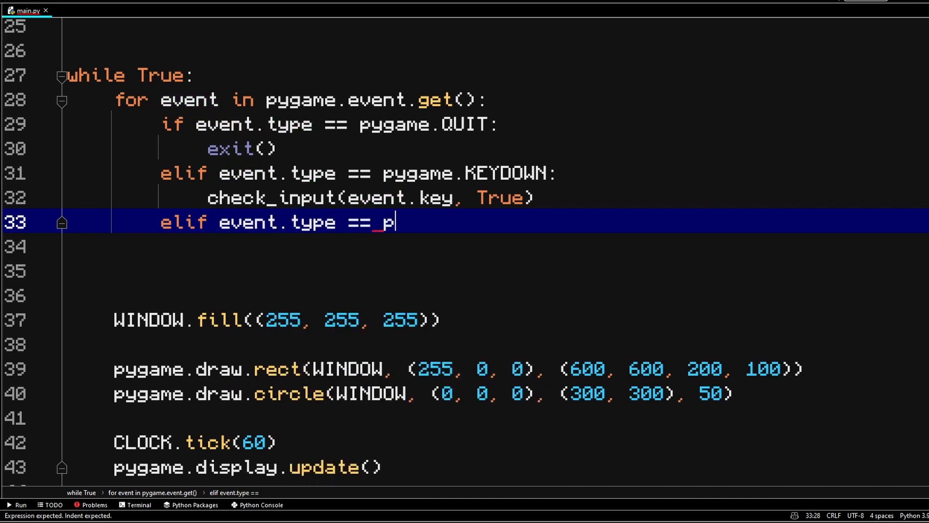
type("ygame.KEY")
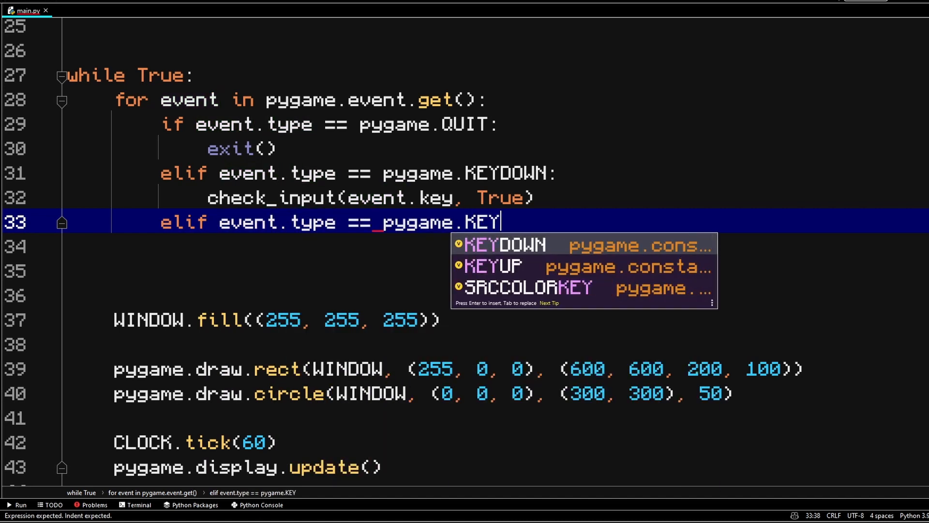
type("UP:")
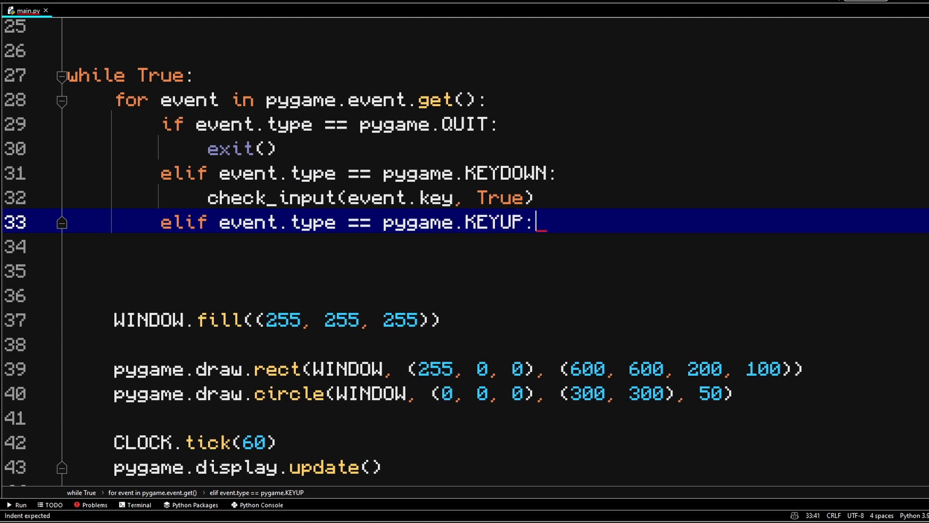
type("check_input(")
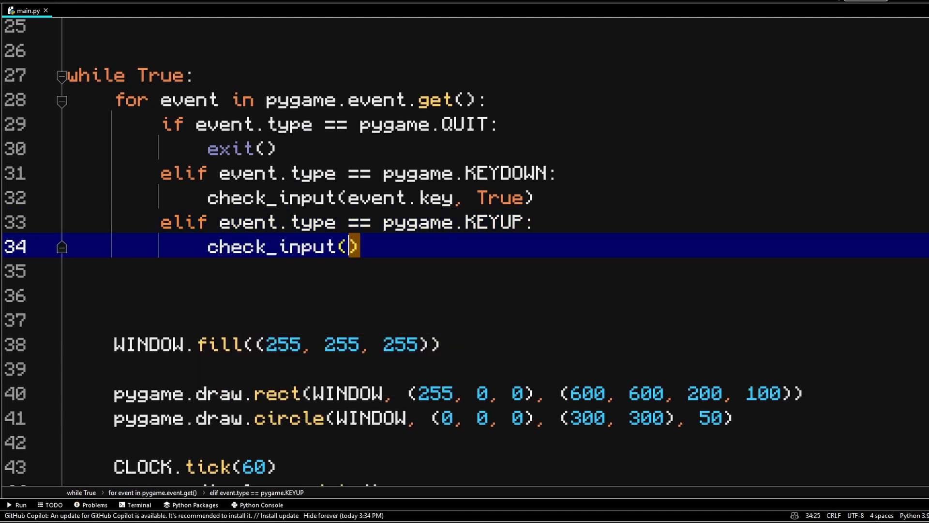
type("event.key,")
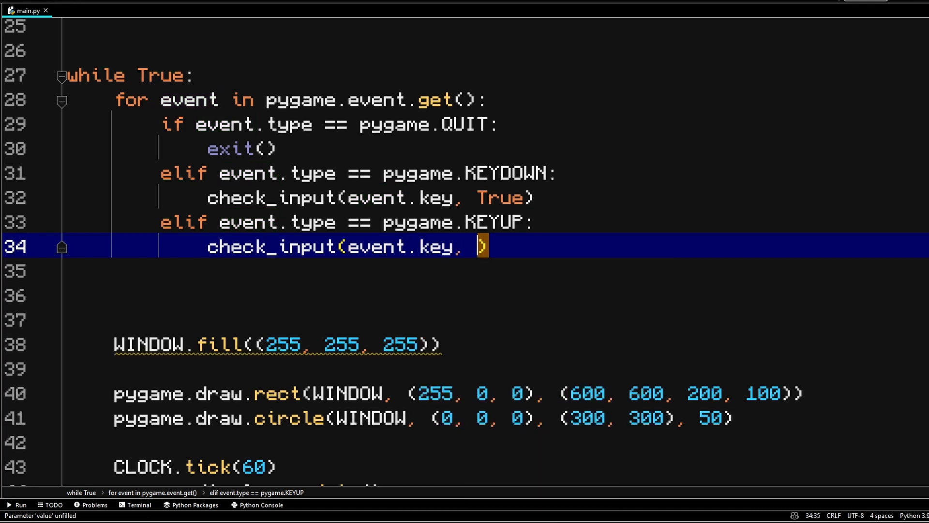
type("False")
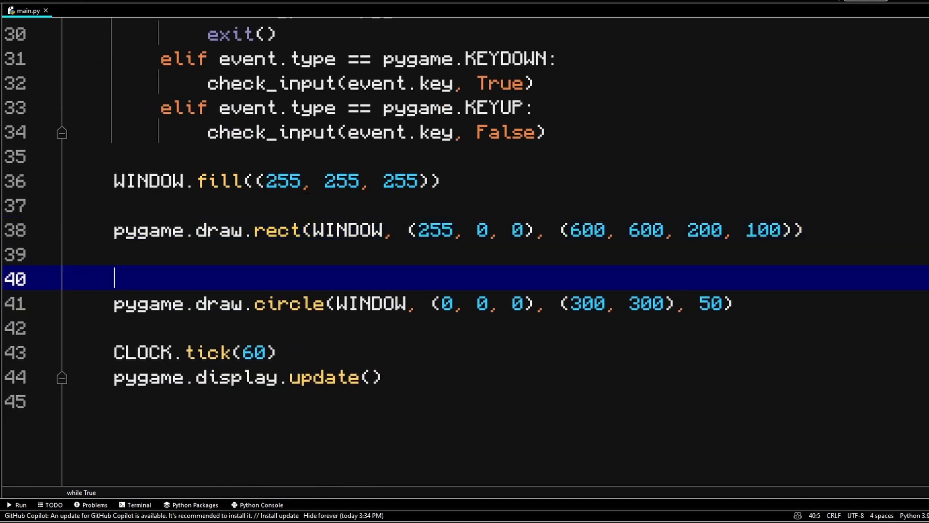
Add a '# Player' comment and draw the circle at (player_x, player_y).
type("# Player")
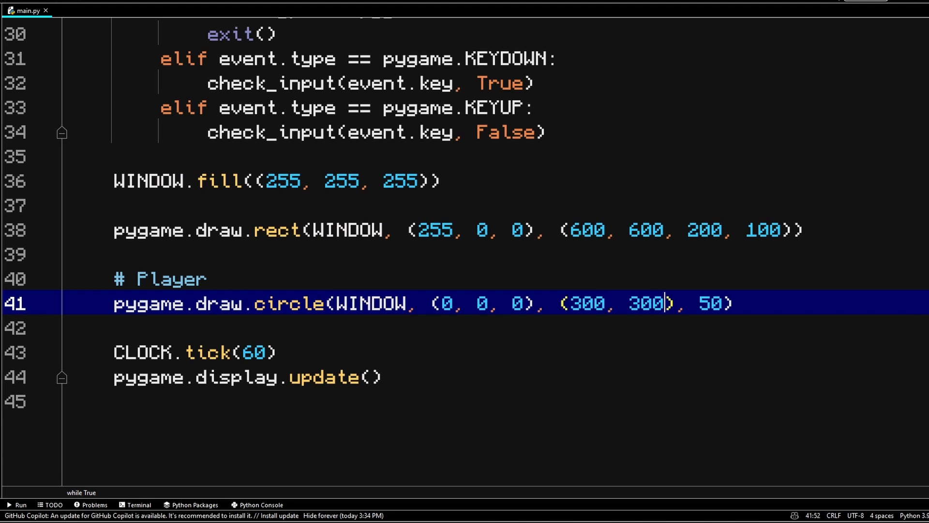
type("player_x")
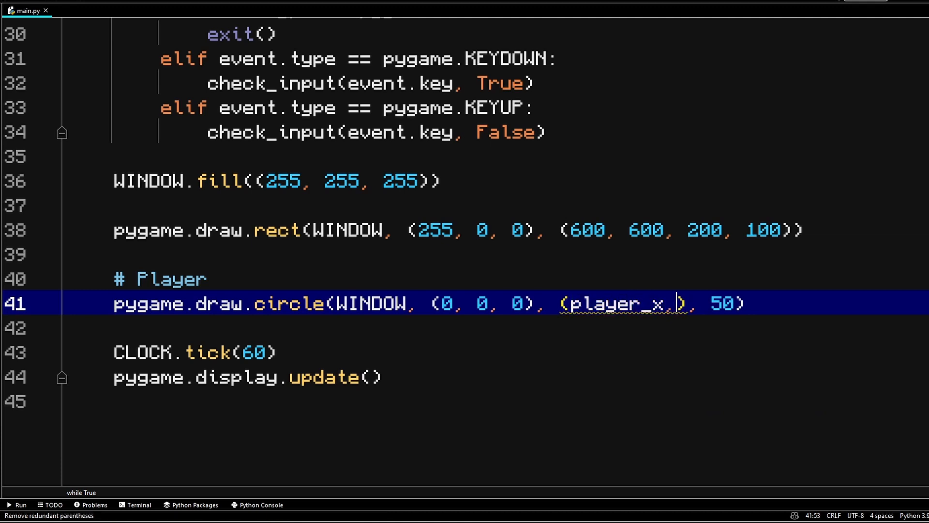
type("player")
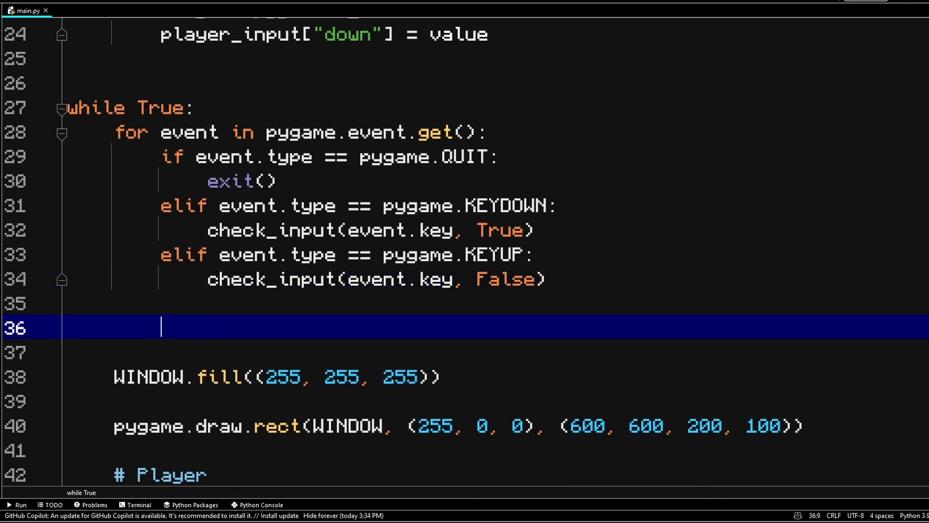
Write player_velocity[0] = player_input["right"] - player_input["left"] in the game loop.
type("player_velocity")
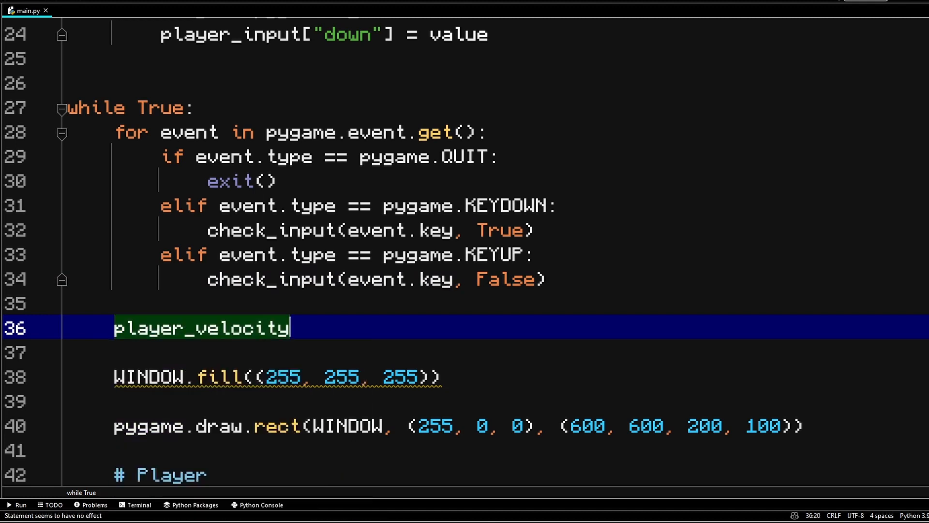
type("[0] =")
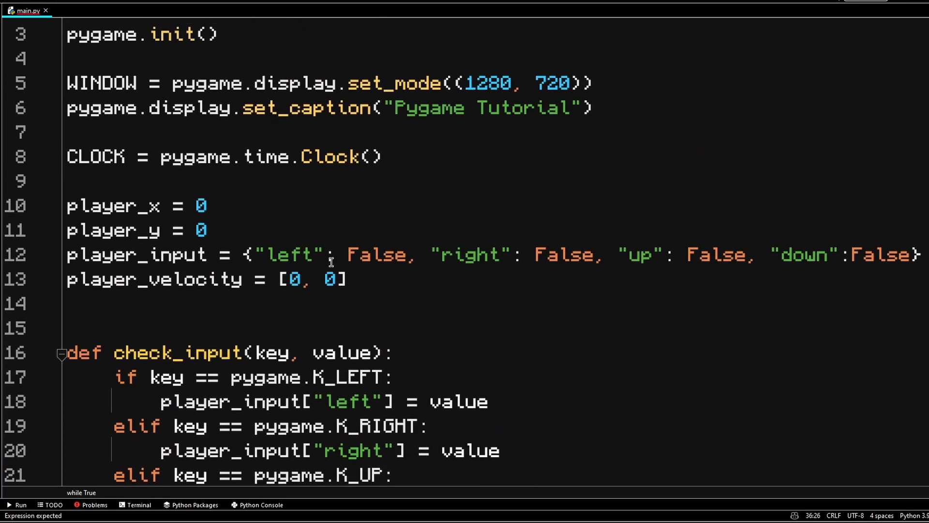
double_click(290, 279)
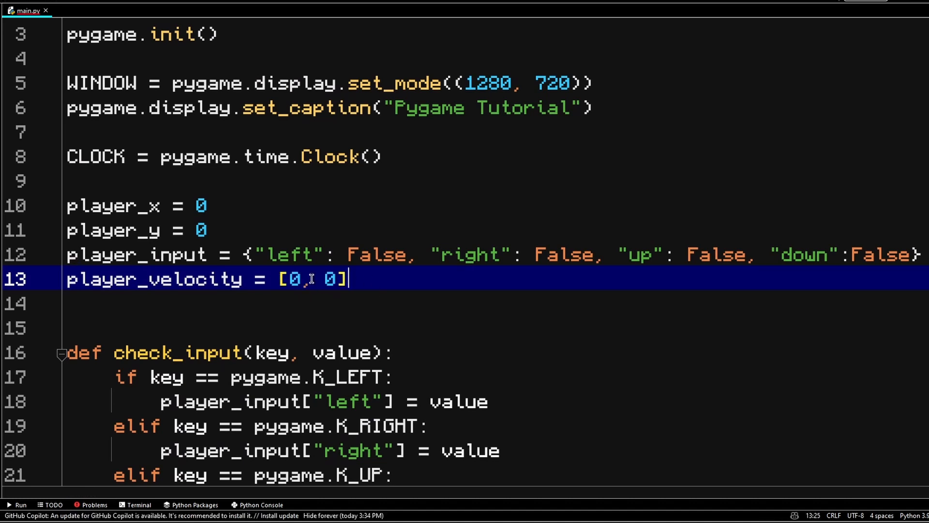
mouse_move(678, 233)
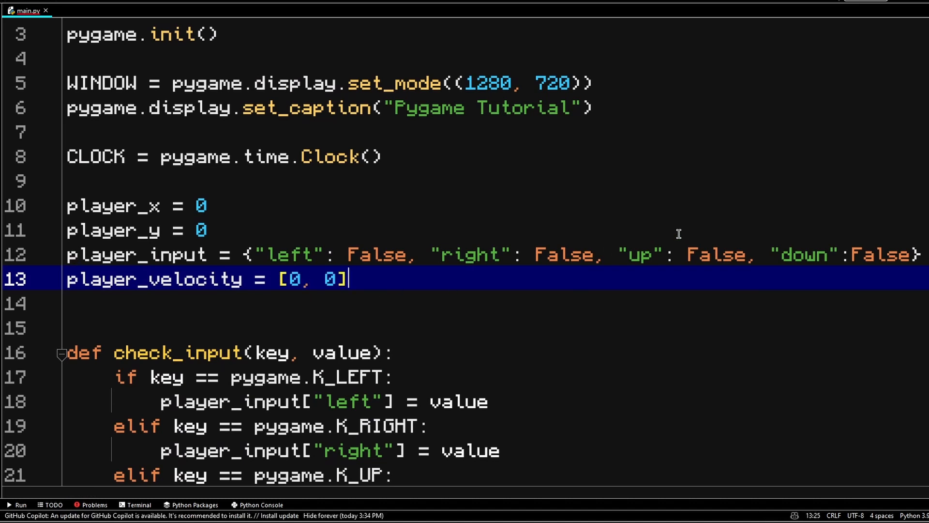
scroll("down", 3)
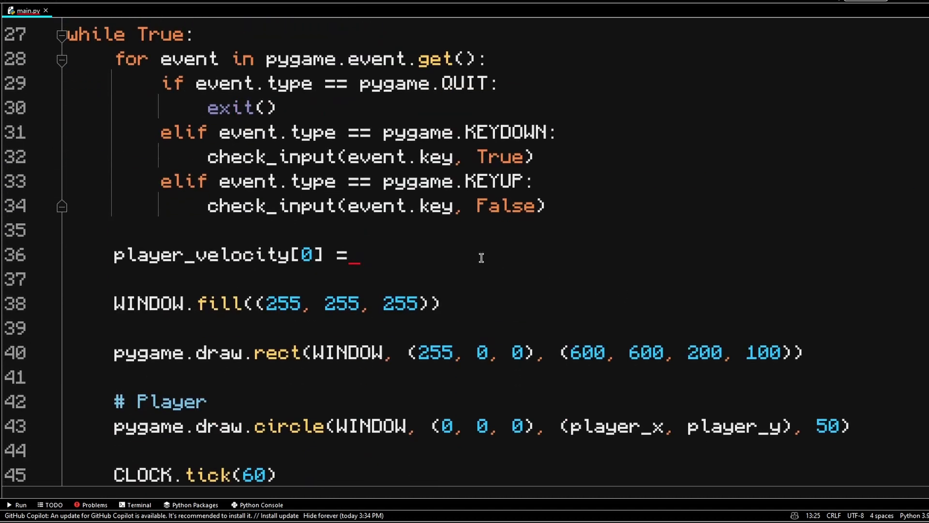
left_click(358, 254)
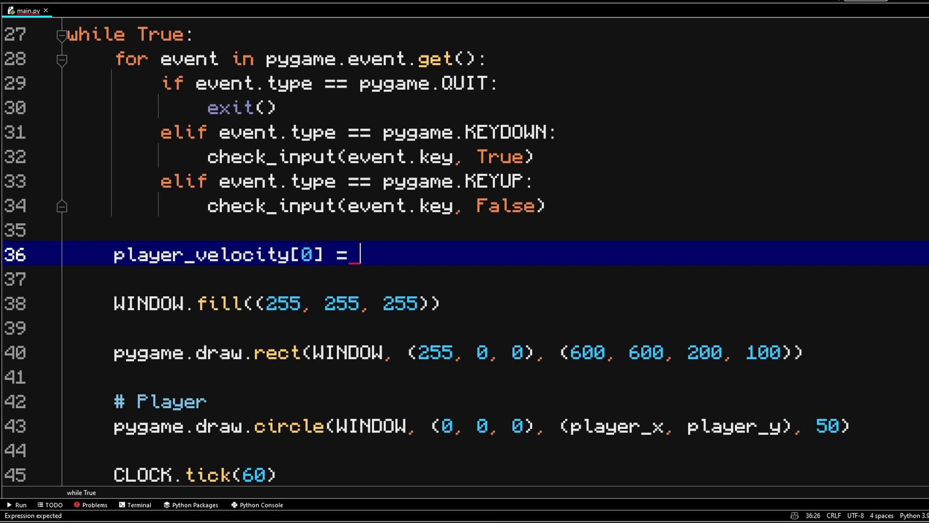
type("player_input[\"right\"] -")
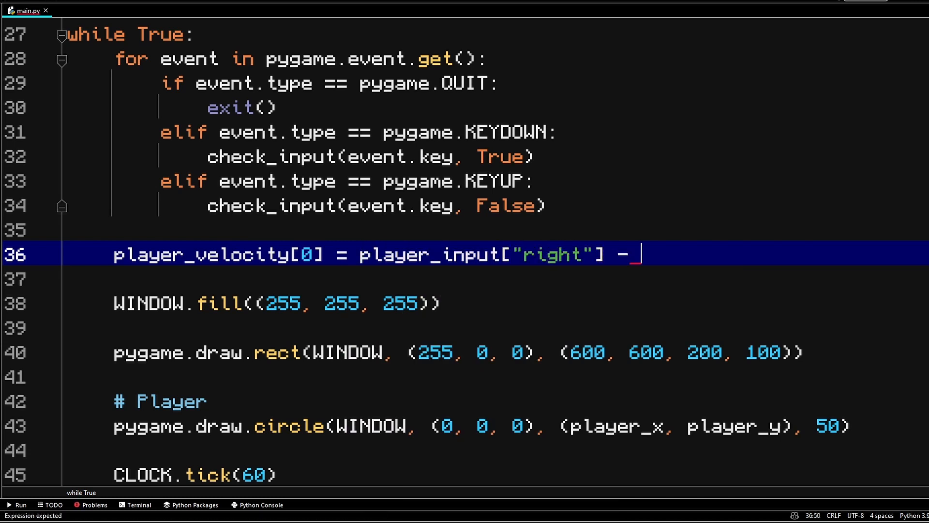
type("player_input")
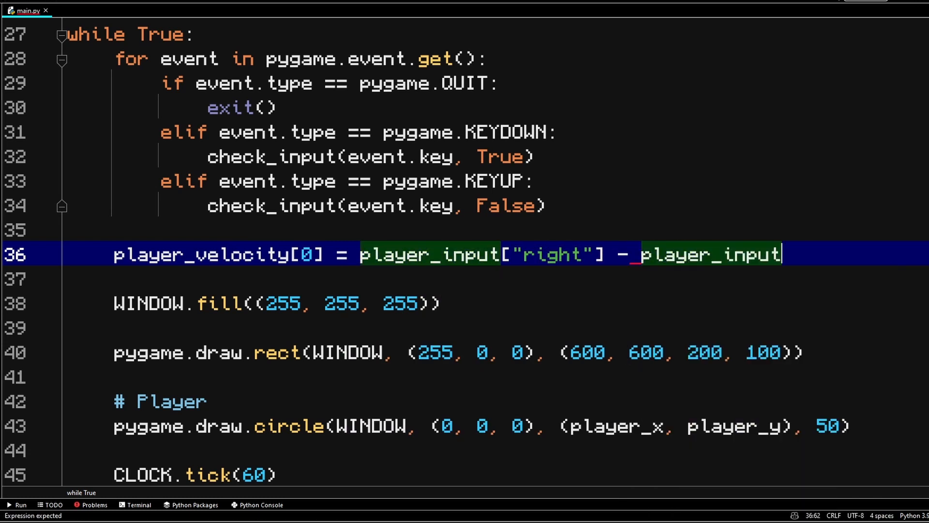
type("[\"lef\"]")
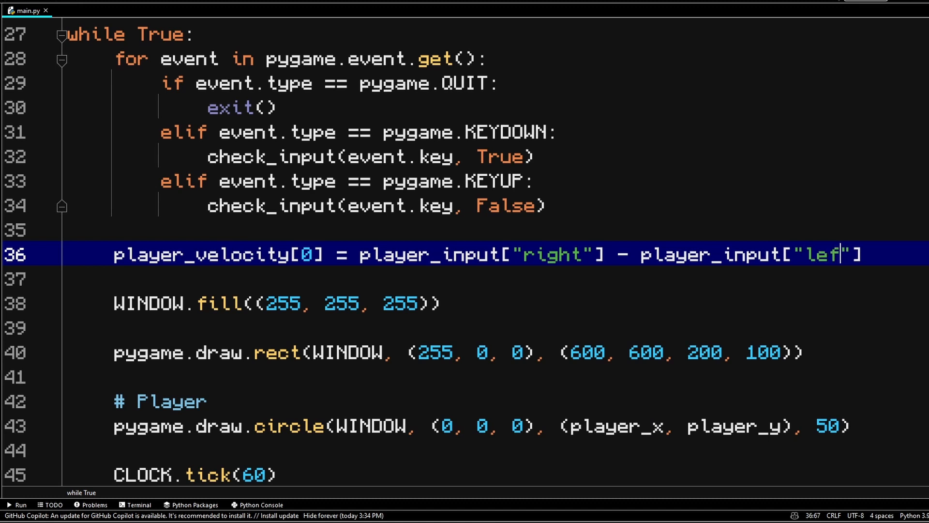
type("t")
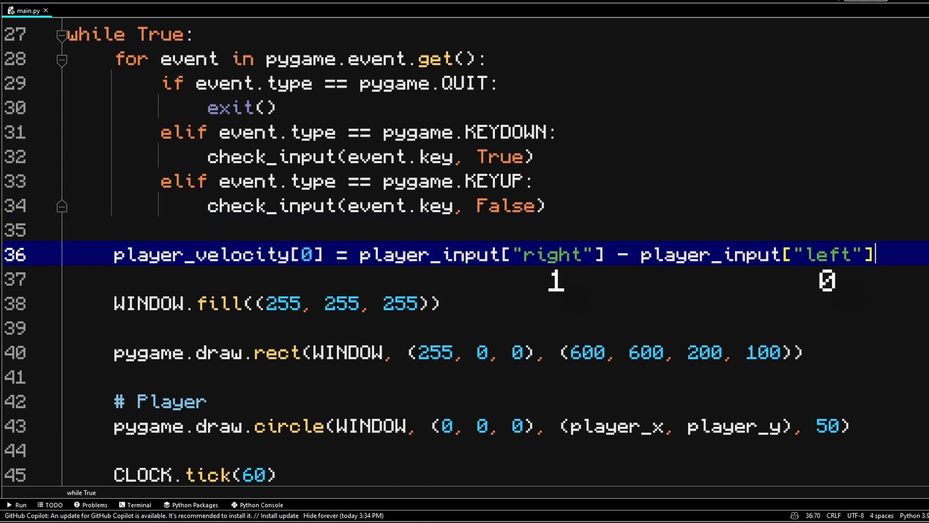
mouse_move(906, 260)
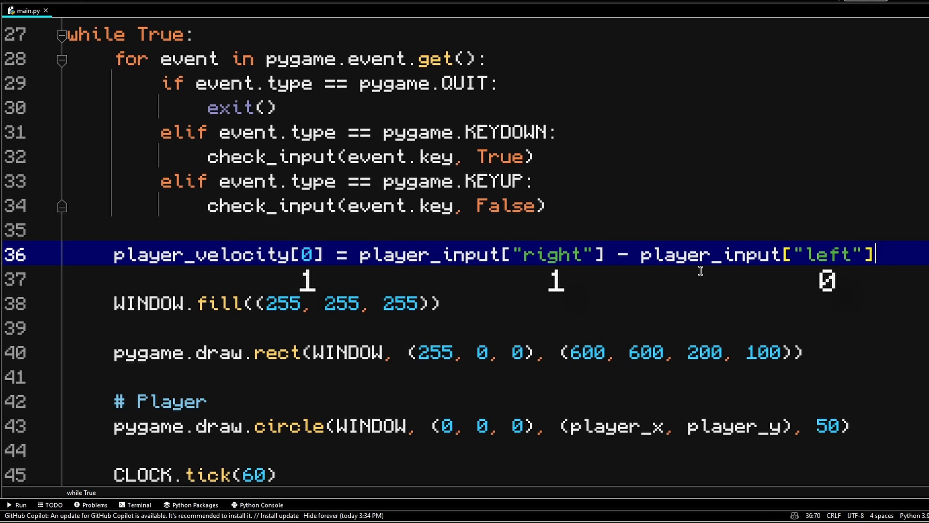
left_click_drag(360, 254, 876, 254)
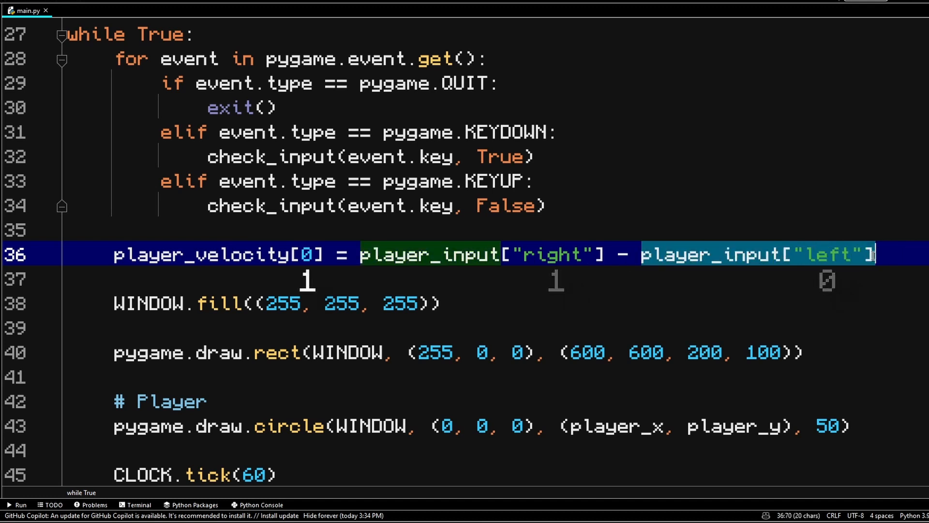
left_click(596, 255)
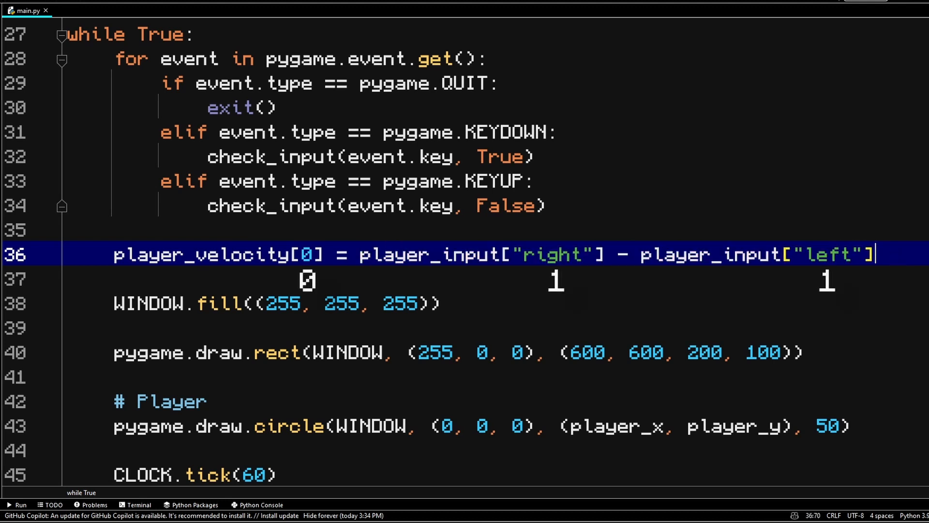
Write player_velocity[1] = player_input["down"] - player_input["up"], fixing the mistyped "right".
type("player")
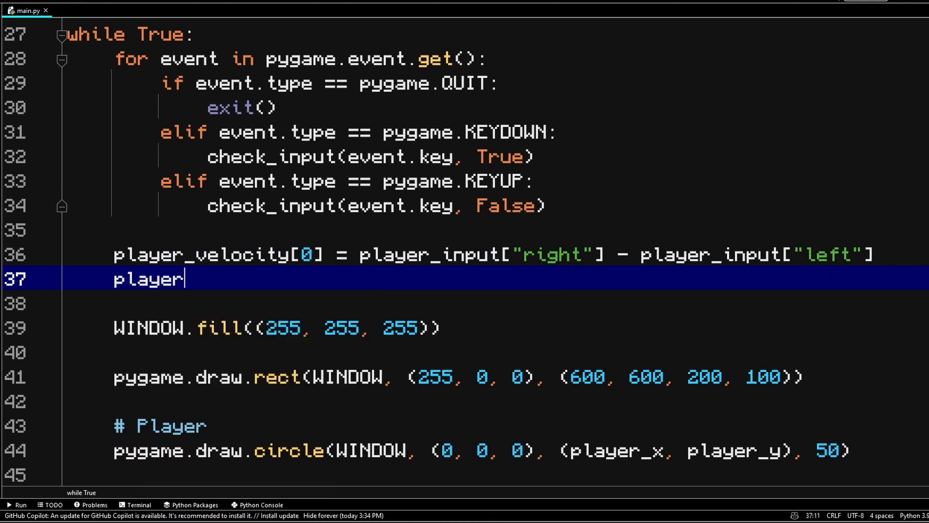
type("_velocity[1] = _player_input[\"")
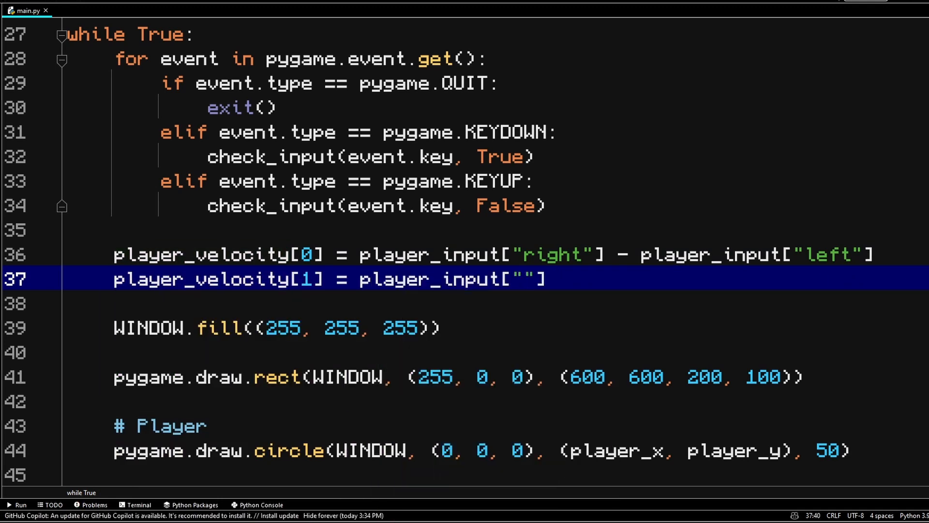
type("down\"] - player_input[\"\"]")
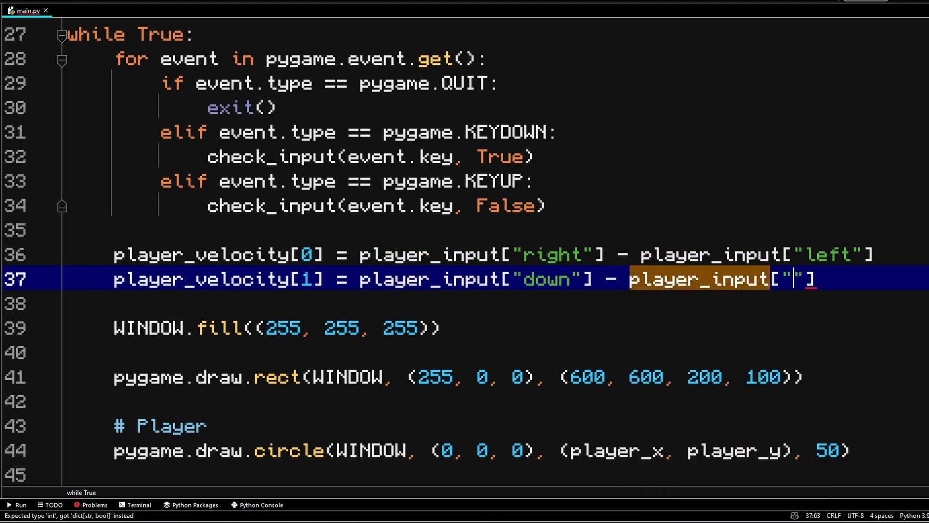
type("right")
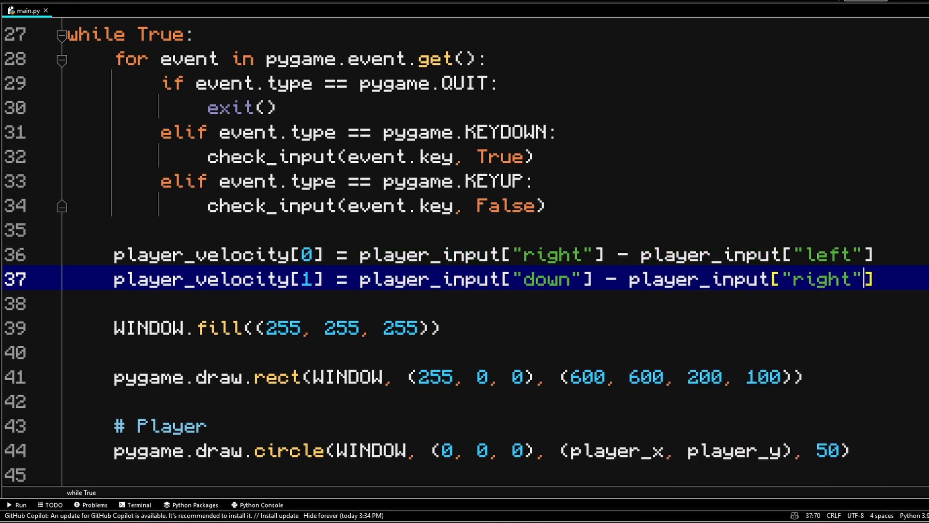
key("BackSpace")
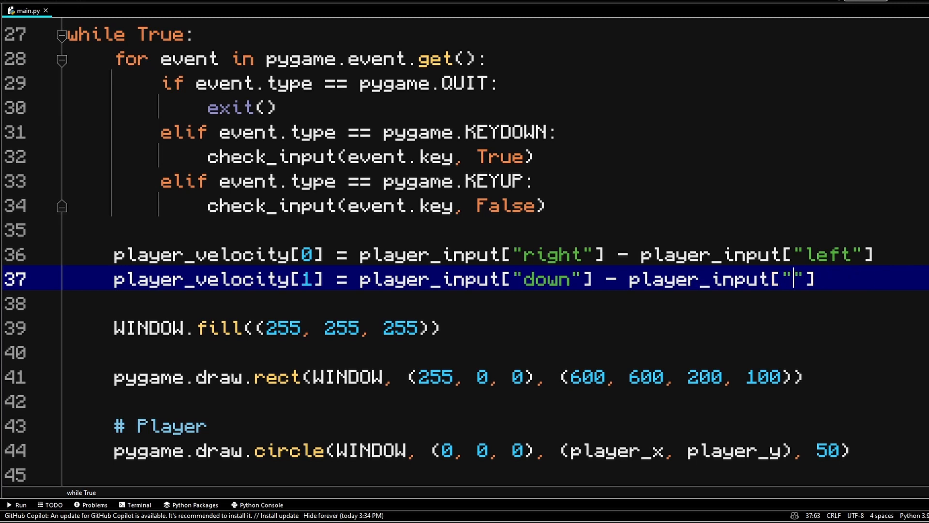
type("up")
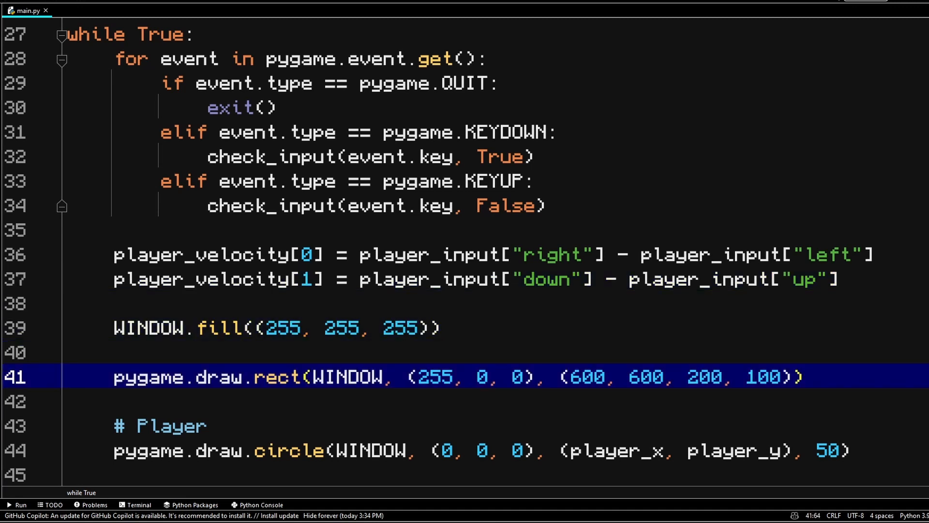
Add the per-frame updates 'player_x += player_velocity[0]' and 'player_y += player_velocity[1]'.
left_click(839, 450)
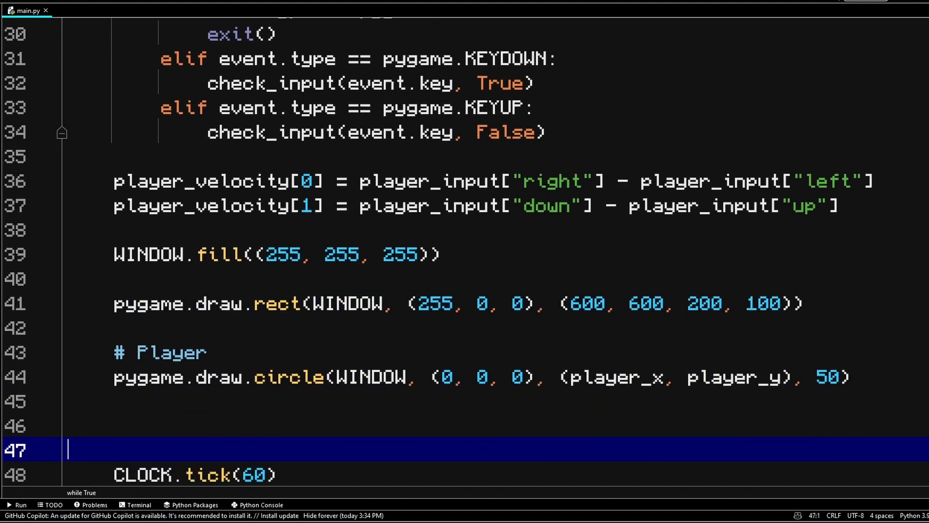
type("player_x")
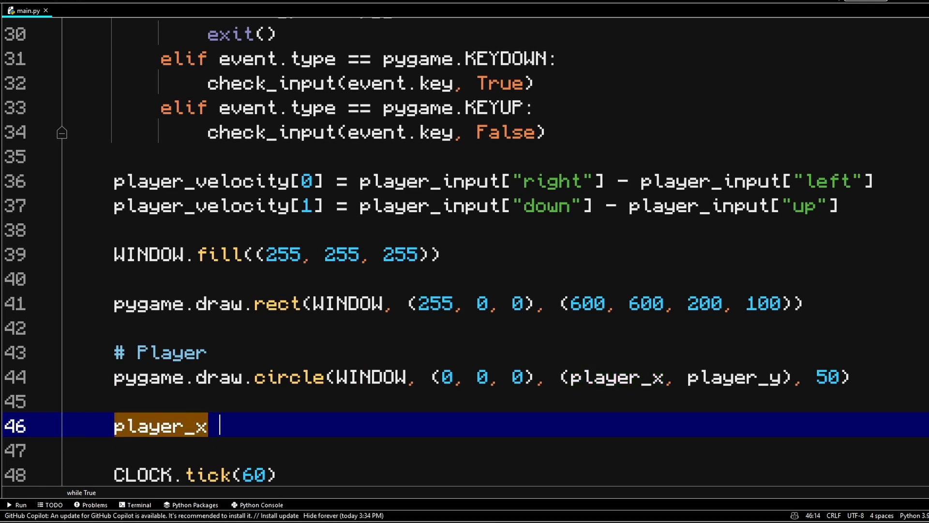
type("+=")
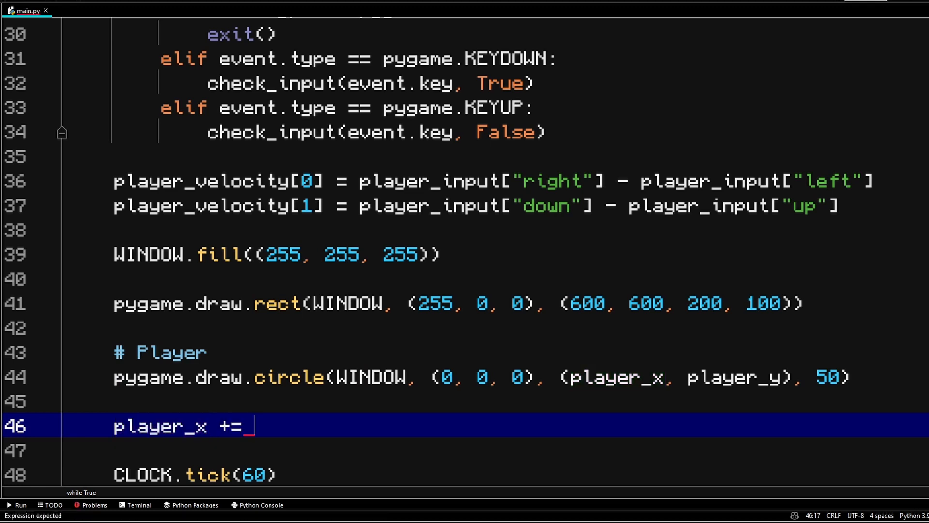
type("player_velocity[0]")
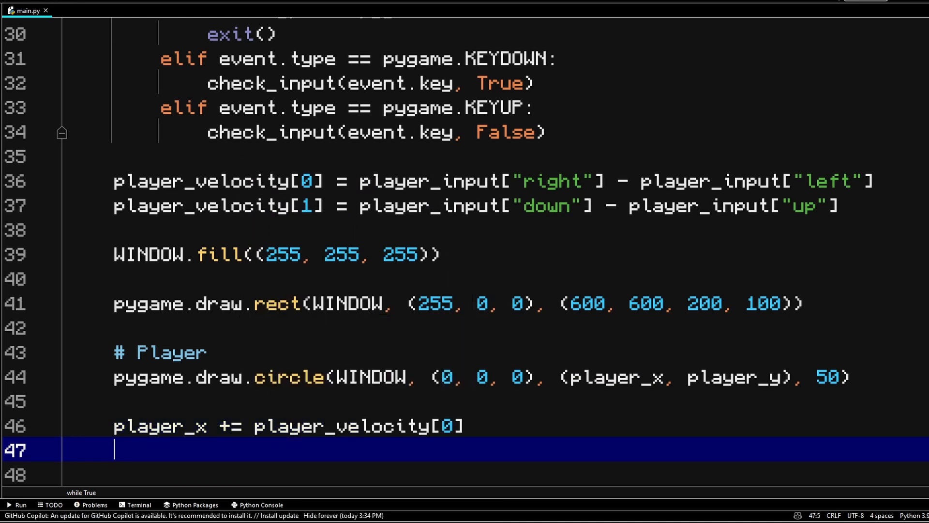
type("player_y")
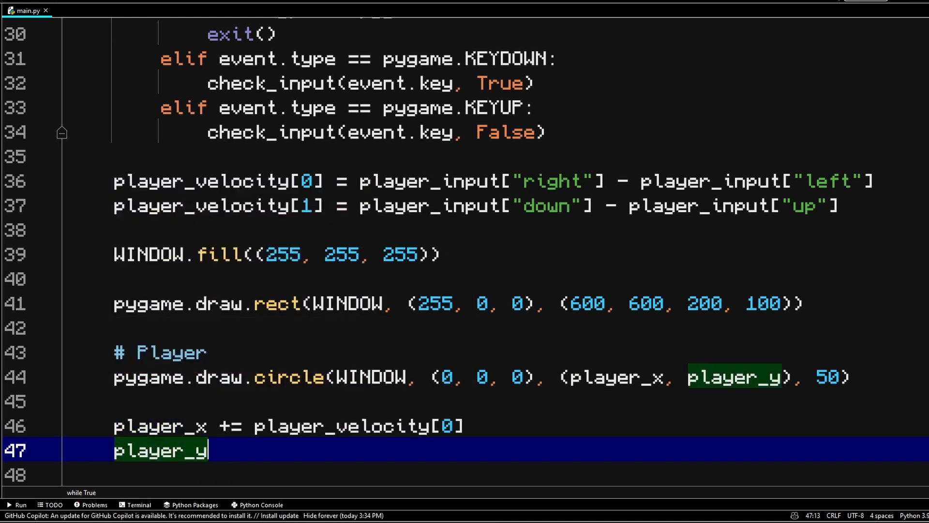
type("+= player_velocity[1")
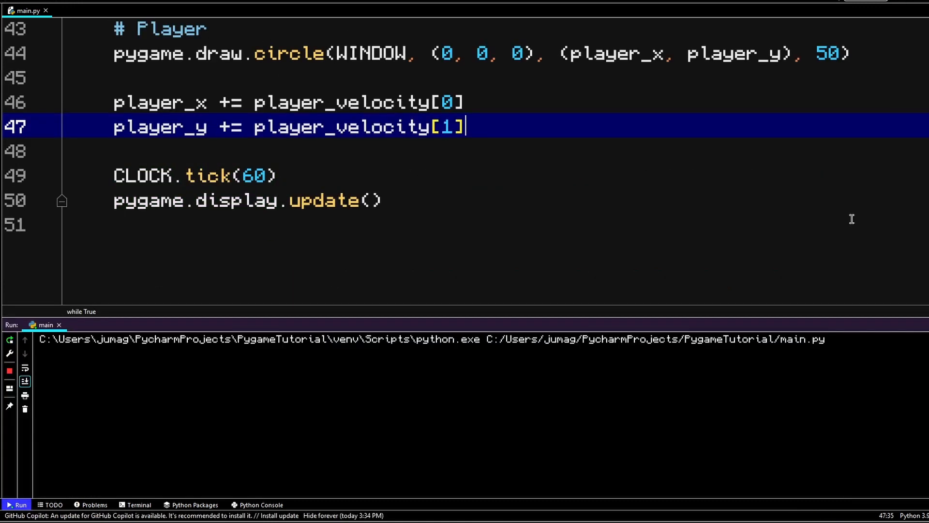
Run main.py to test the game, ending with exit code 0.
left_click(19, 505)
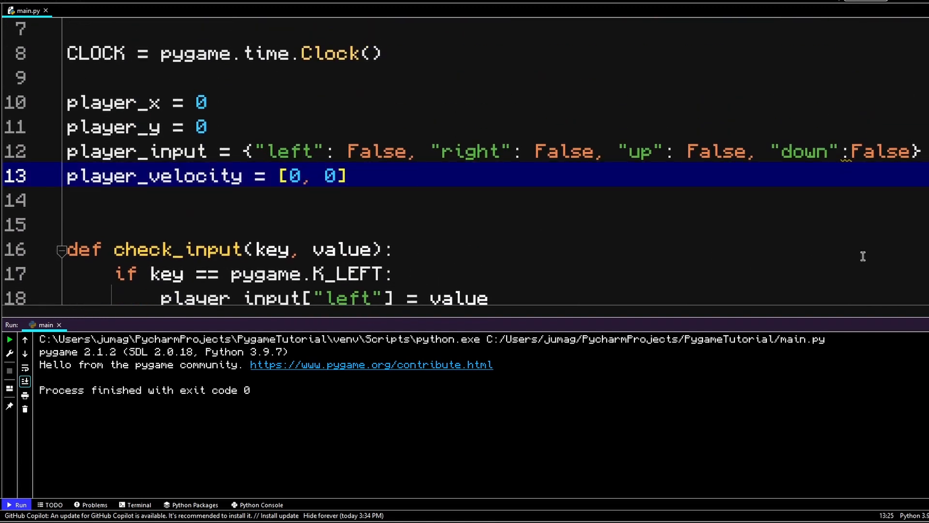
Add a player_speed variable, multiply both position updates by it, and rerun the script.
type("p")
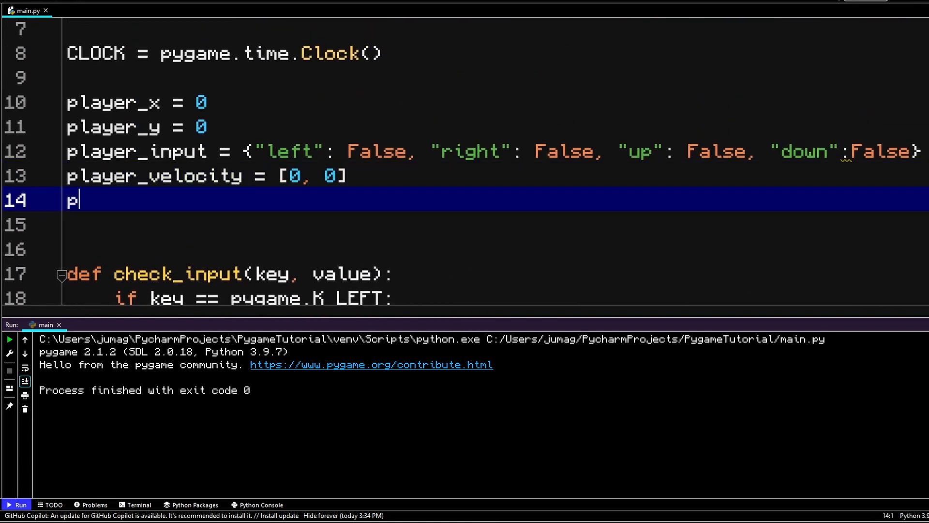
type("layer_speed =")
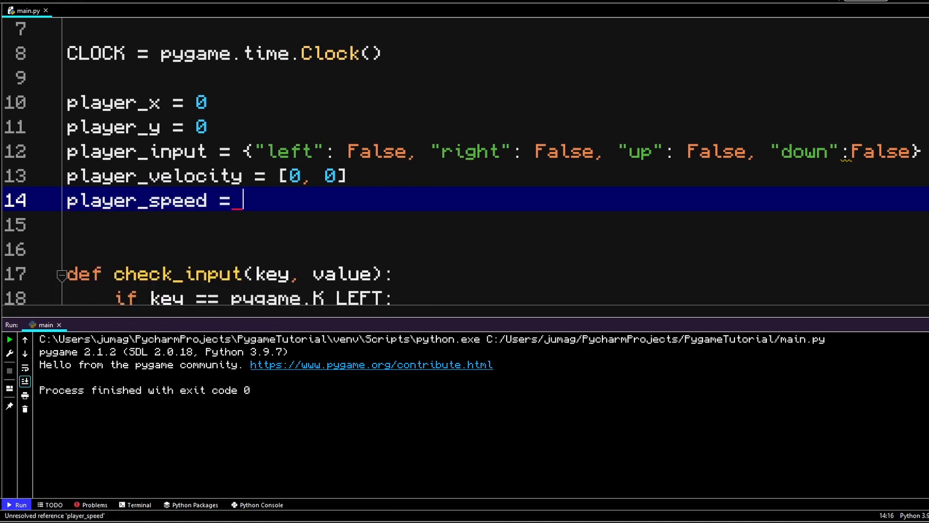
scroll("down", 3)
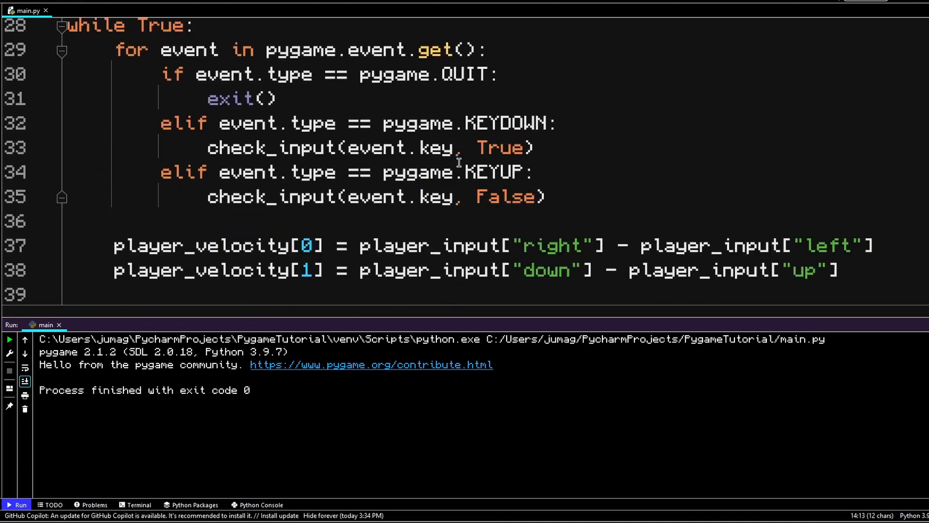
scroll("down", 3)
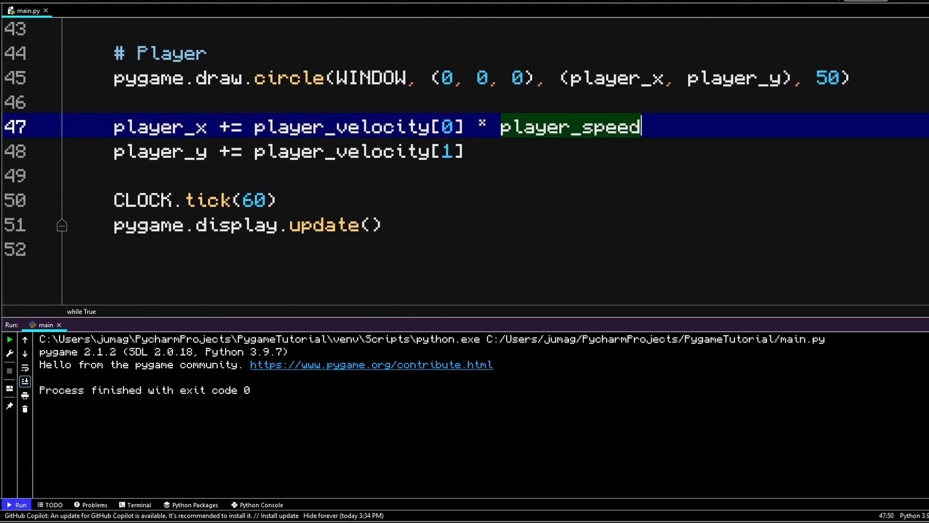
type("* player_speed")
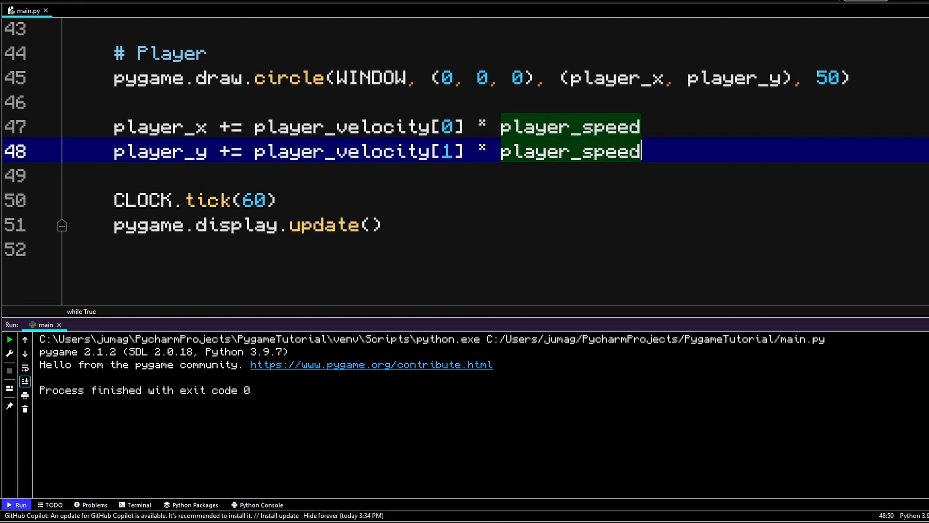
left_click(20, 504)
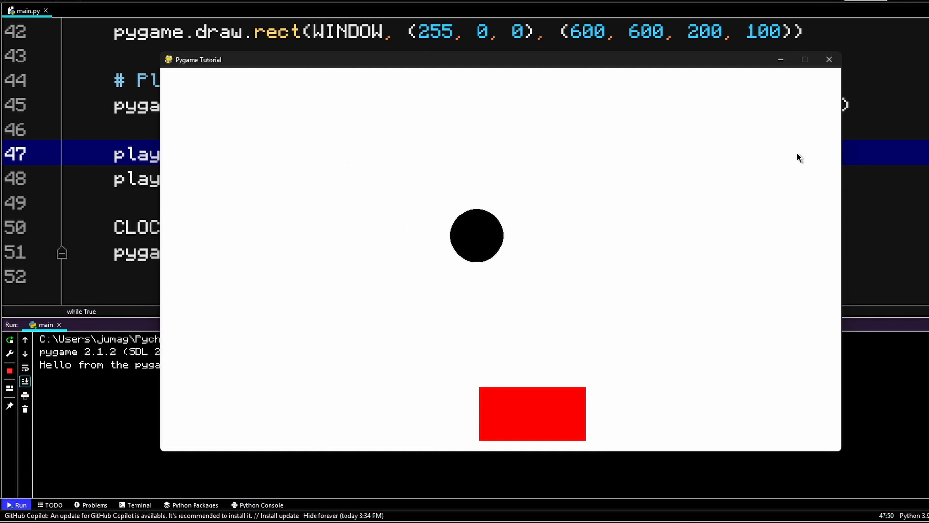
Close the Pygame Tutorial window after moving the circle.
left_click(828, 59)
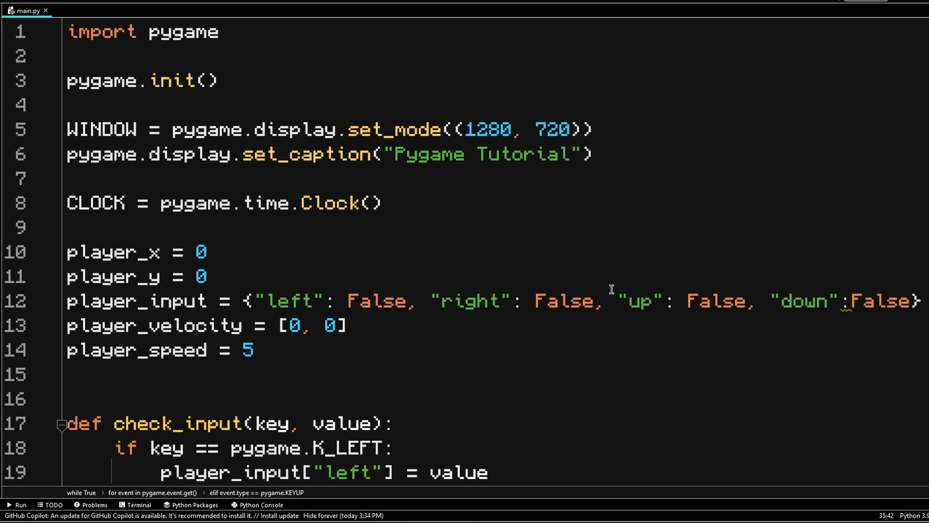
Start a '# Constants' section after pygame.init() with WHITE = (255, 255, 255).
left_click(595, 154)
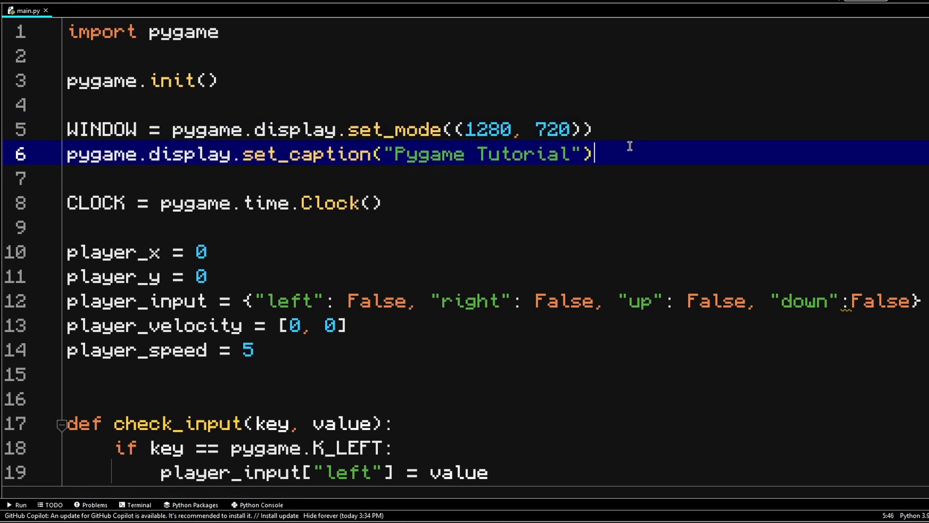
key("Enter")
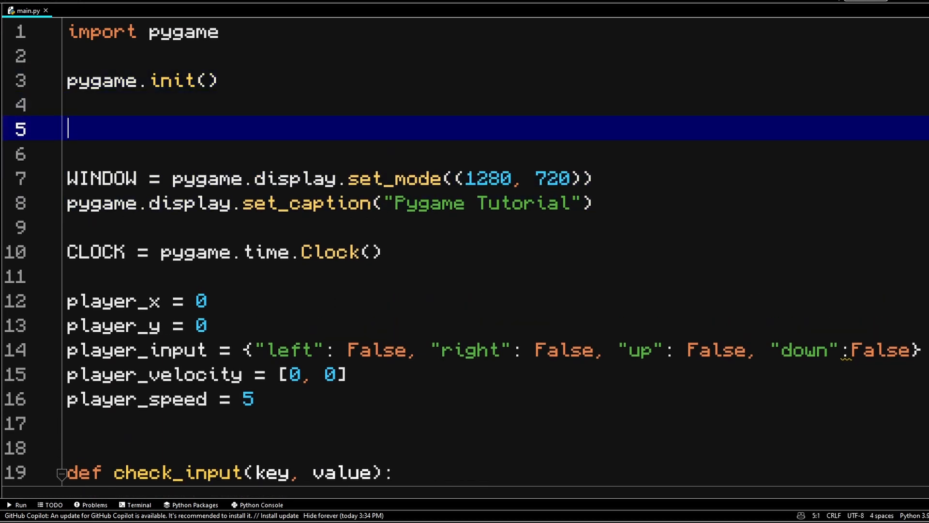
type("# Constants")
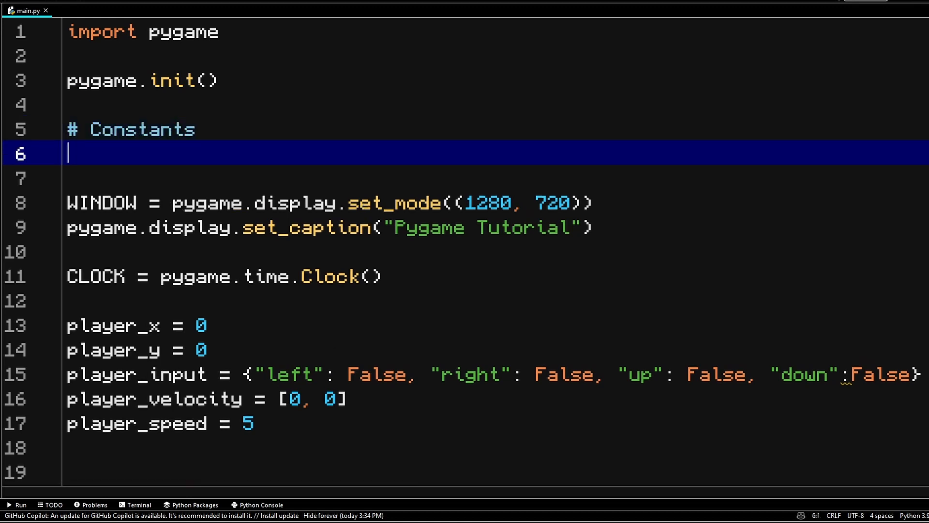
type("WHITE")
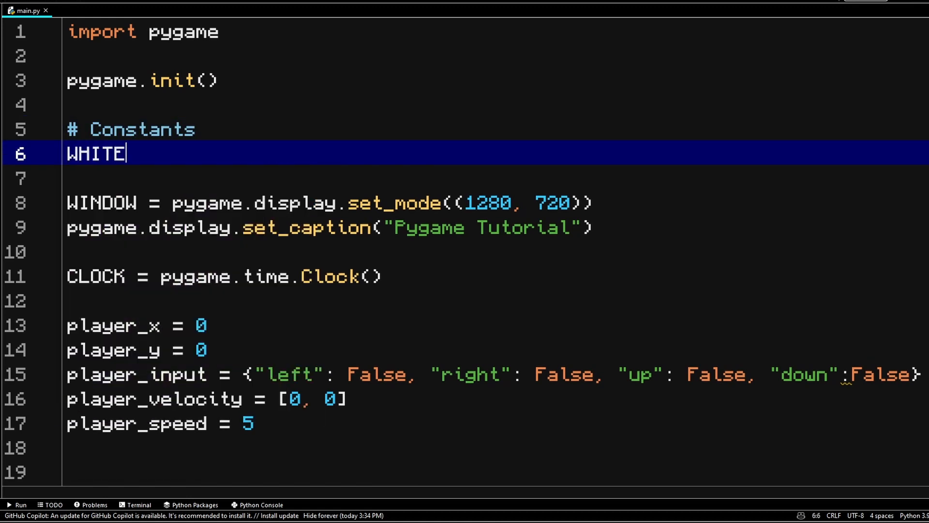
type("= (255, 25)")
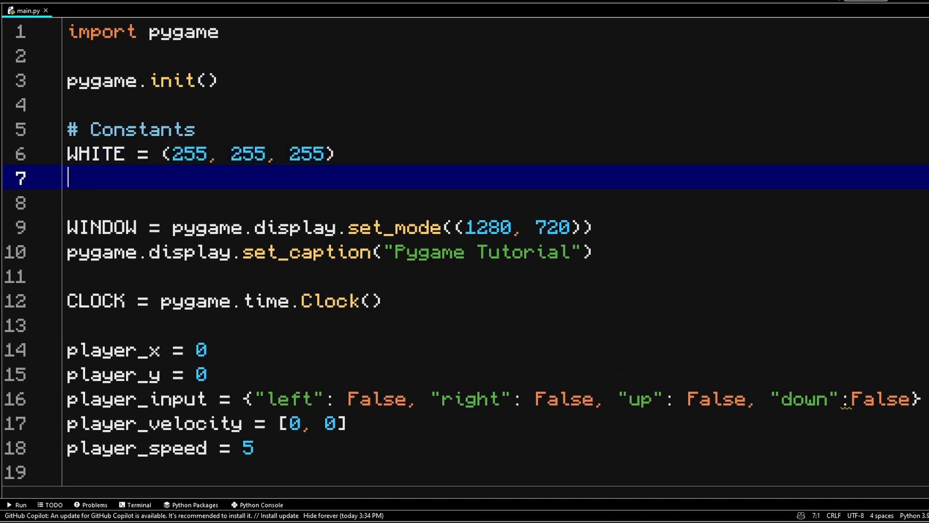
Define RED = (255, 0, 0) and BLACK = (0, 0, 0), then select WHITE for reuse.
type("RED = (")
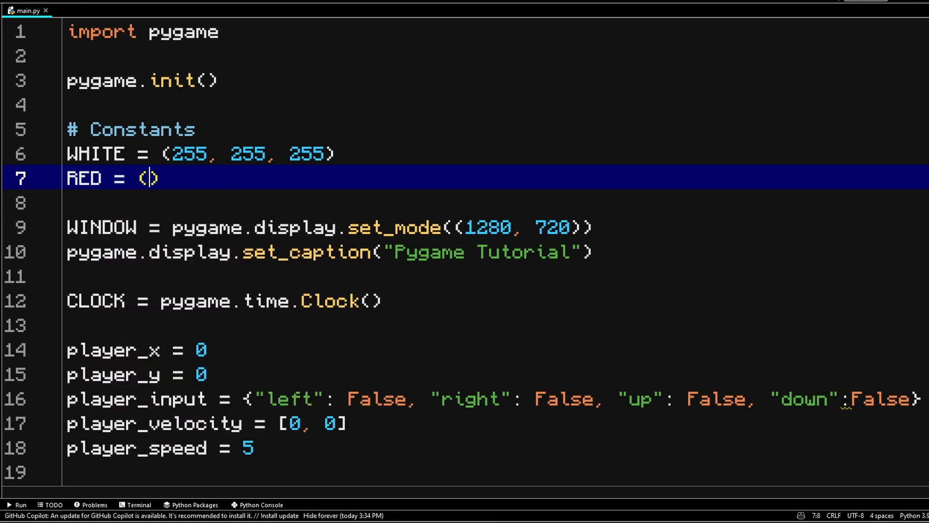
type("255, 0")
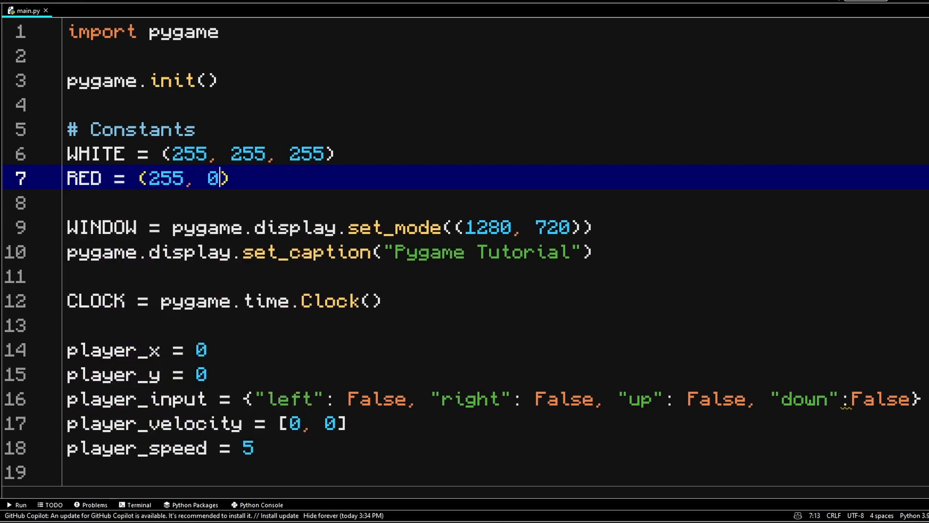
type(", 0")
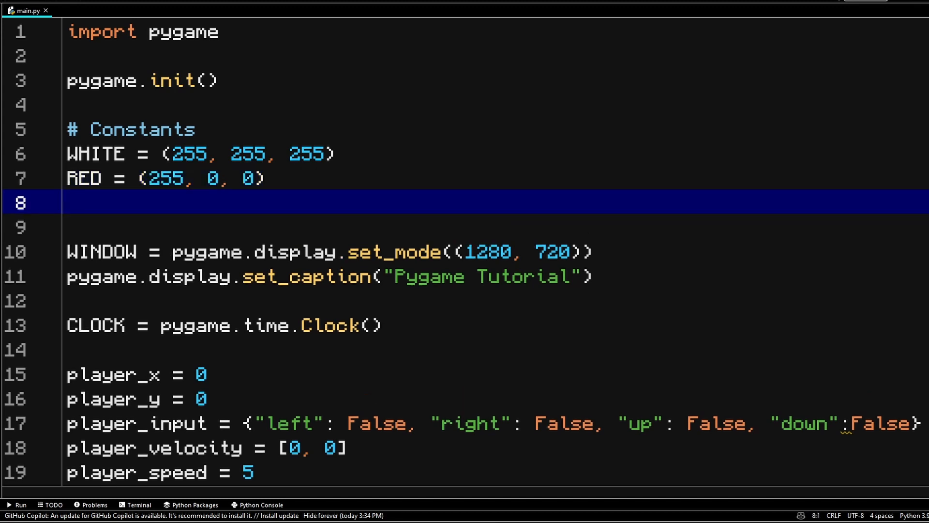
type("BLACK = (")
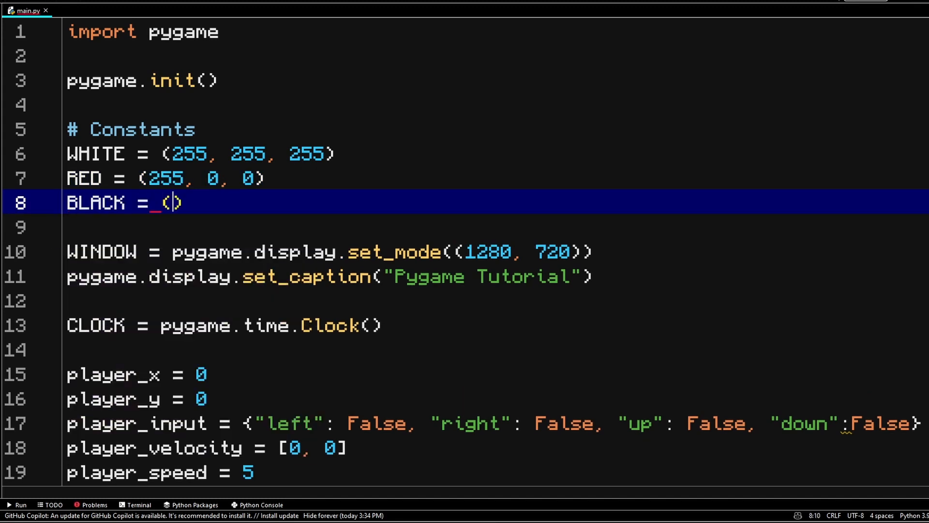
type("0, 0, 0")
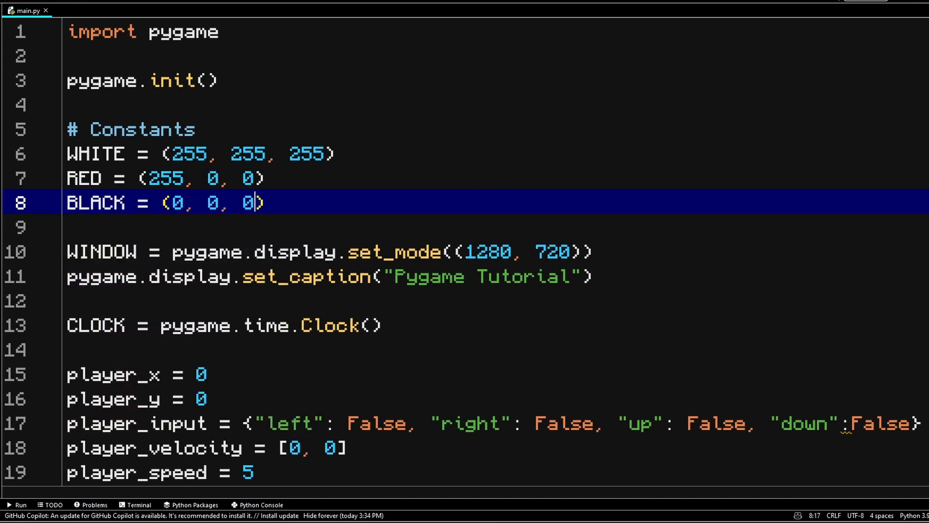
double_click(95, 153)
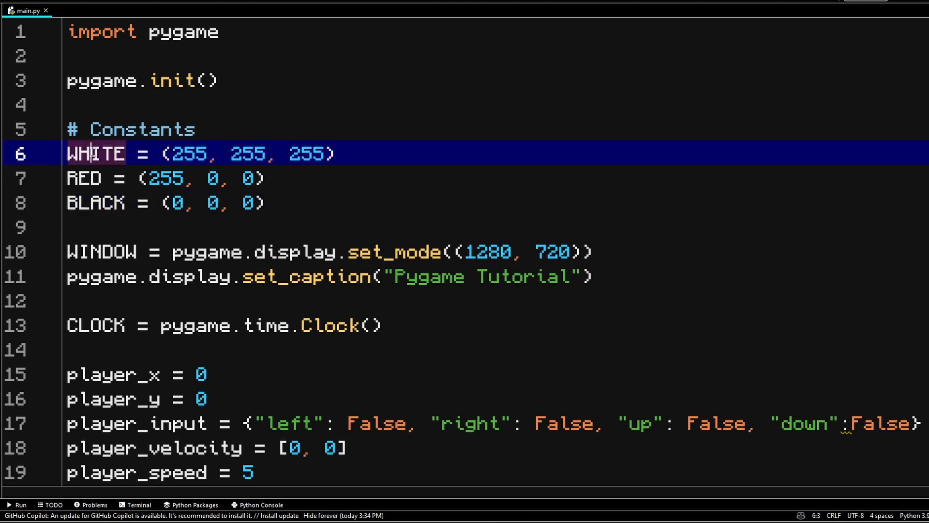
scroll("down", 3)
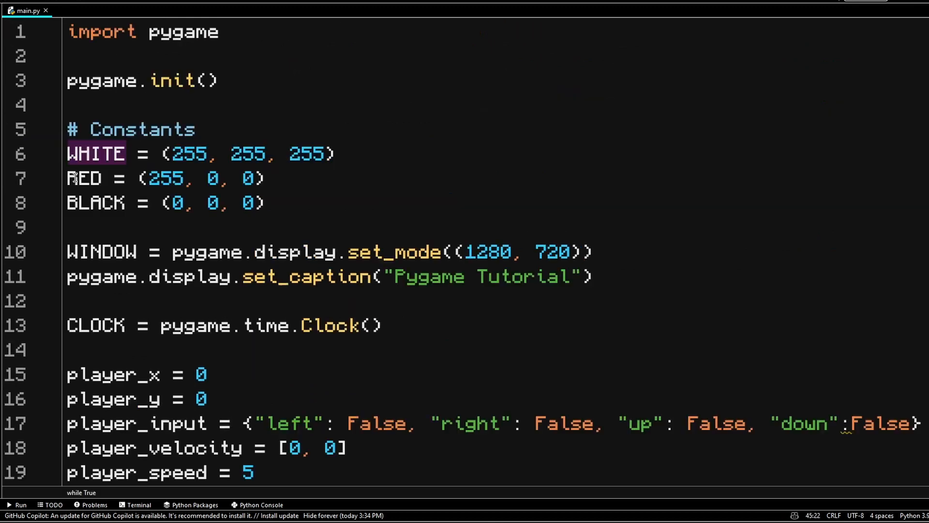
scroll("down", 3)
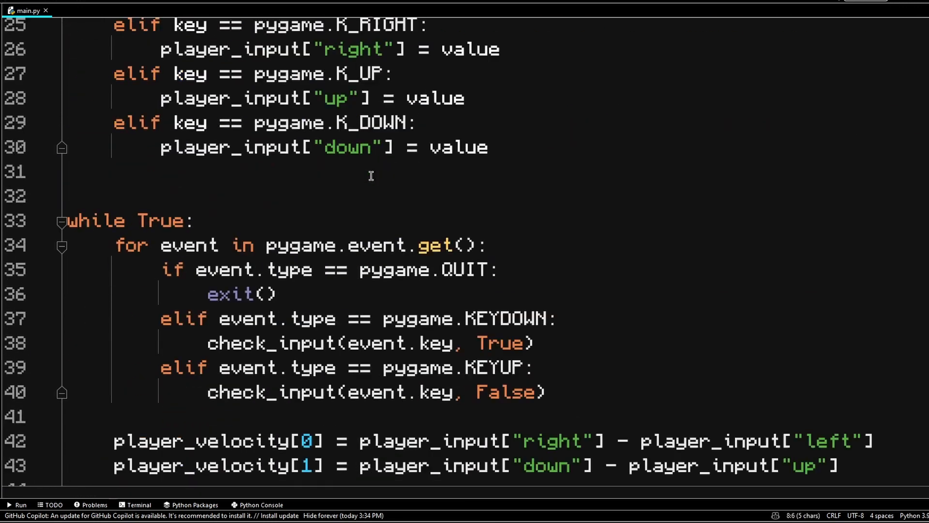
Begin replacing the hard-coded CLOCK.tick frame rate with a FRAME constant.
scroll("down", 3)
type("player_y += player_velocity[1] * player_speed")
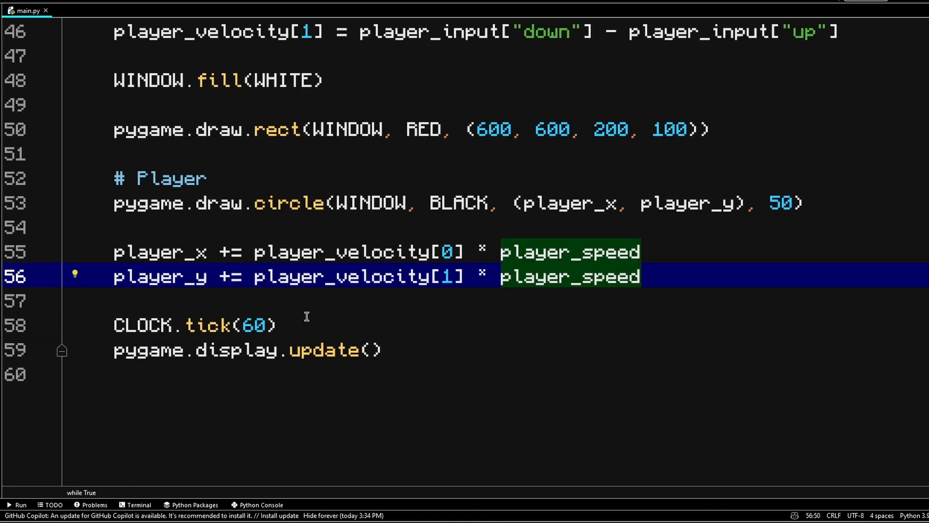
left_click(194, 325)
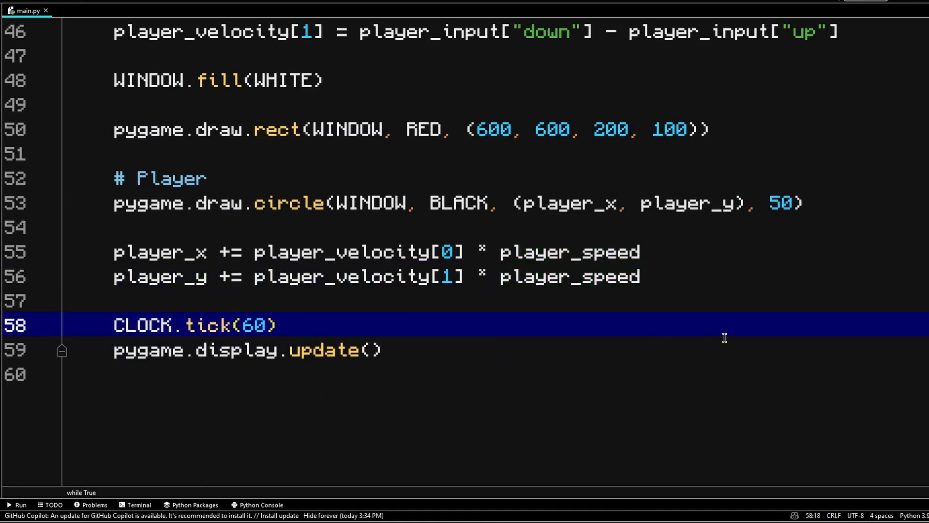
type("FRAME")
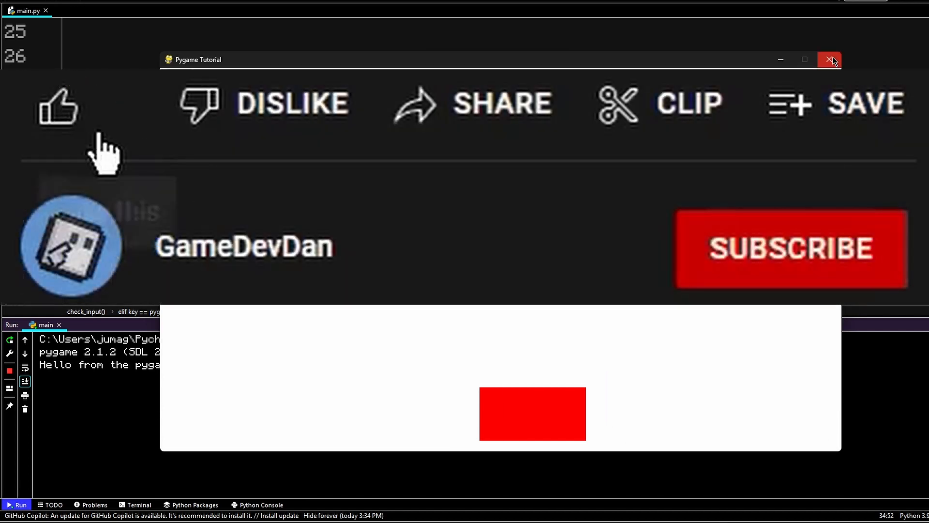
Close the running game window so the run ends with exit code 0.
left_click(830, 59)
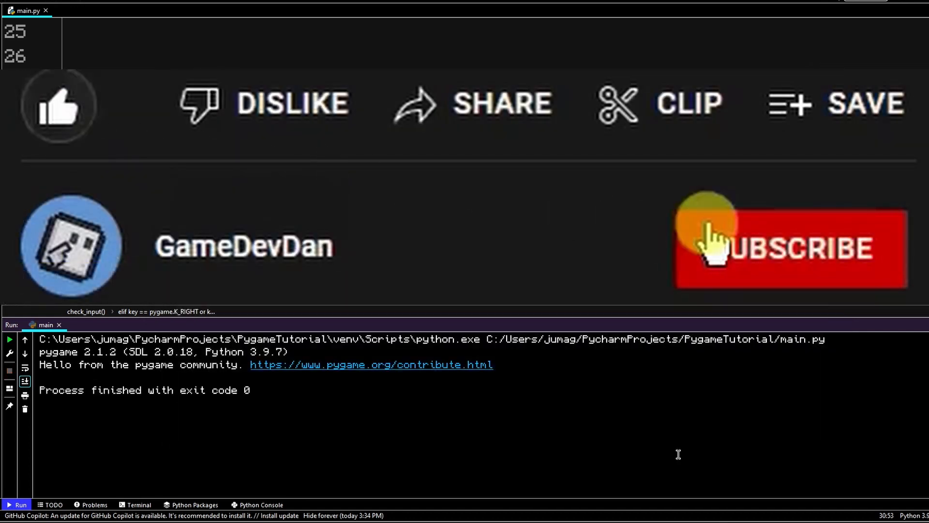